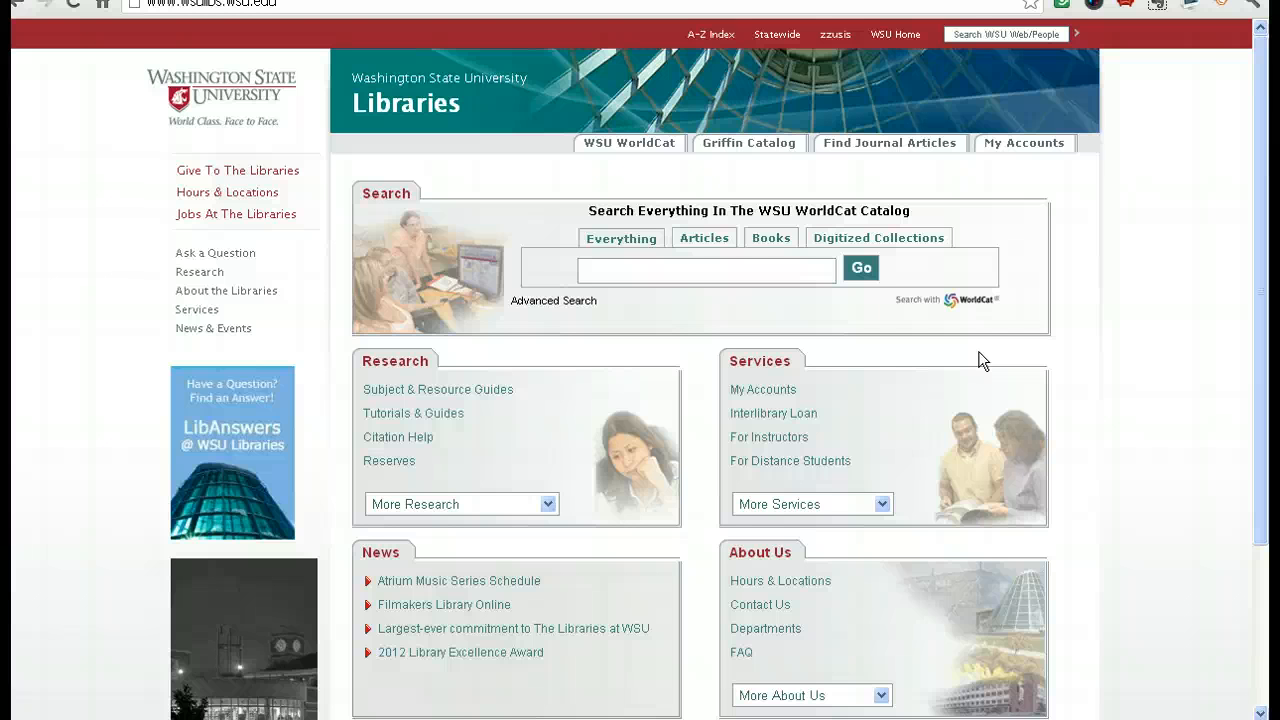
Search WSU WorldCat for 'voting' and limit the results to the eBook format.
{"action": "left_click", "coordinate": [706, 270]}
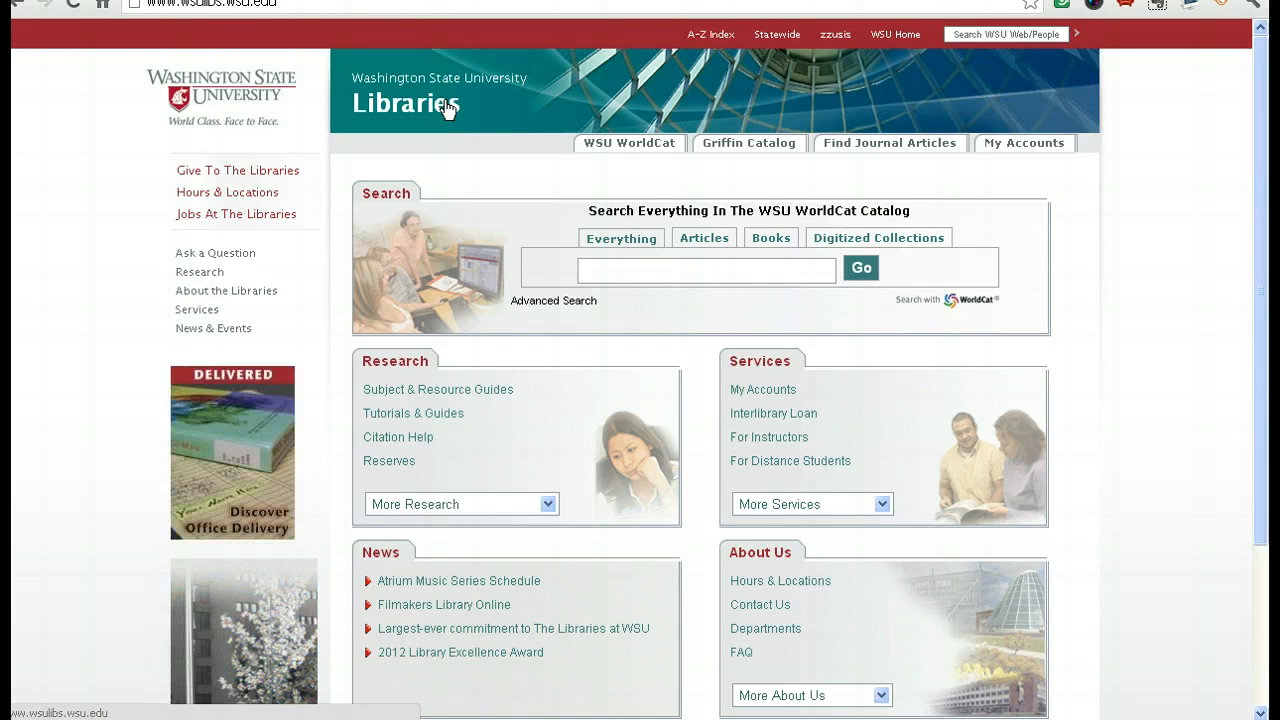
{"action": "left_click", "coordinate": [706, 271]}
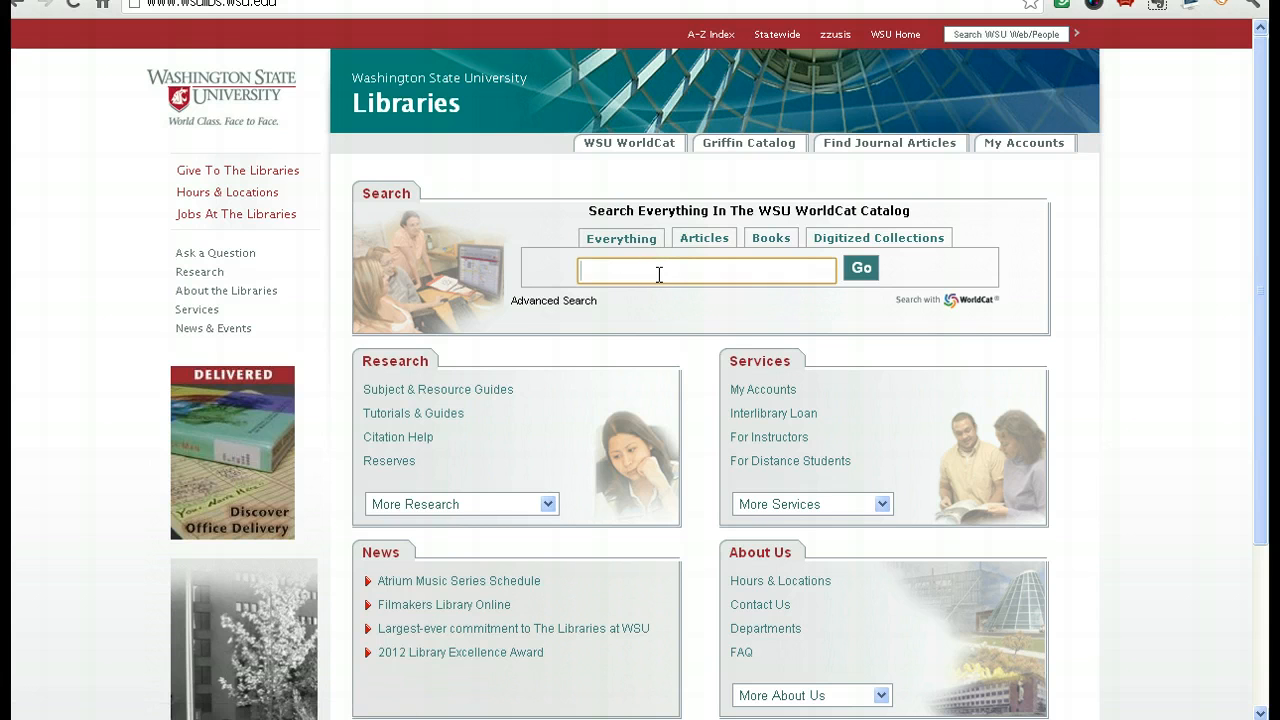
{"action": "type", "text": "voting"}
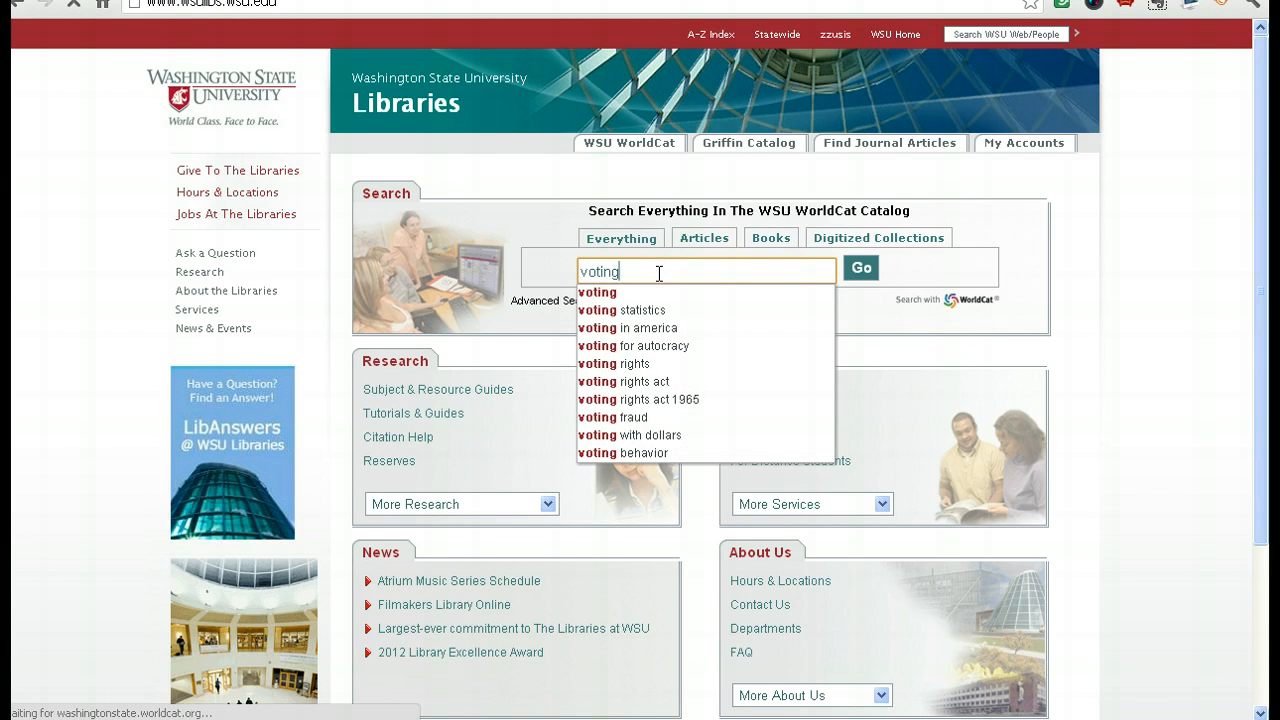
{"action": "left_click", "coordinate": [860, 268]}
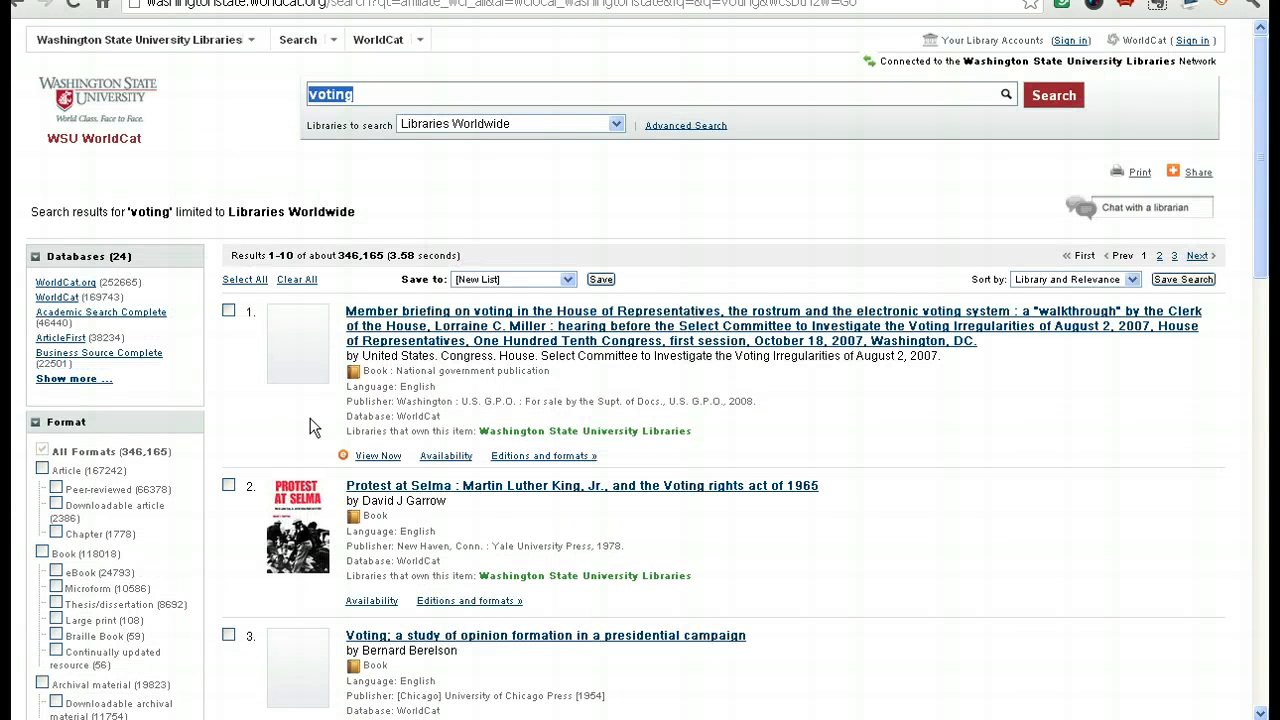
{"action": "scroll", "scroll_direction": "down", "scroll_amount": 3}
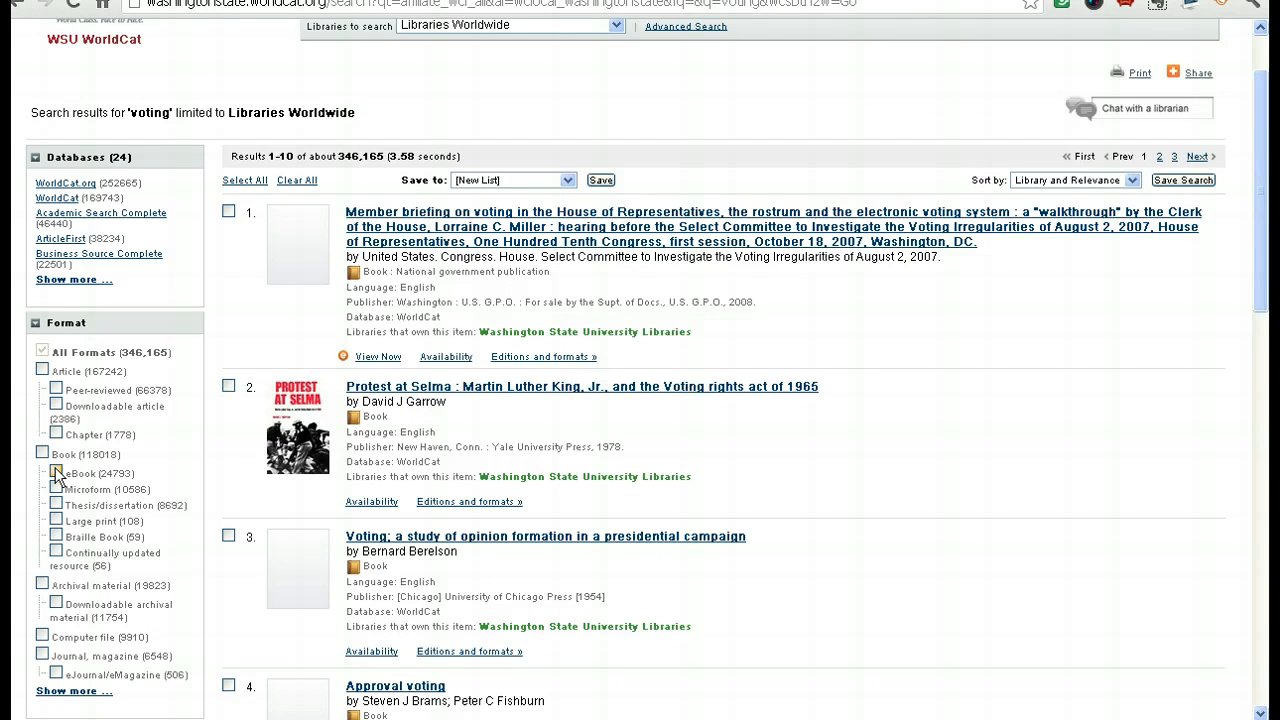
{"action": "left_click", "coordinate": [56, 473]}
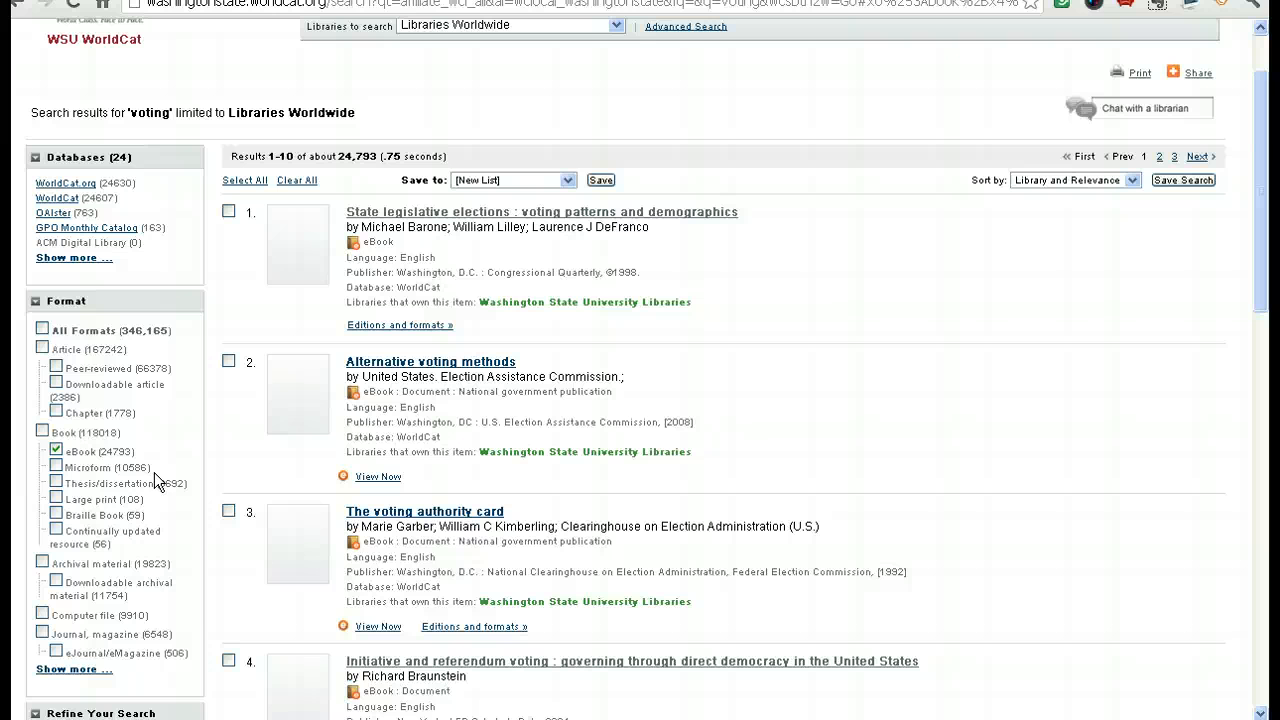
{"action": "mouse_move", "coordinate": [765, 302]}
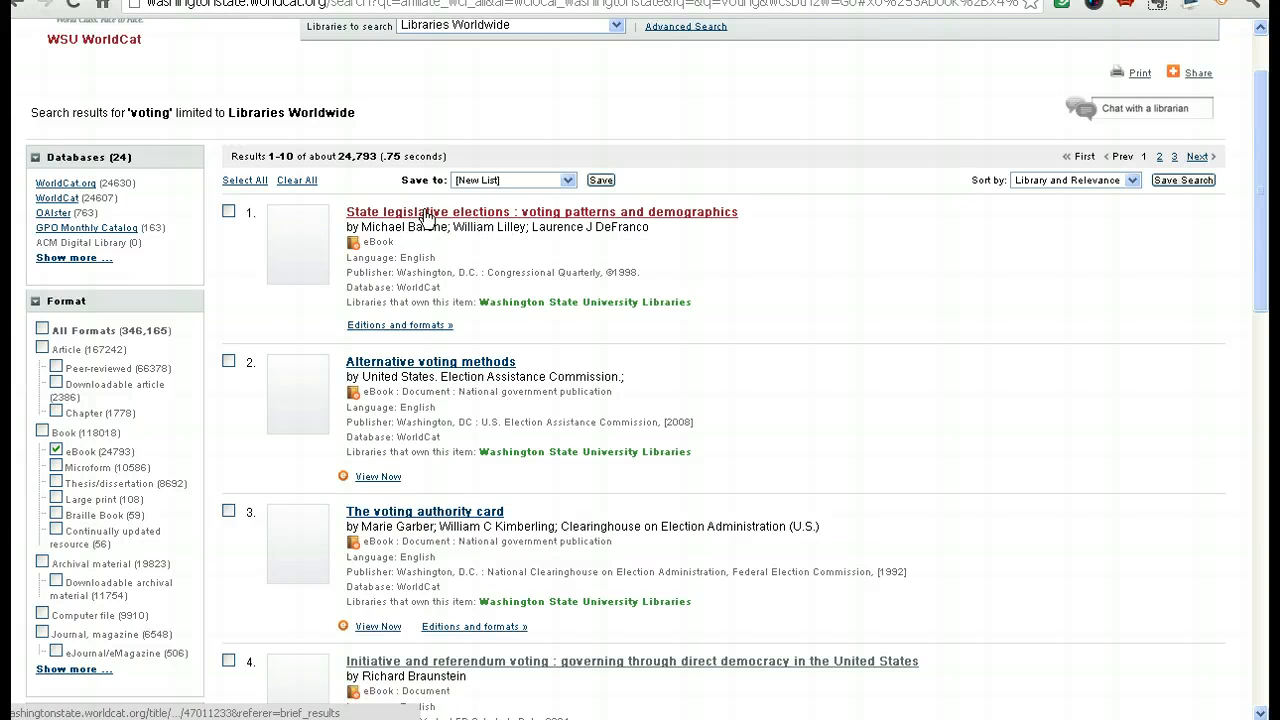
Open the 'State legislative elections: voting patterns and demographics' record and view its access links.
{"action": "left_click", "coordinate": [541, 211]}
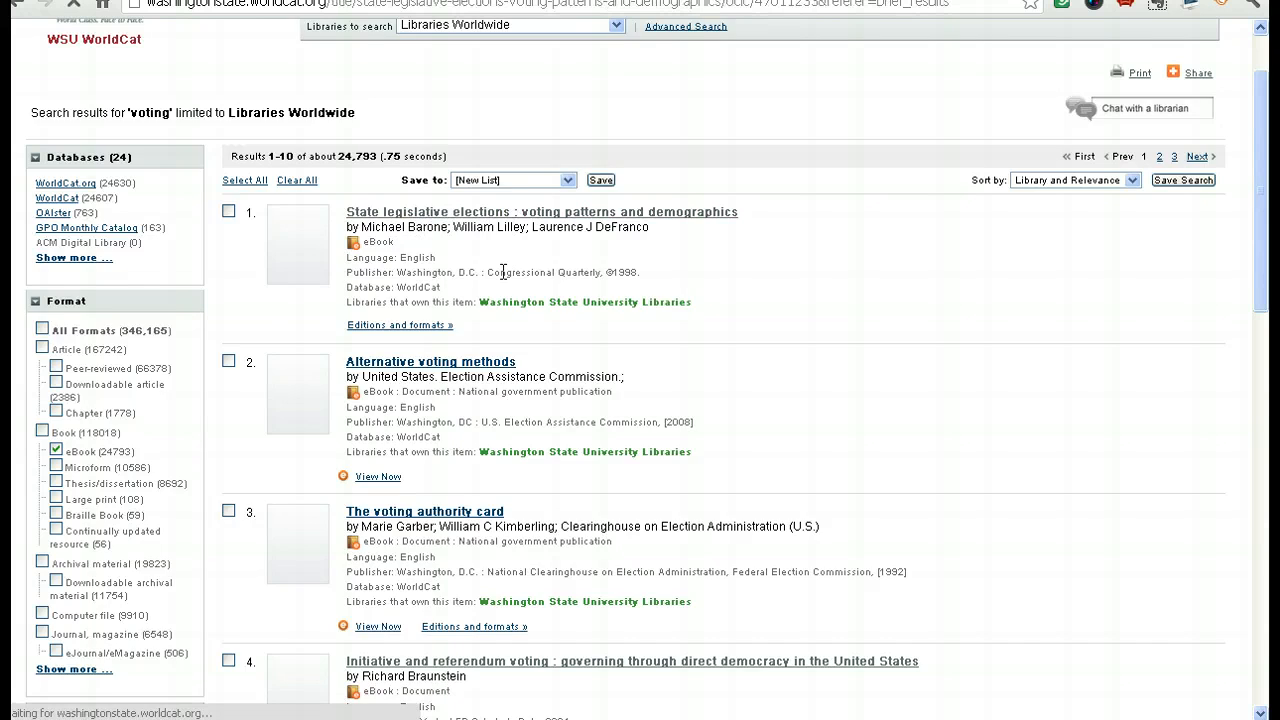
{"action": "left_click", "coordinate": [541, 211]}
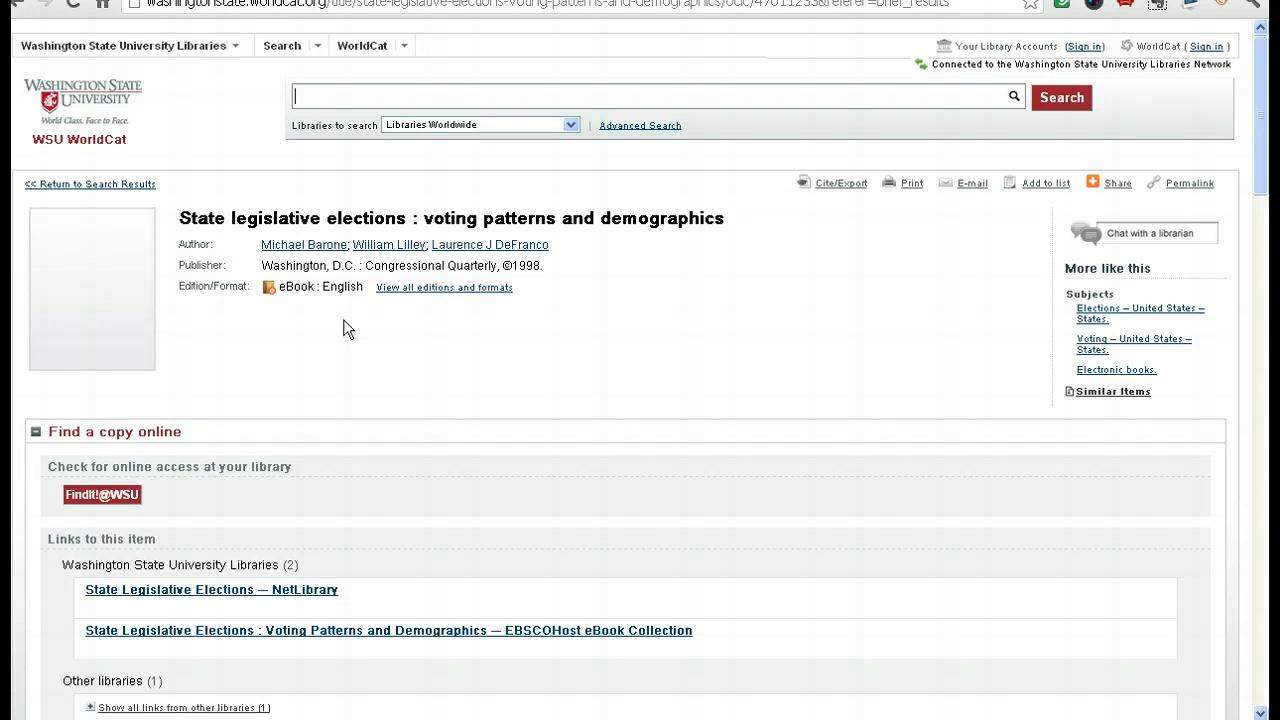
{"action": "mouse_move", "coordinate": [370, 310]}
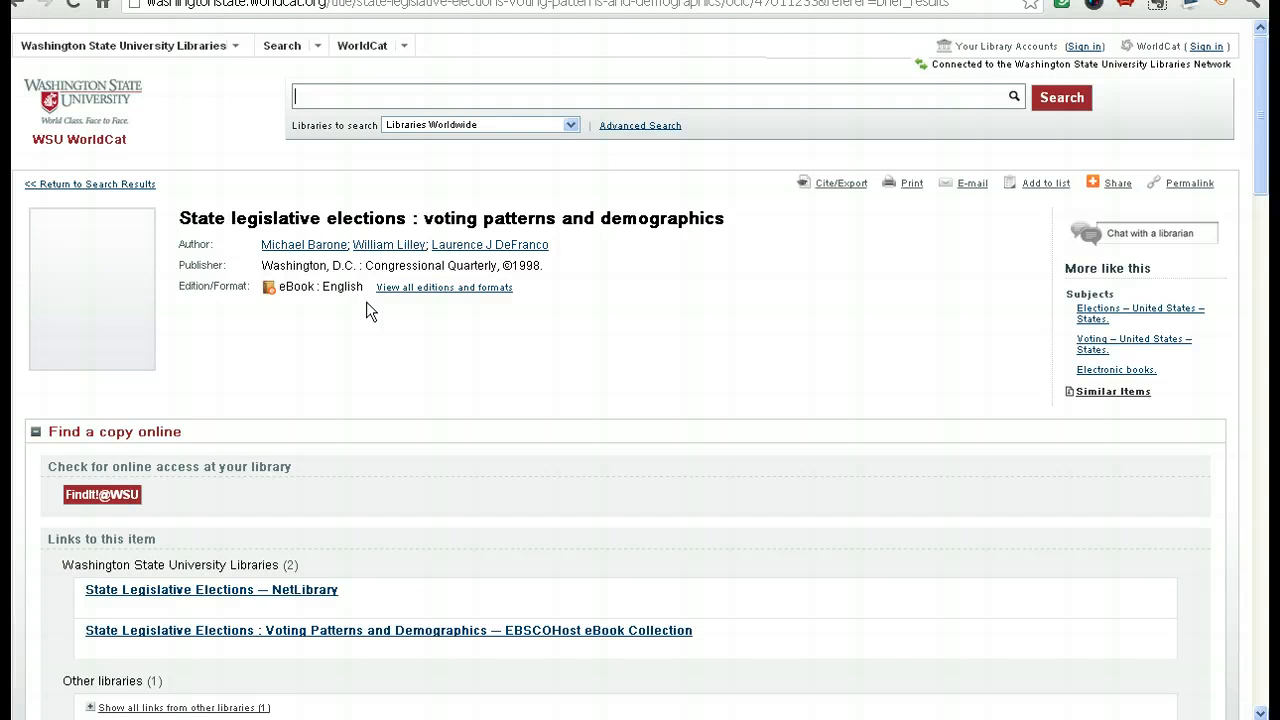
{"action": "scroll", "scroll_direction": "down", "scroll_amount": 3}
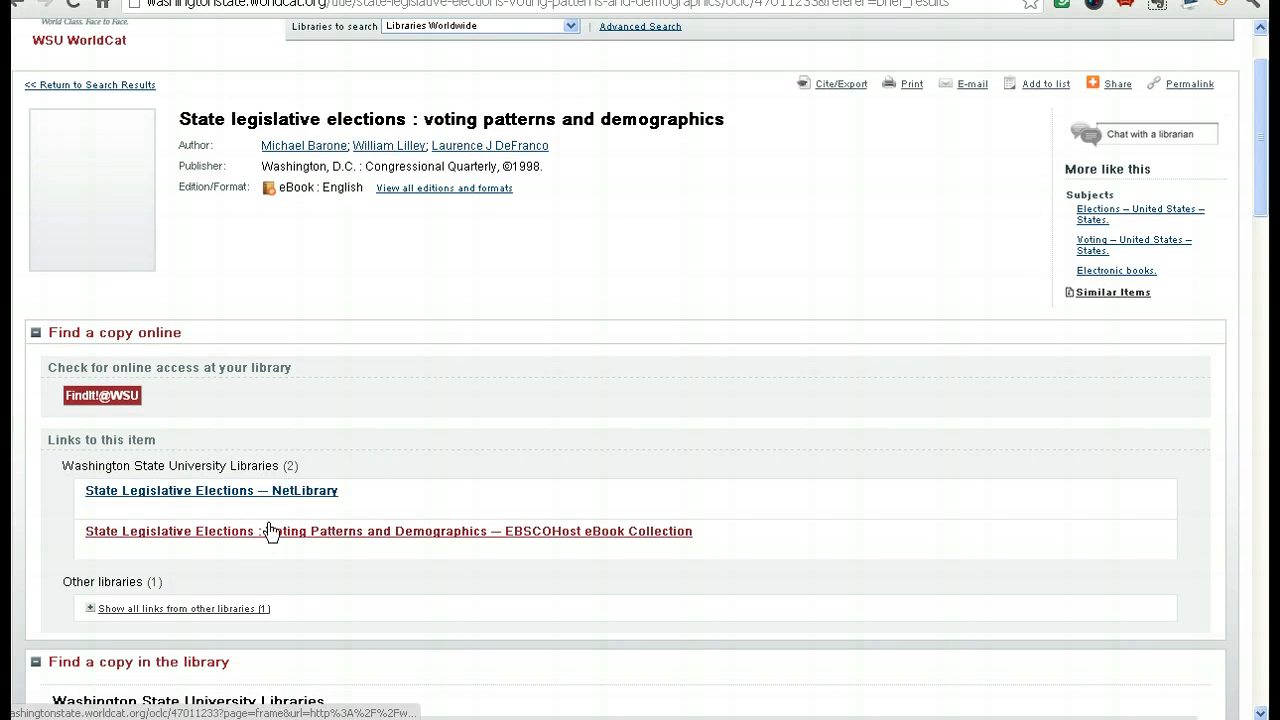
{"action": "mouse_move", "coordinate": [238, 535]}
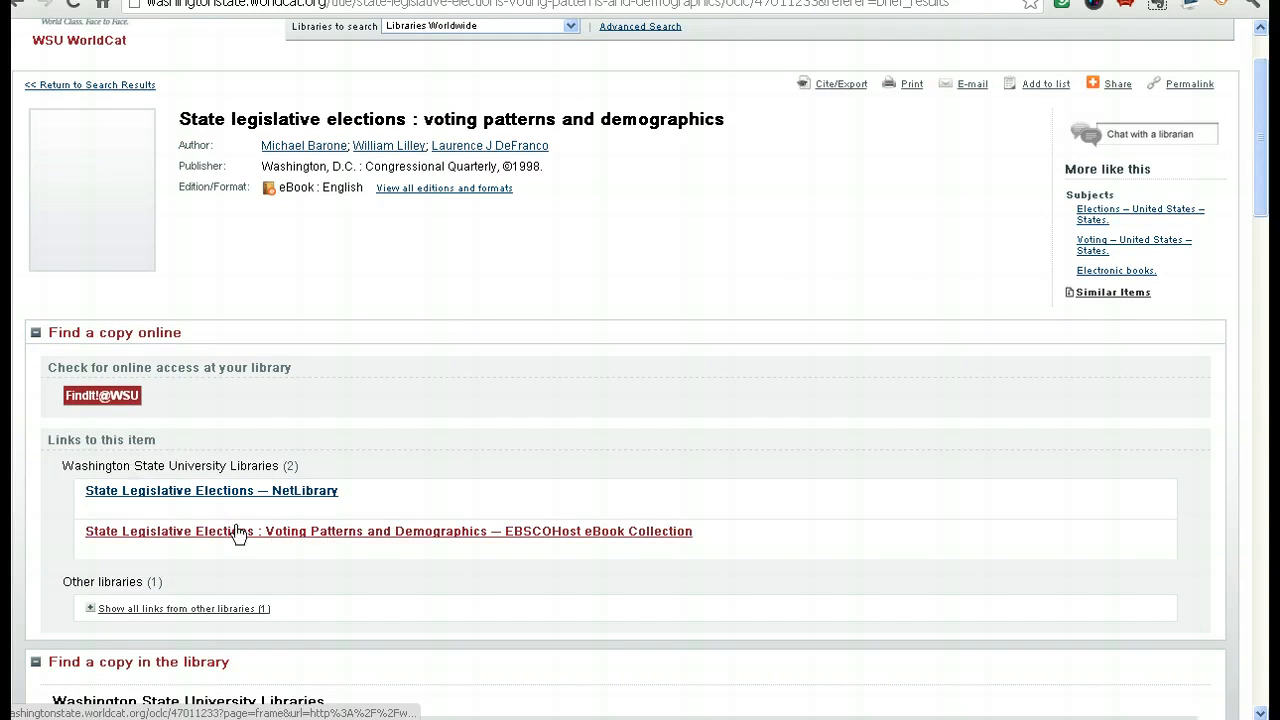
{"action": "mouse_move", "coordinate": [309, 497]}
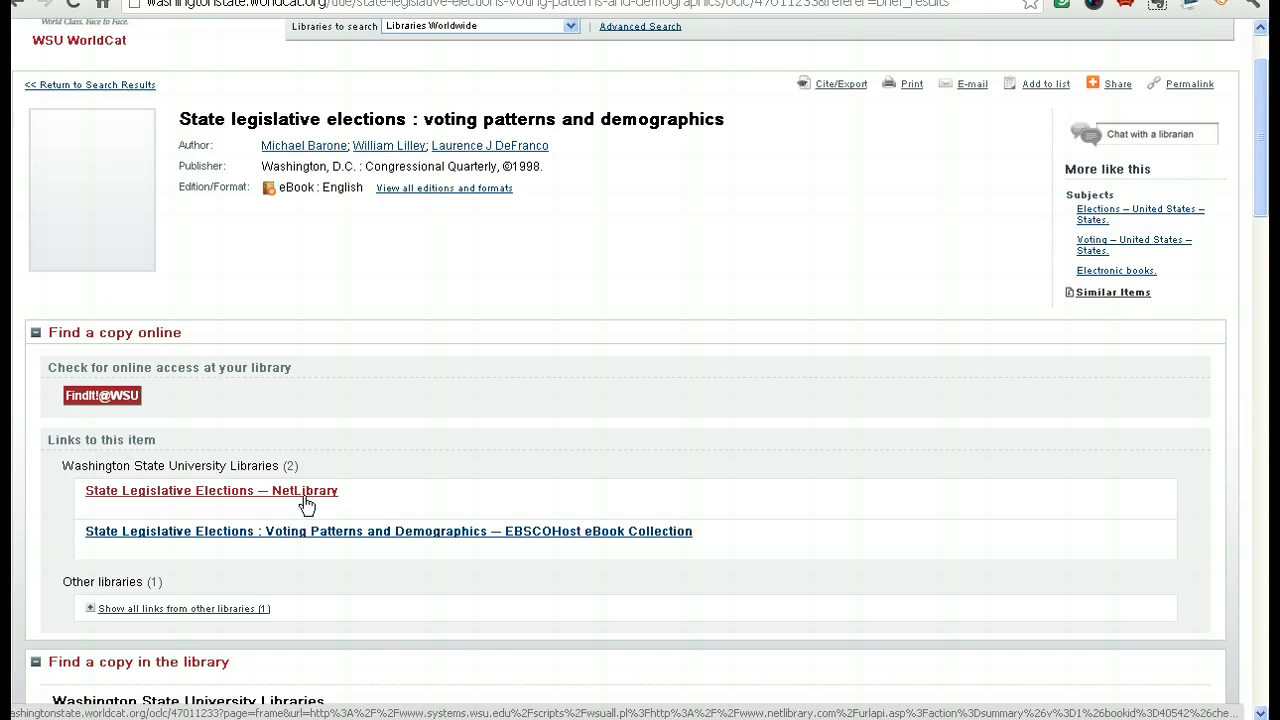
{"action": "mouse_move", "coordinate": [476, 524]}
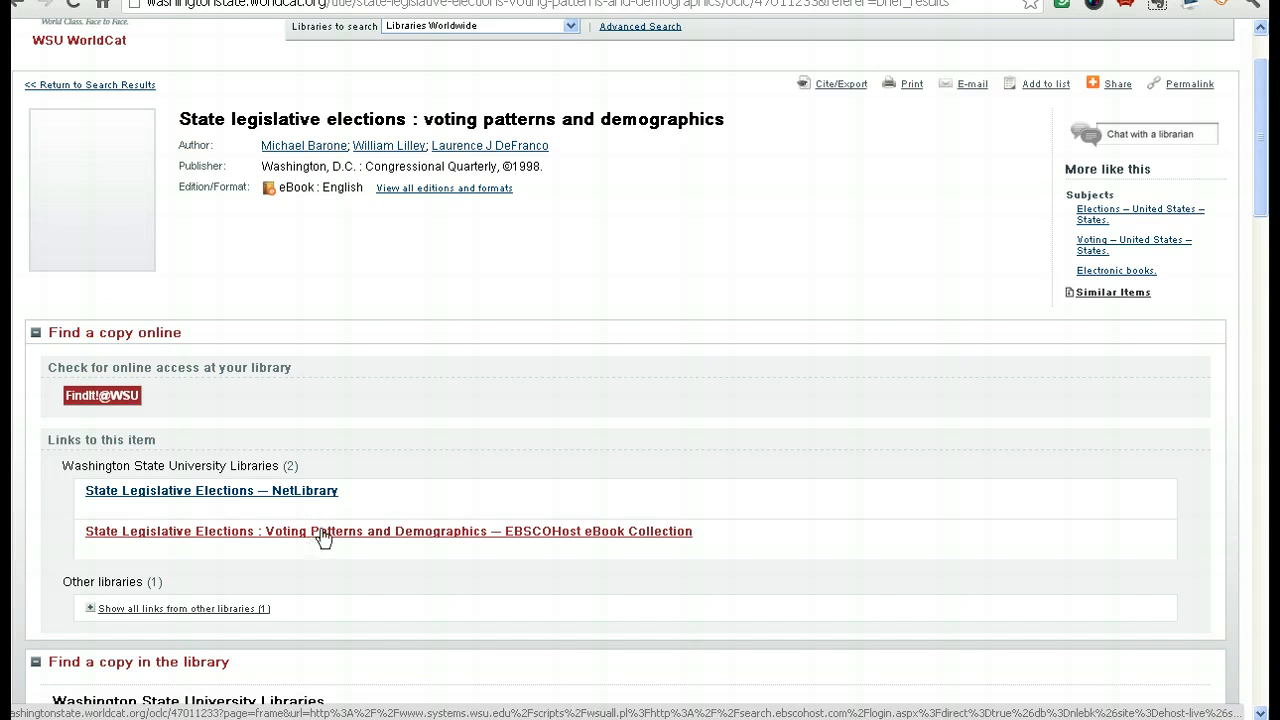
Open the EBSCOhost eBook Collection copy and view its full text at the cover page.
{"action": "left_click", "coordinate": [388, 531]}
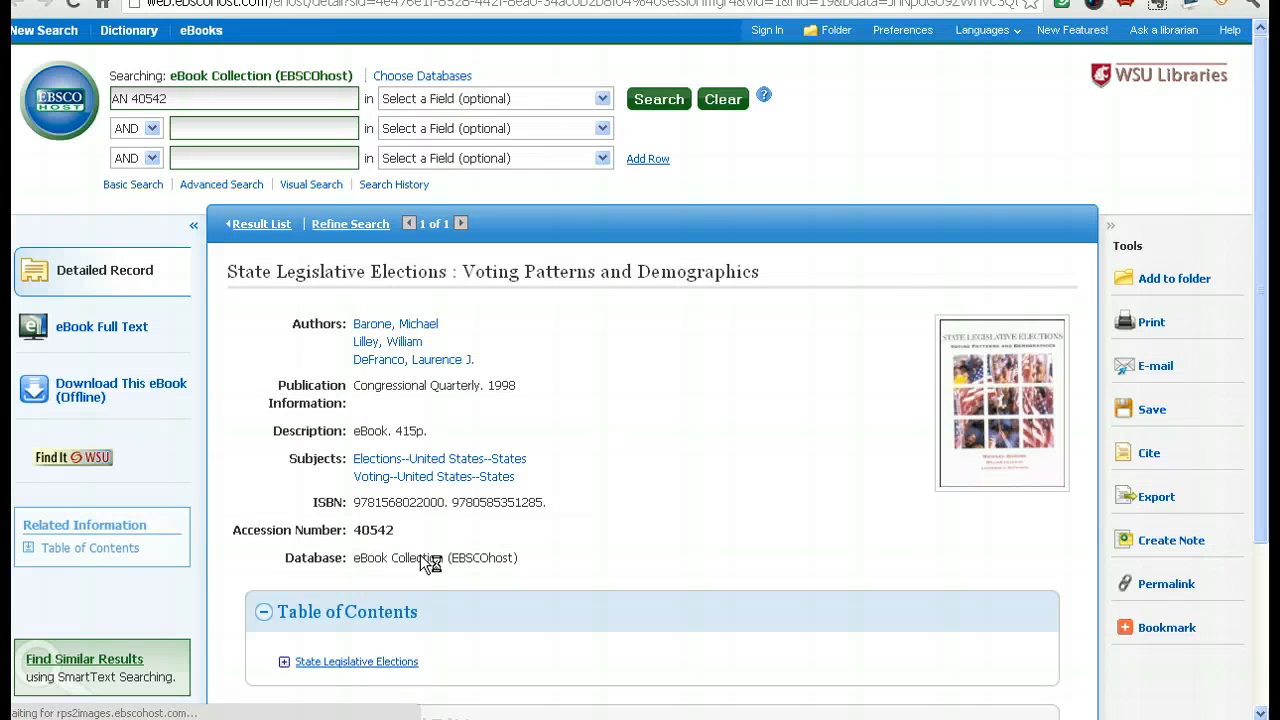
{"action": "mouse_move", "coordinate": [101, 326]}
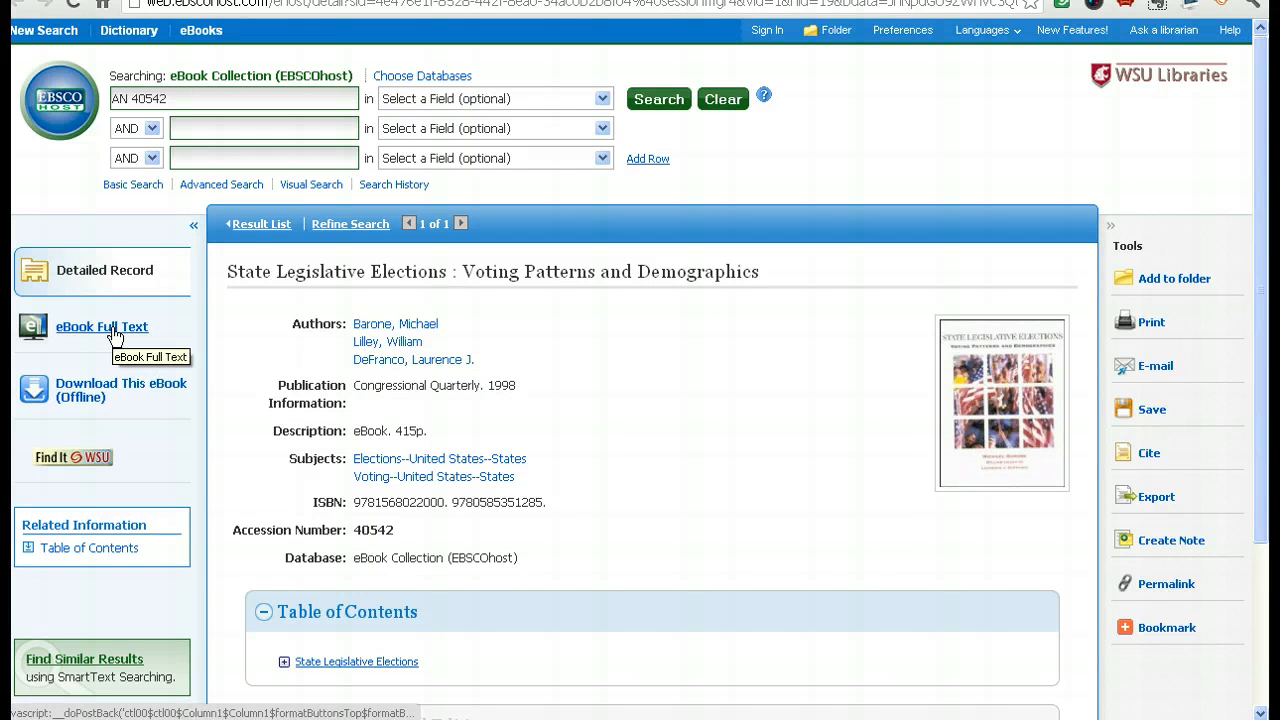
{"action": "mouse_move", "coordinate": [110, 390]}
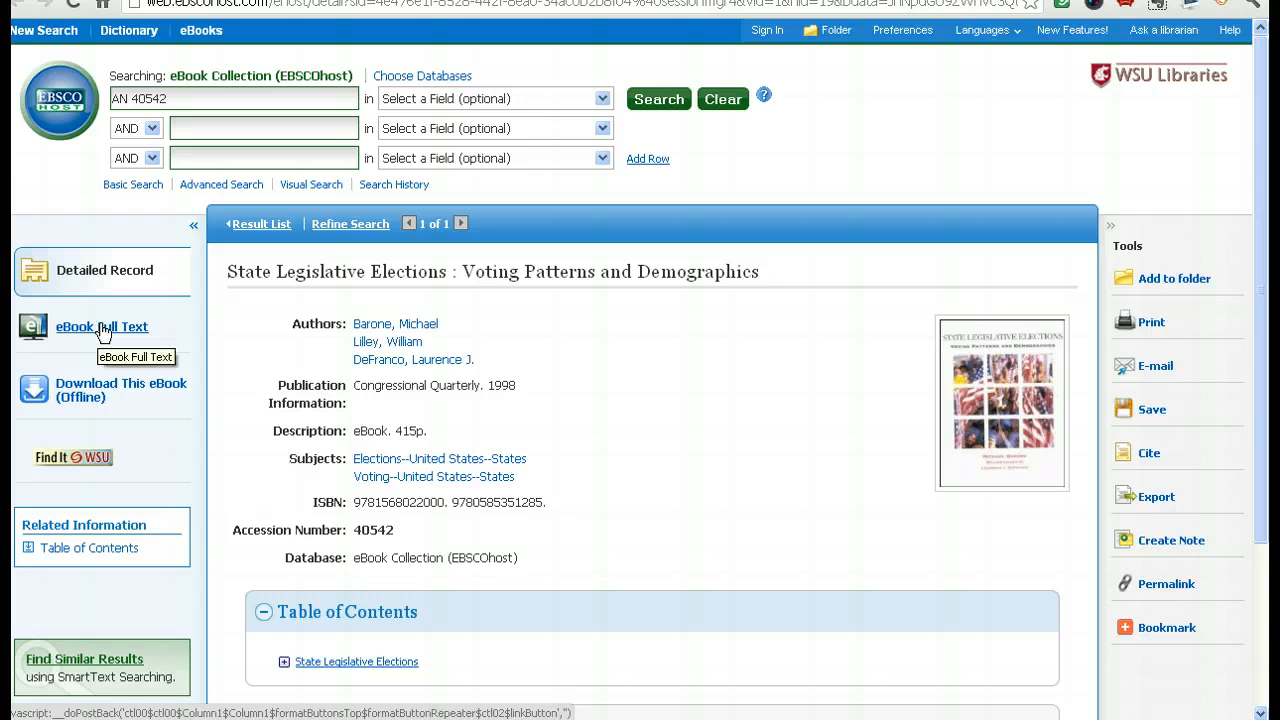
{"action": "left_click", "coordinate": [101, 326]}
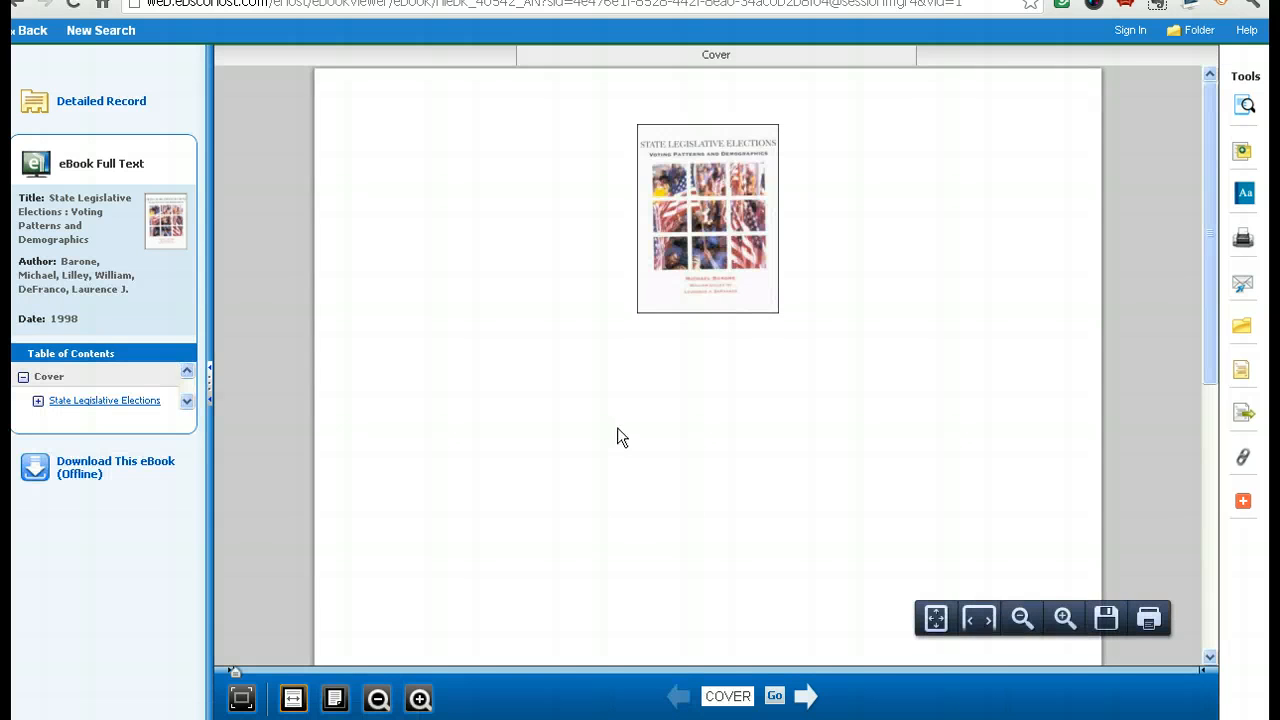
Enlarge the cover page, then jump to the book's Contents page from the section list.
{"action": "left_click", "coordinate": [1063, 617]}
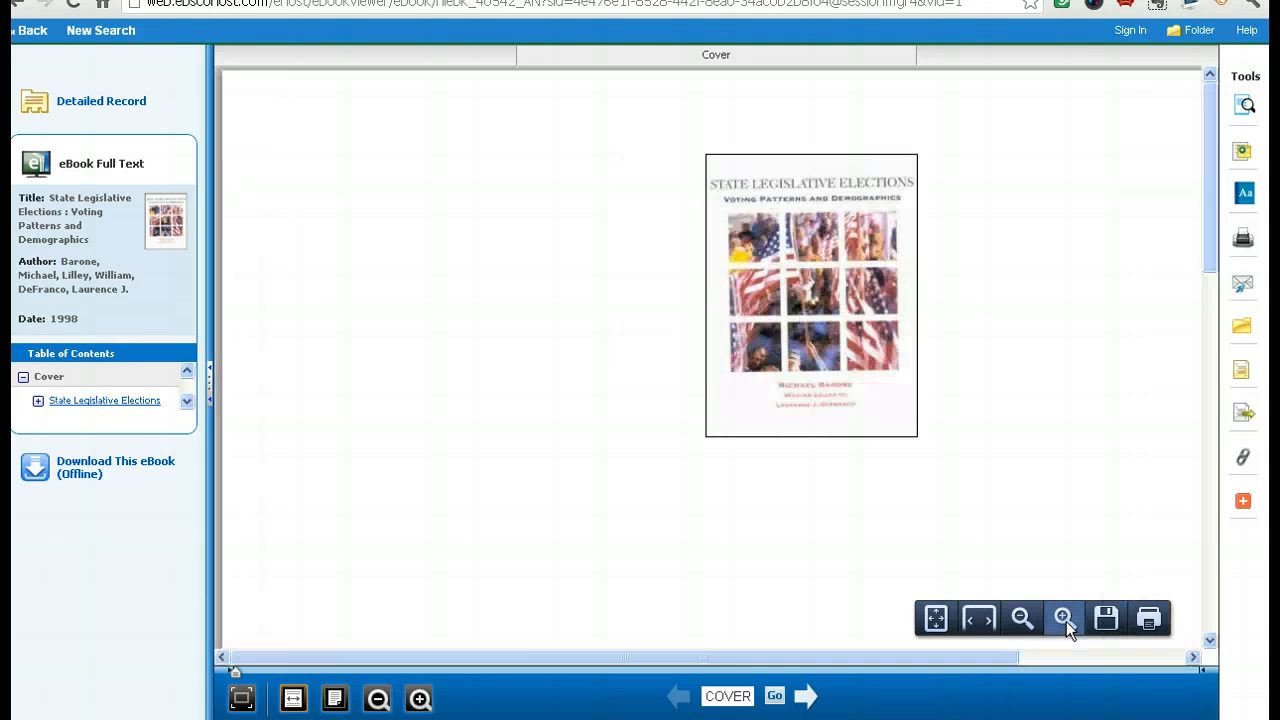
{"action": "left_click", "coordinate": [1062, 617]}
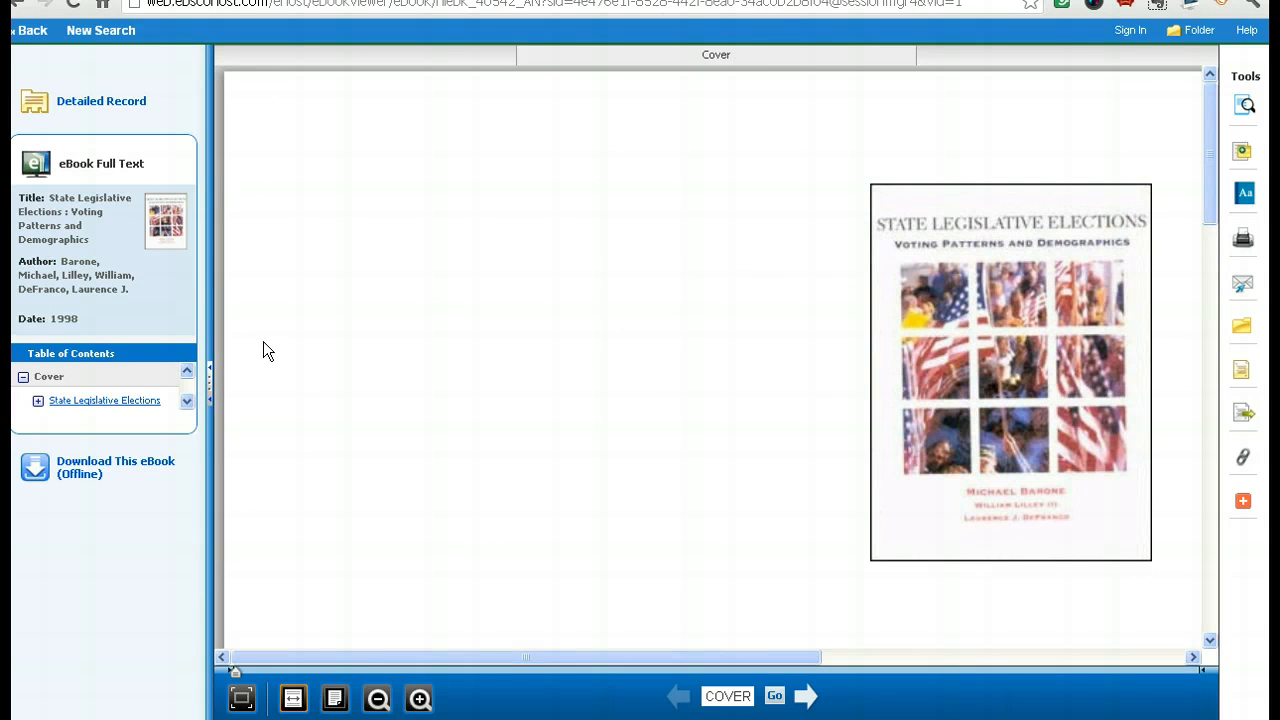
{"action": "left_click", "coordinate": [38, 400]}
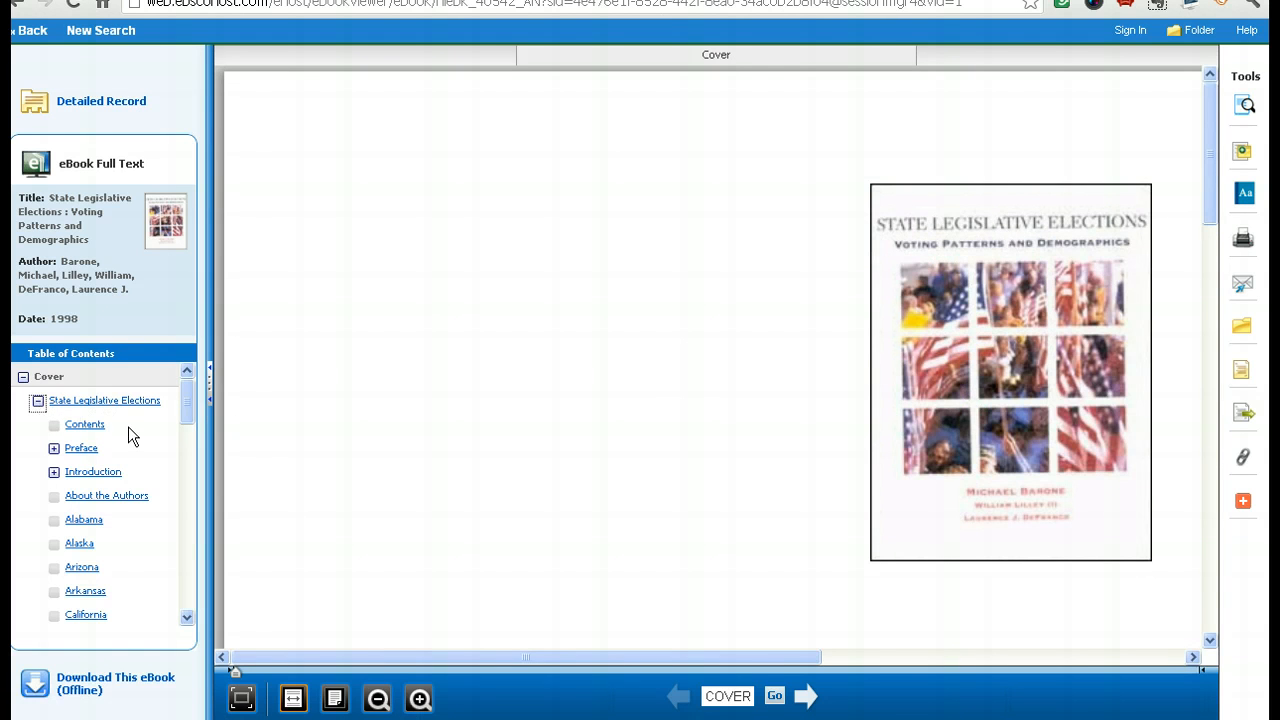
{"action": "left_click", "coordinate": [85, 424]}
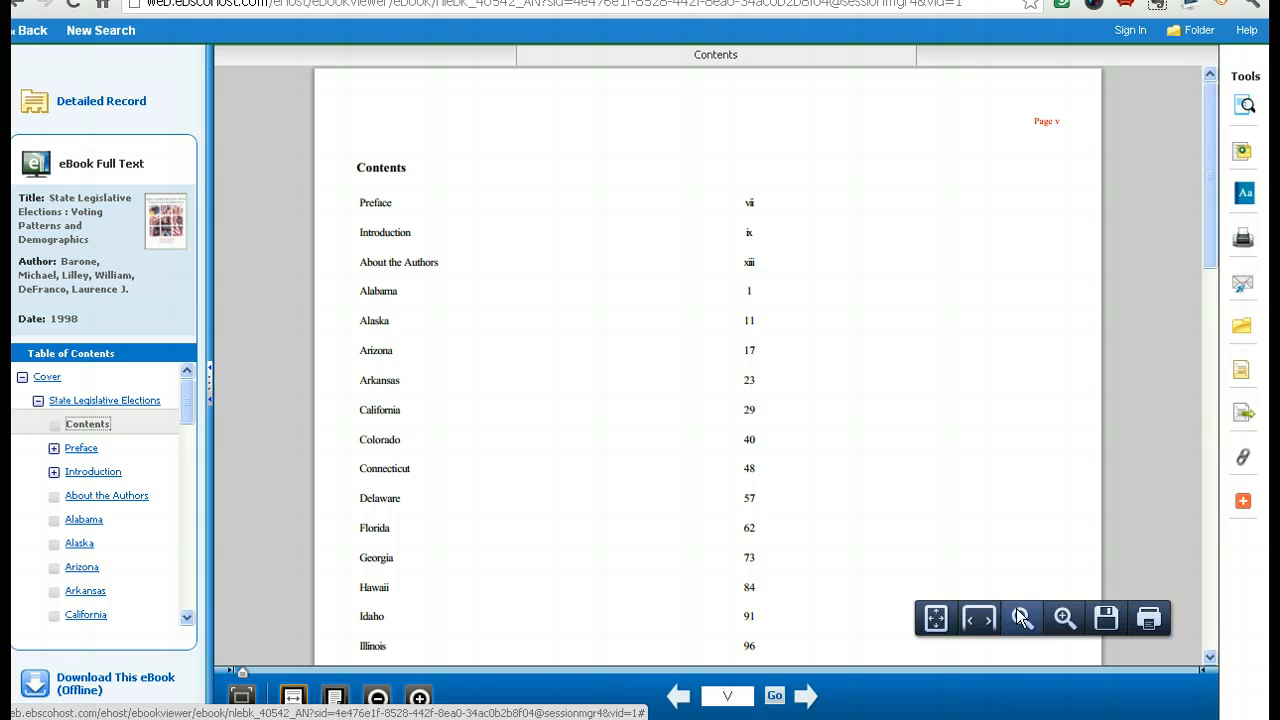
{"action": "mouse_move", "coordinate": [710, 261]}
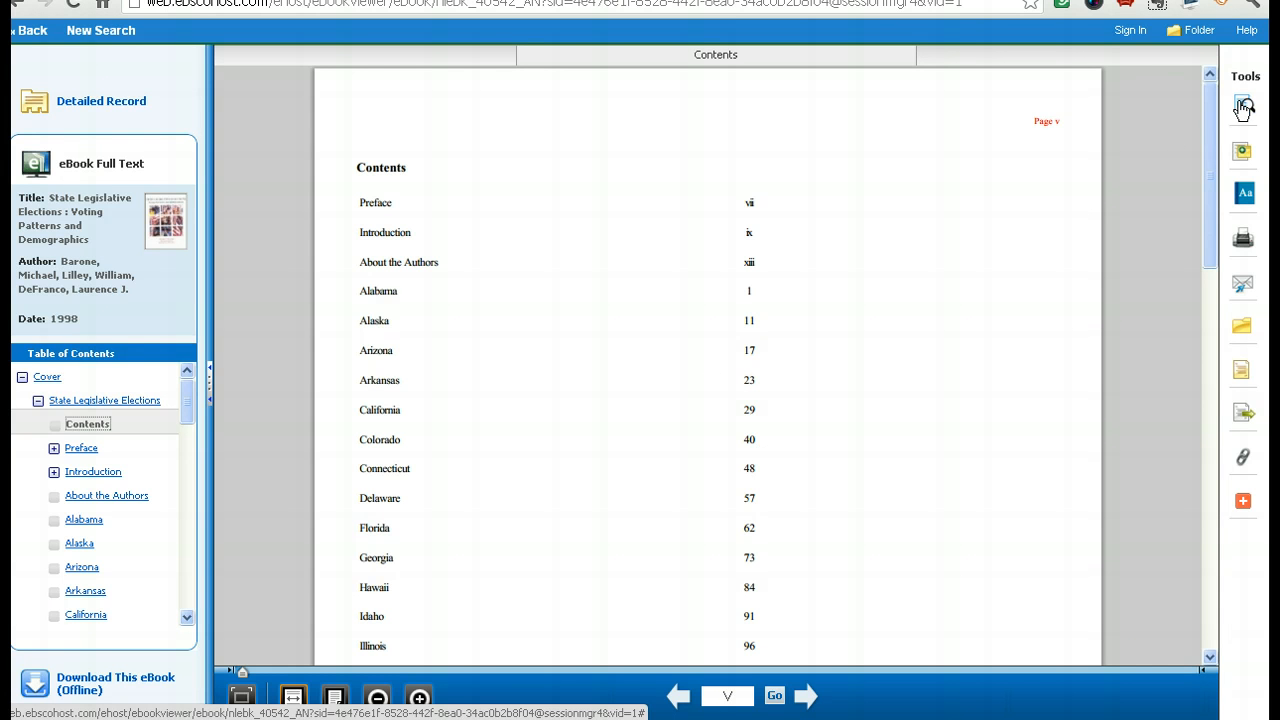
{"action": "mouse_move", "coordinate": [1243, 107]}
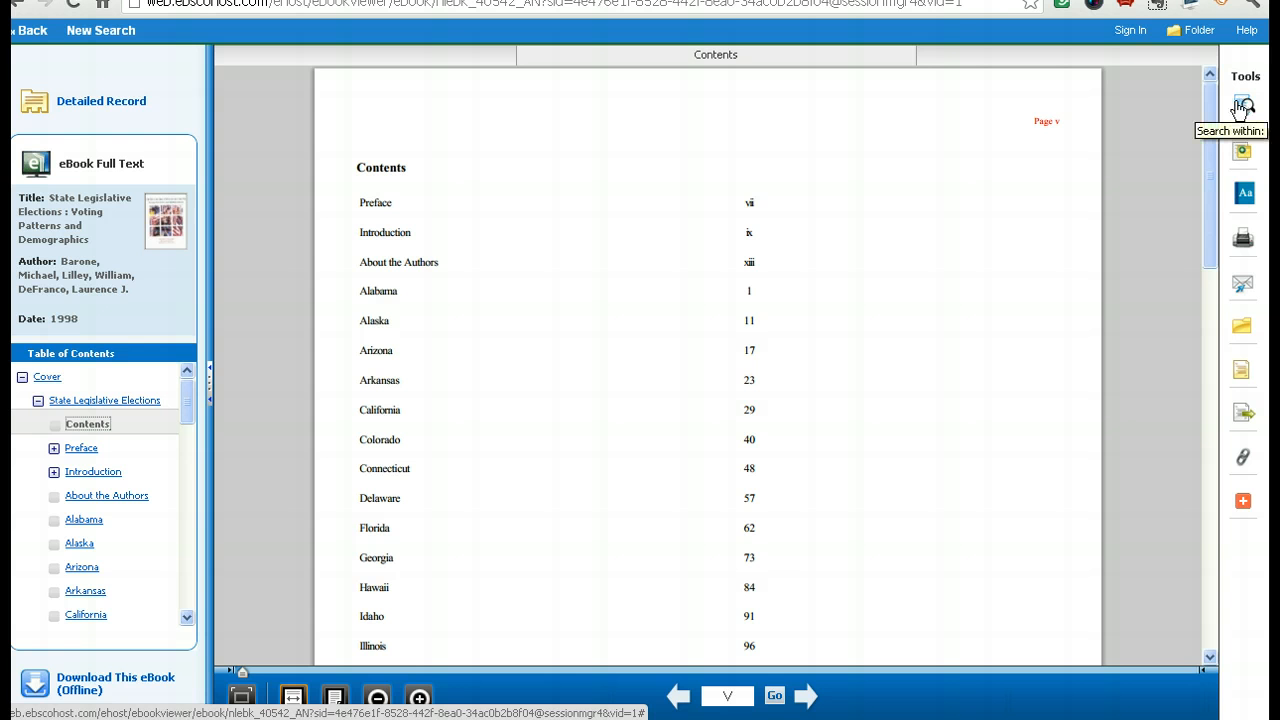
{"action": "mouse_move", "coordinate": [1243, 154]}
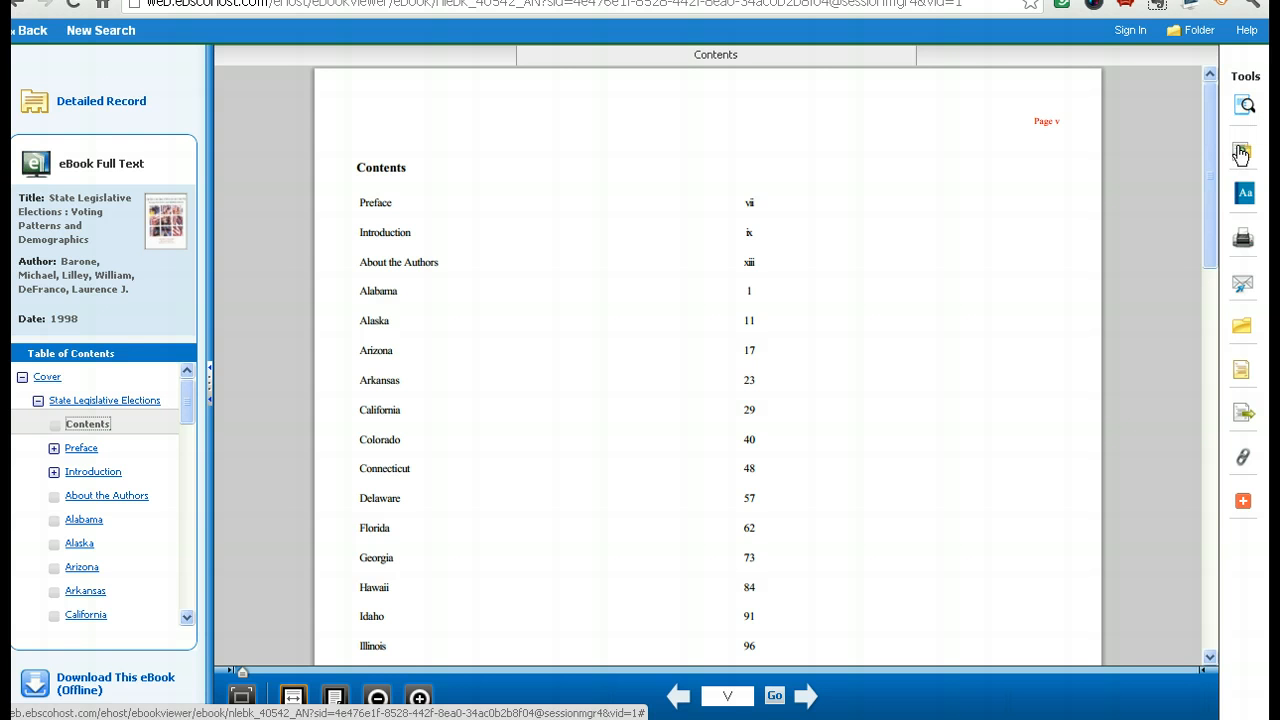
{"action": "mouse_move", "coordinate": [1243, 155]}
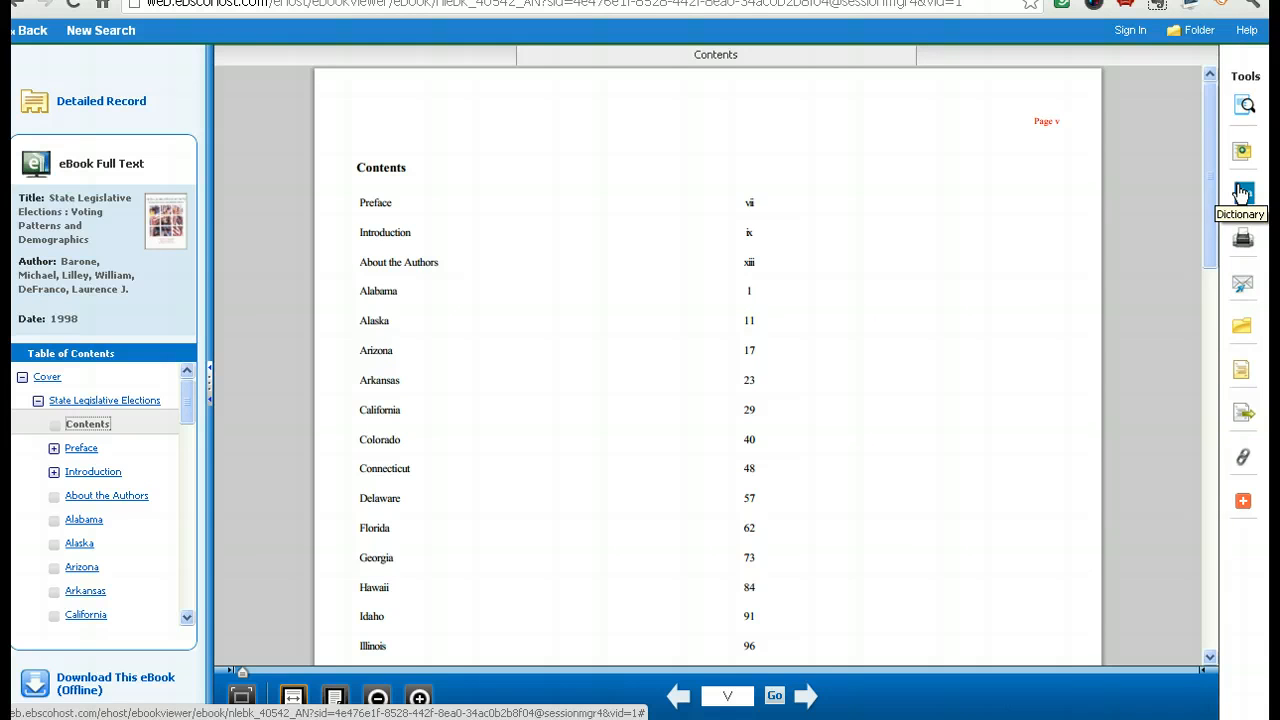
{"action": "mouse_move", "coordinate": [1243, 240]}
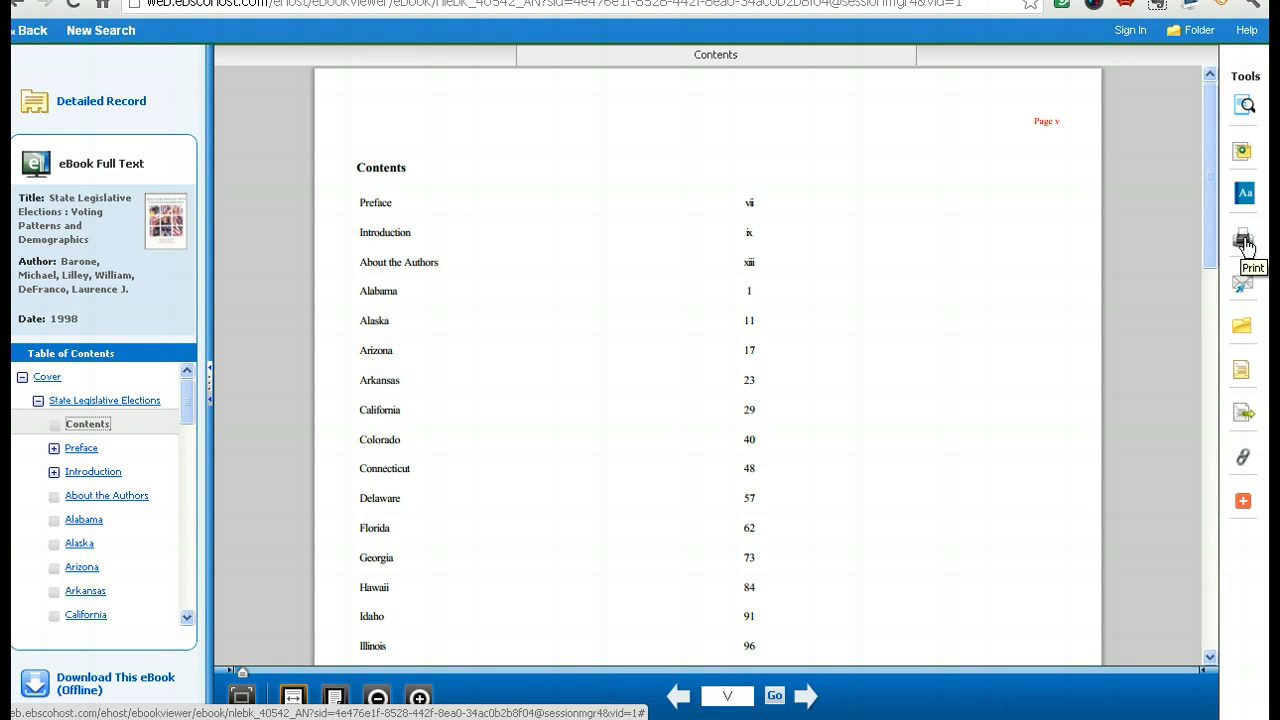
{"action": "mouse_move", "coordinate": [1068, 474]}
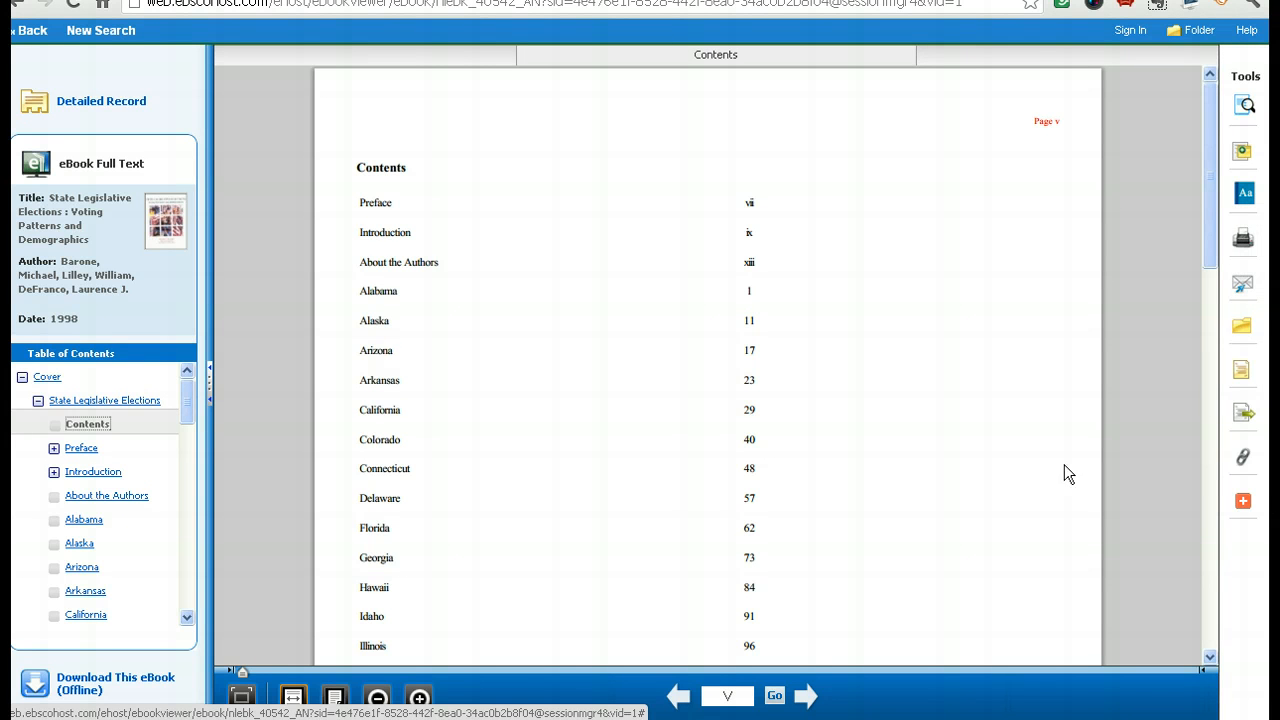
{"action": "mouse_move", "coordinate": [316, 336]}
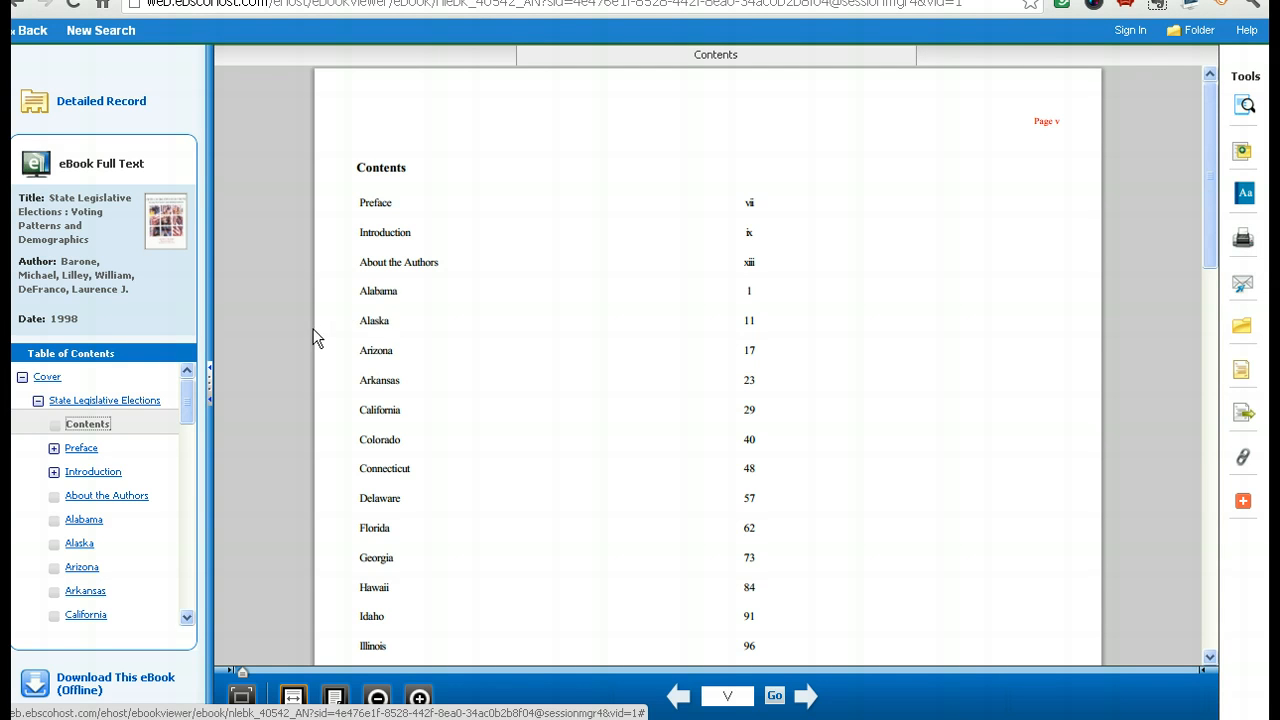
{"action": "mouse_move", "coordinate": [155, 530]}
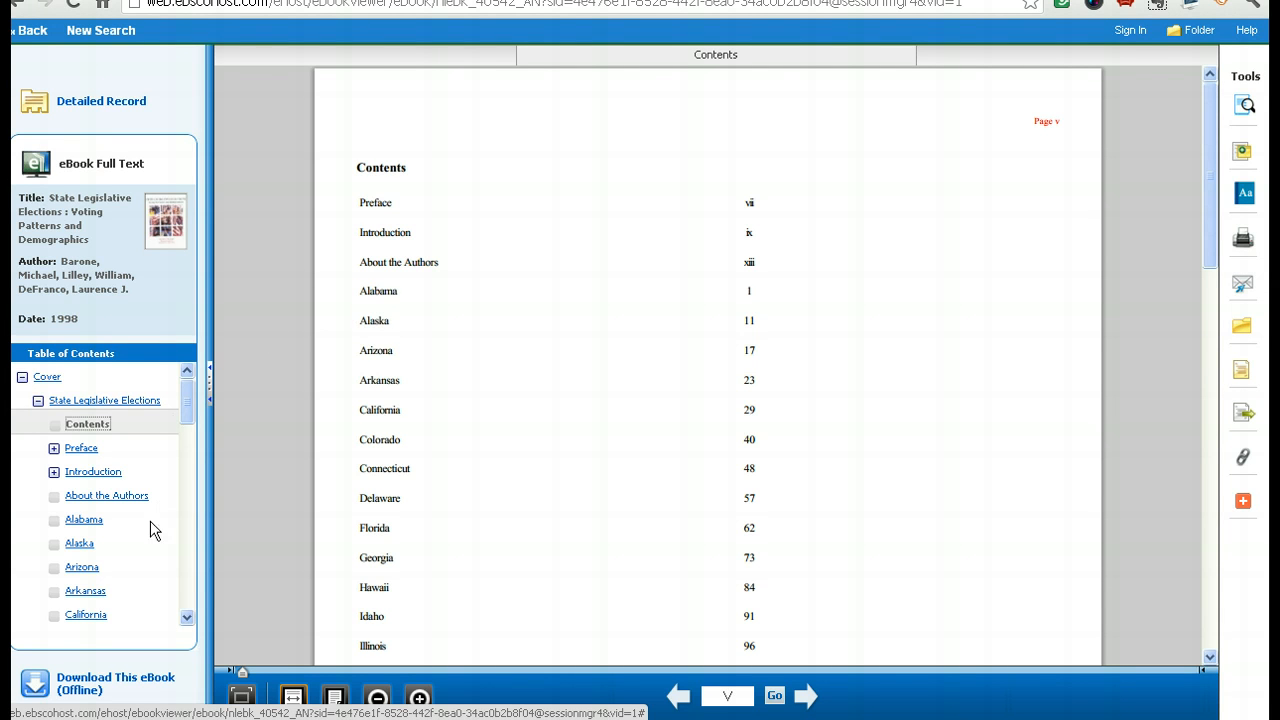
{"action": "mouse_move", "coordinate": [85, 565]}
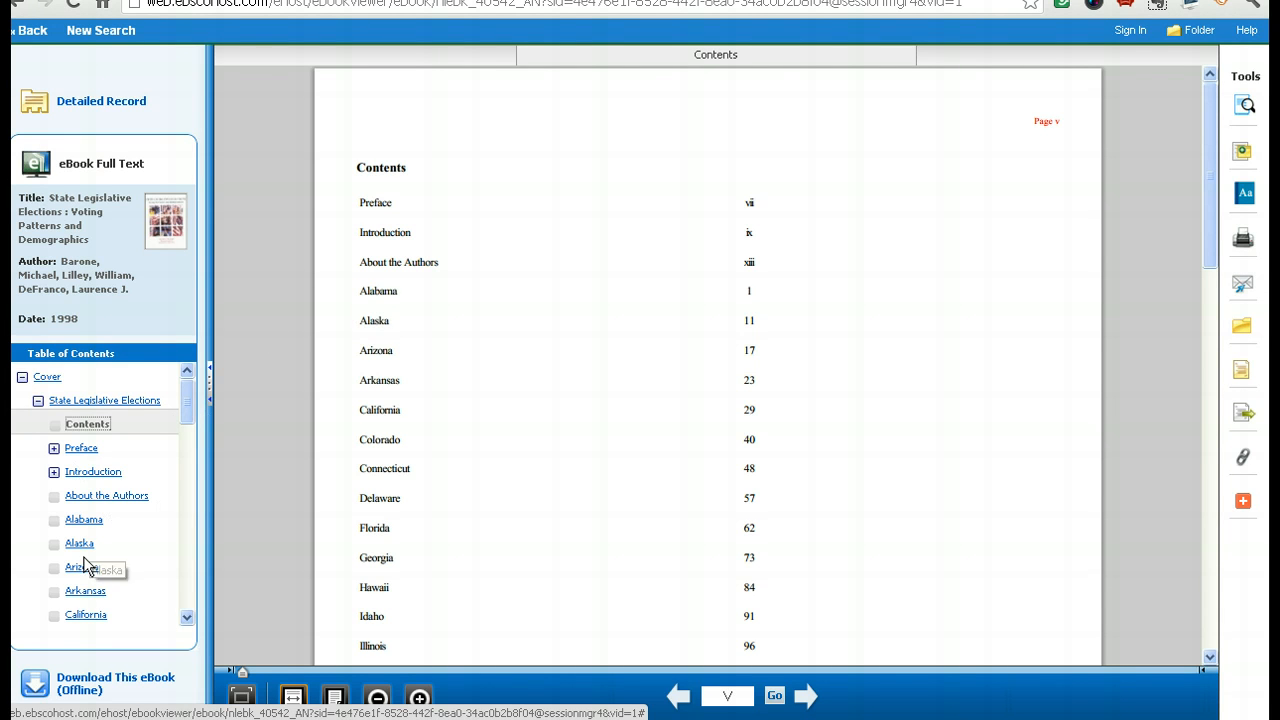
Request the offline download of the eBook, triggering the sign-in prompt.
{"action": "left_click", "coordinate": [75, 566]}
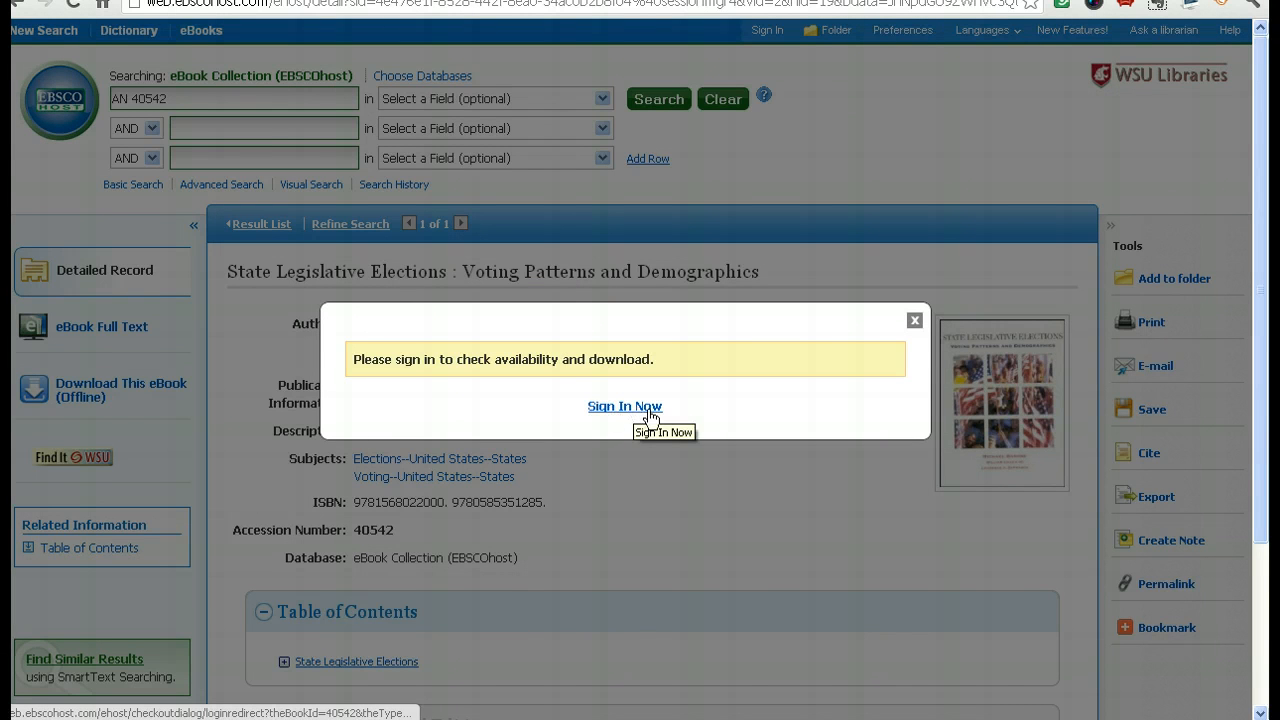
{"action": "left_click", "coordinate": [624, 406]}
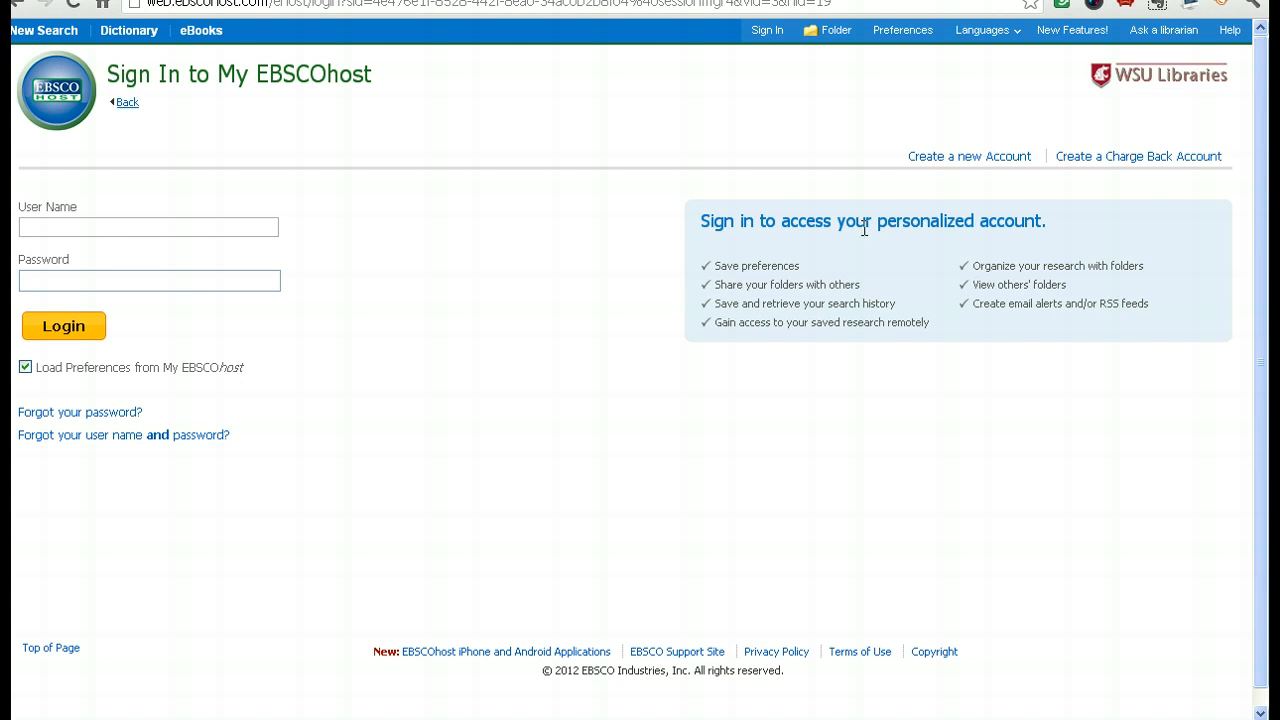
{"action": "mouse_move", "coordinate": [738, 169]}
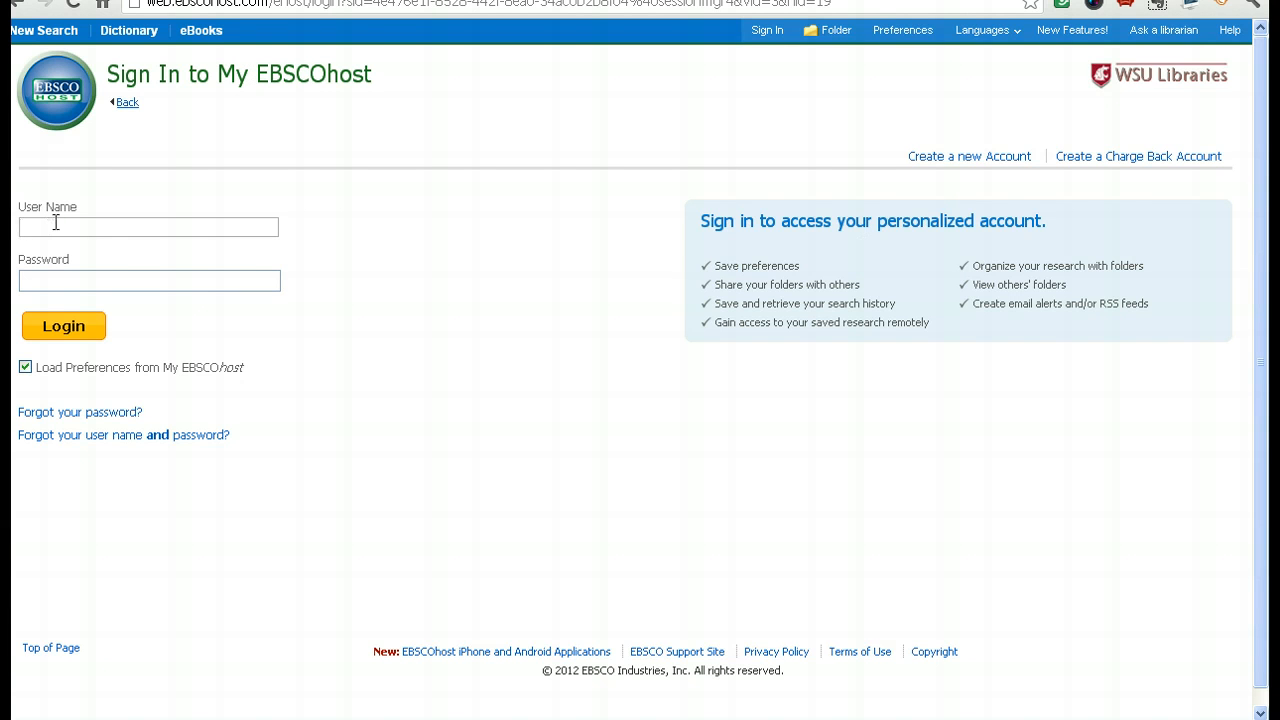
{"action": "type", "text": "loenglish"}
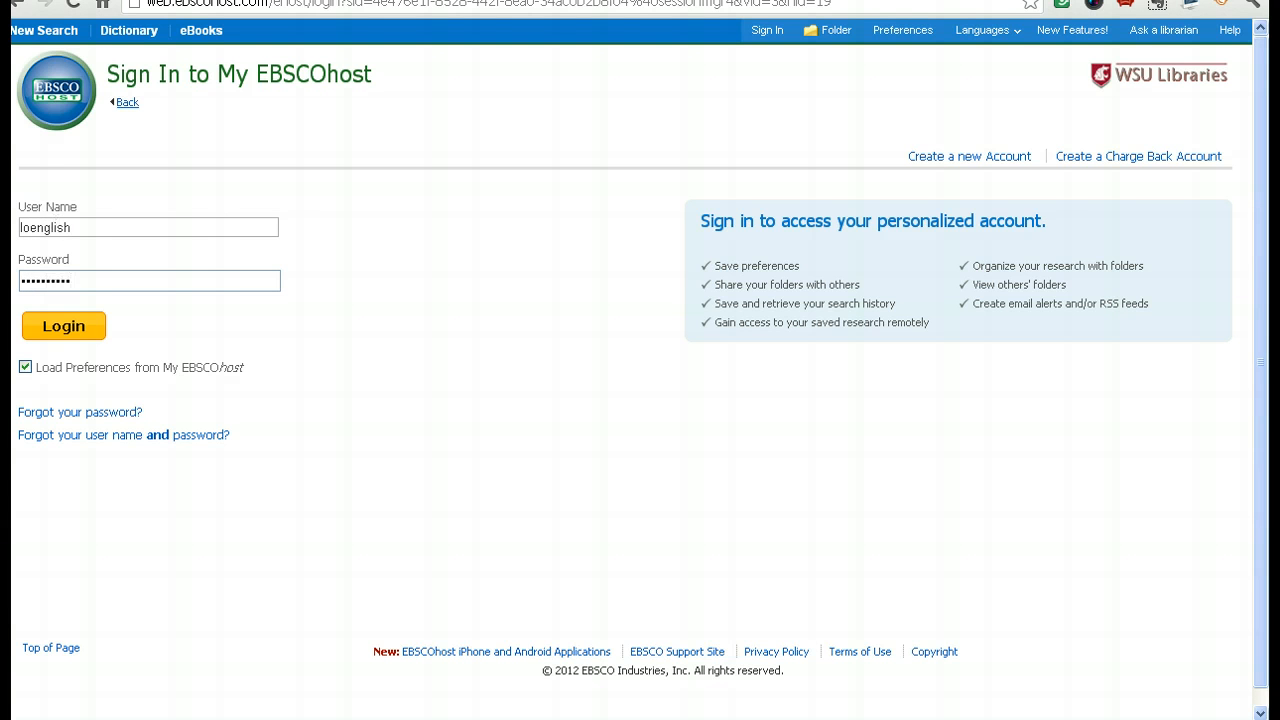
{"action": "left_click", "coordinate": [62, 326]}
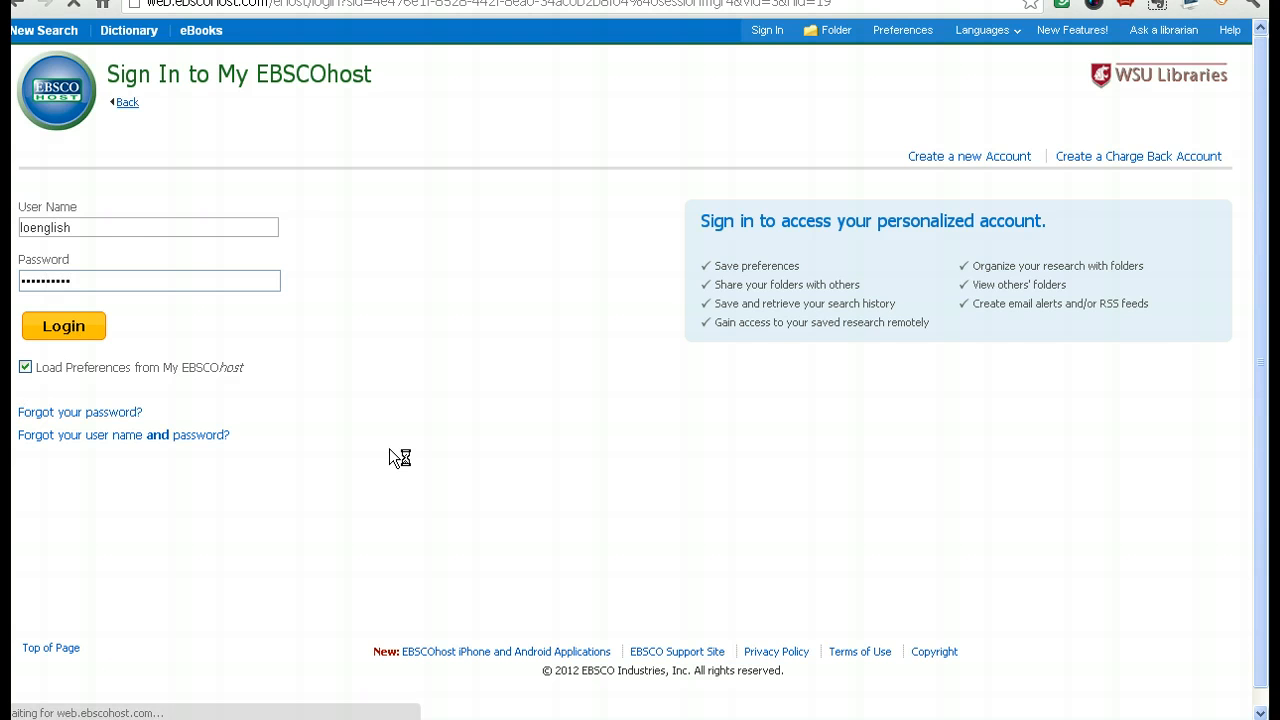
{"action": "left_click", "coordinate": [63, 326]}
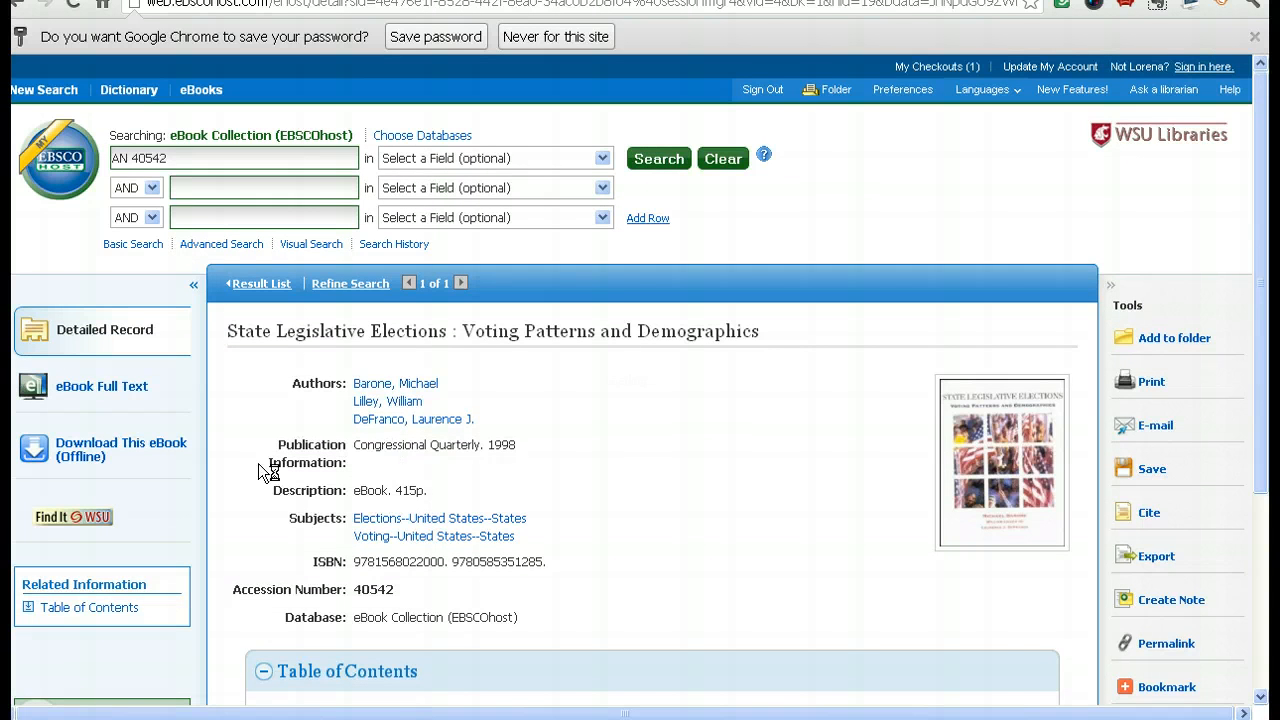
Check out State Legislative Elections with a 1-day checkout period and download it.
{"action": "left_click", "coordinate": [120, 449]}
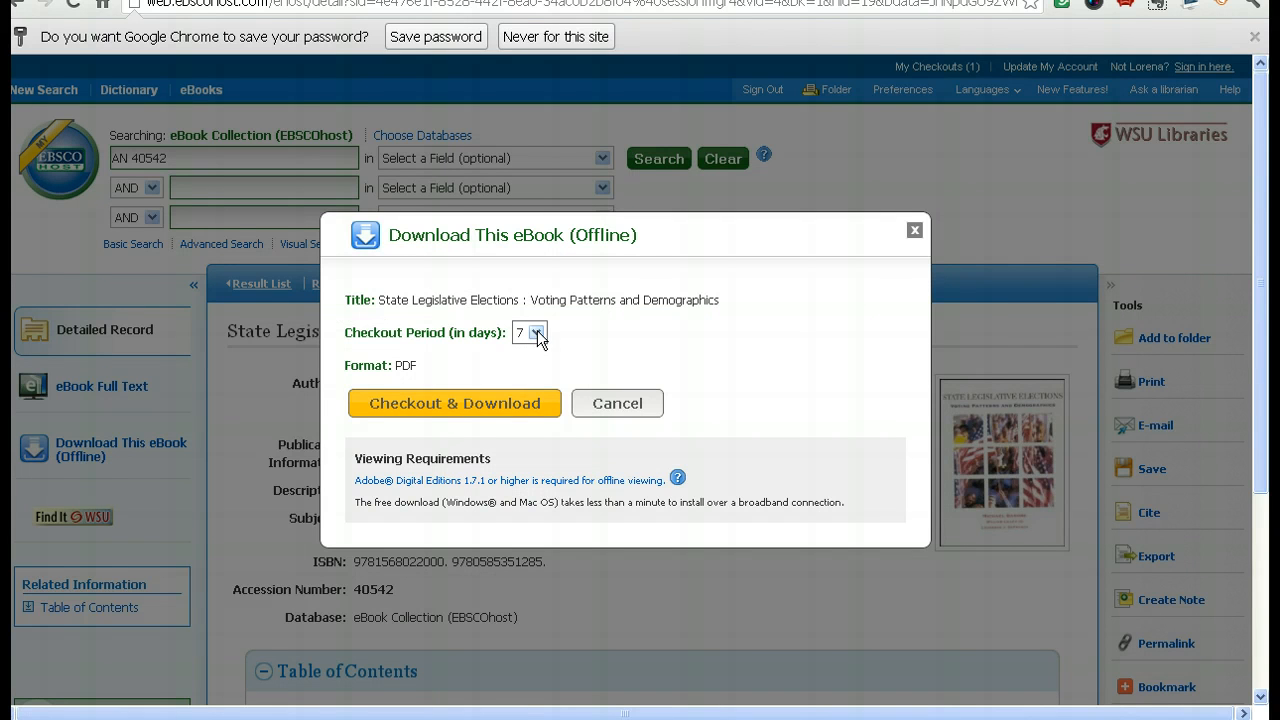
{"action": "left_click", "coordinate": [538, 332]}
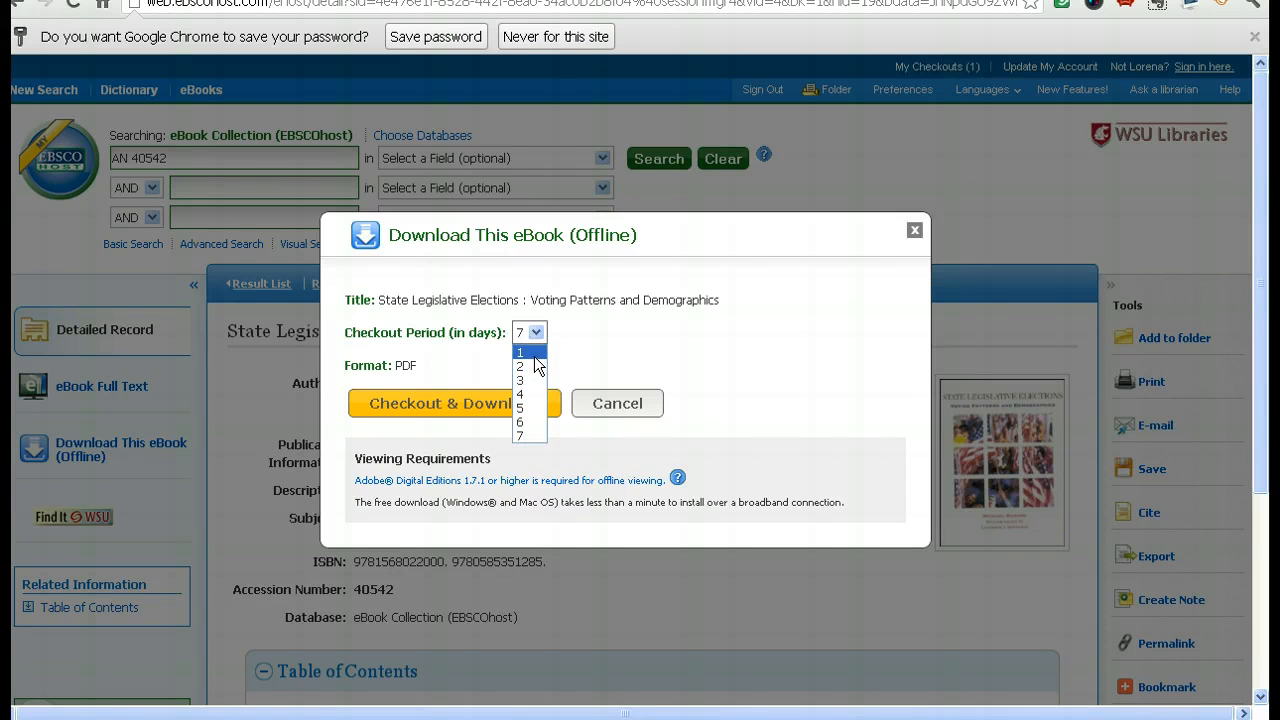
{"action": "mouse_move", "coordinate": [535, 362]}
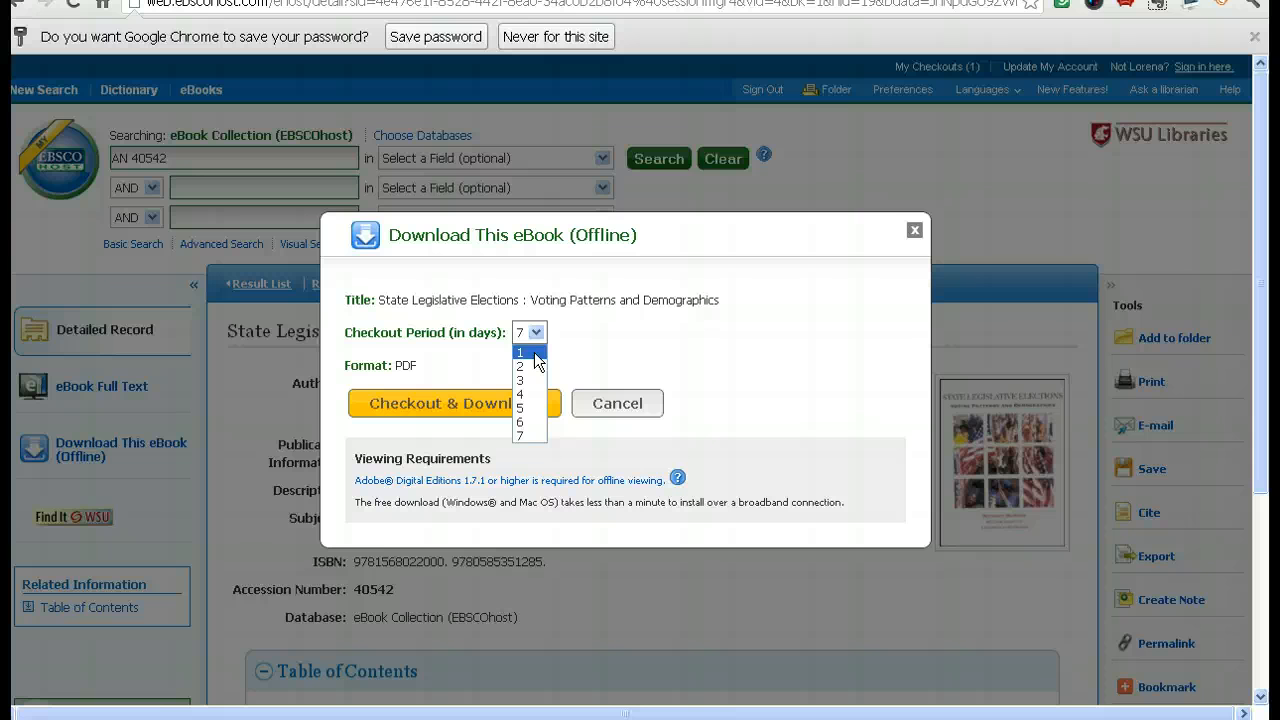
{"action": "left_click", "coordinate": [520, 352]}
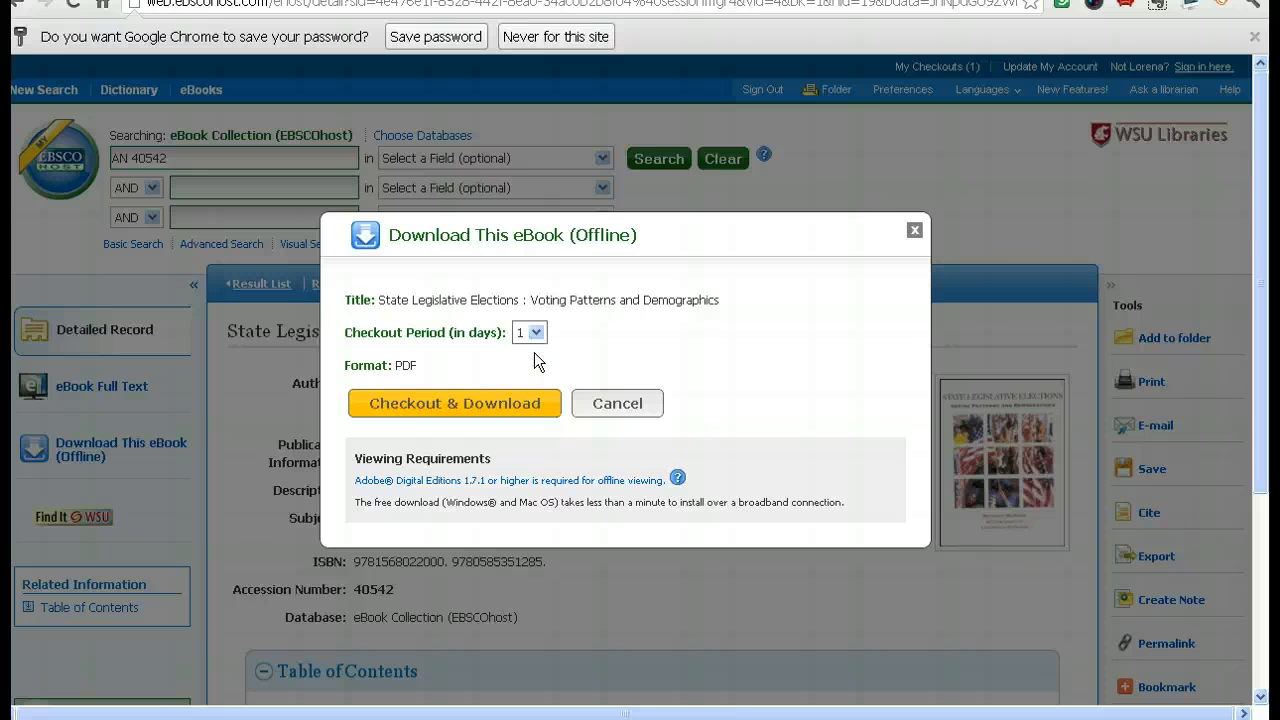
{"action": "mouse_move", "coordinate": [449, 410]}
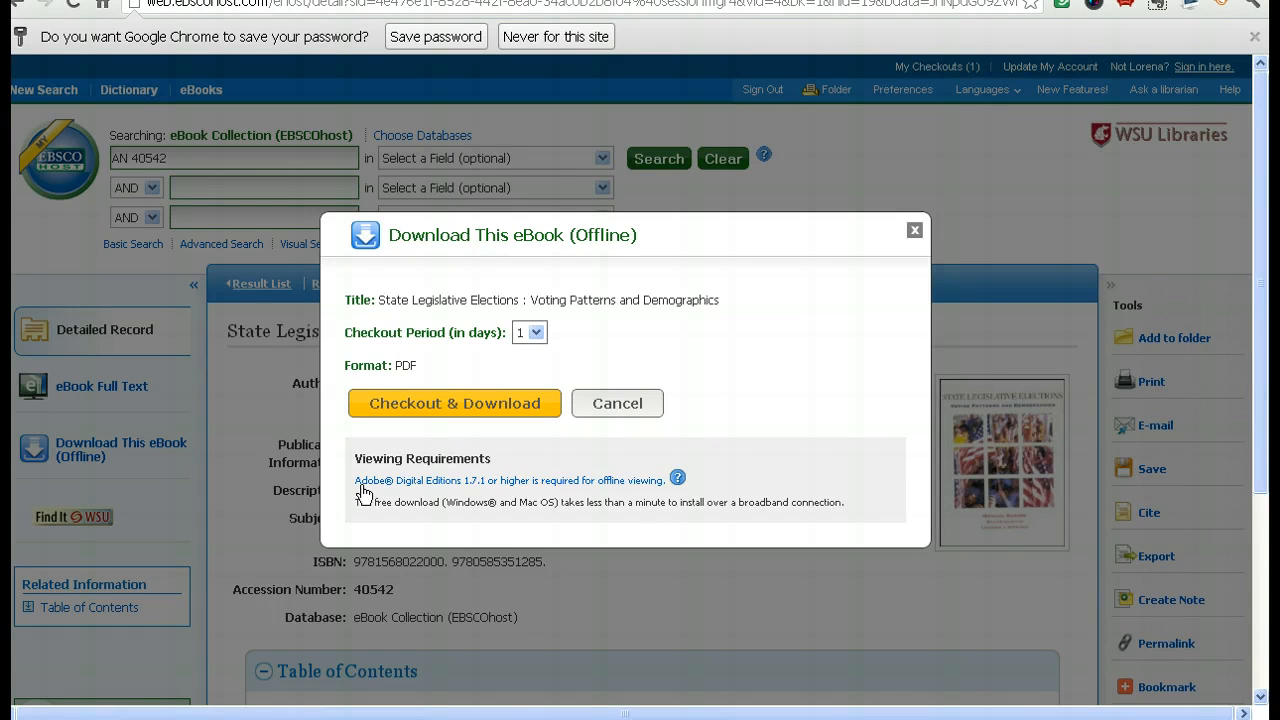
{"action": "mouse_move", "coordinate": [445, 485]}
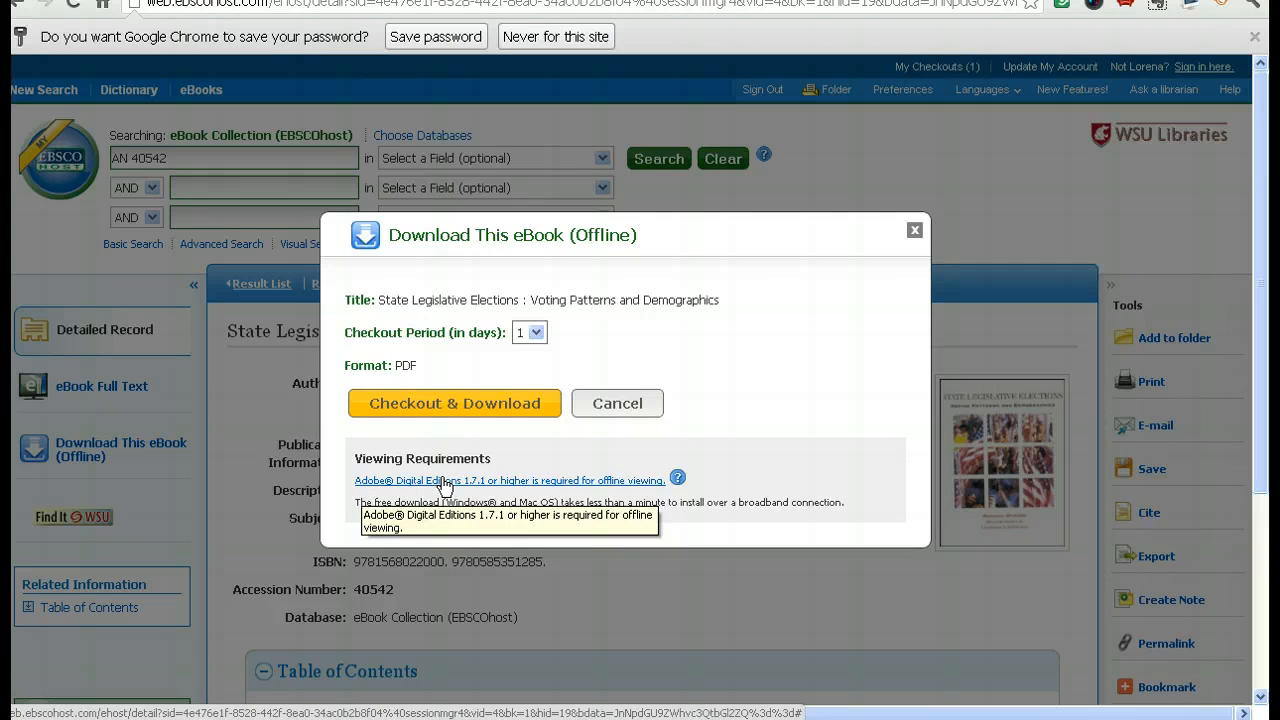
{"action": "mouse_move", "coordinate": [518, 520]}
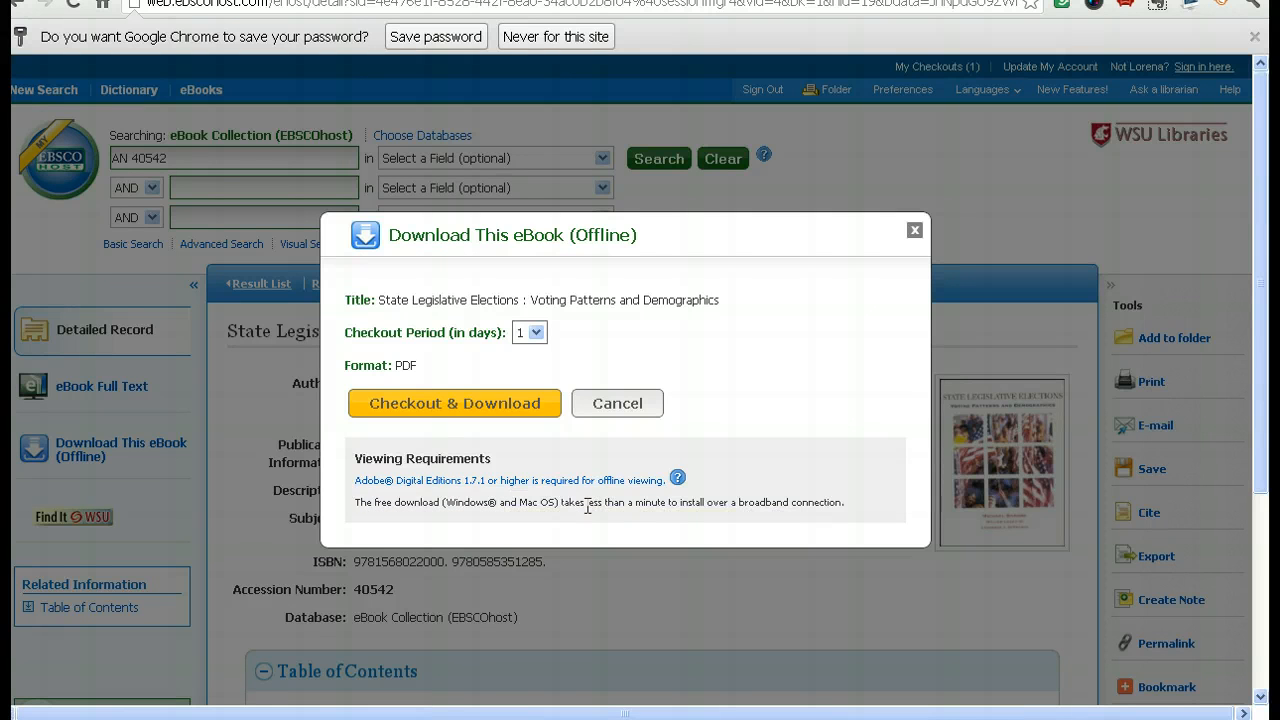
{"action": "left_click", "coordinate": [678, 478]}
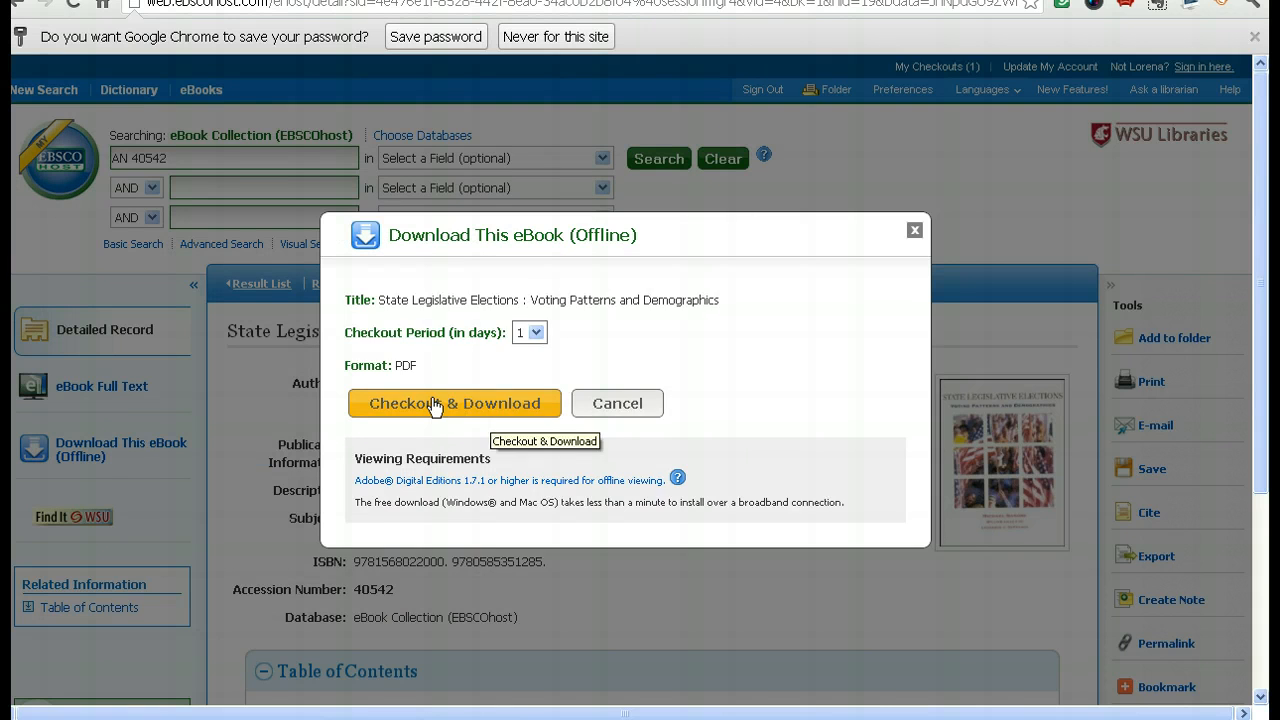
{"action": "left_click", "coordinate": [454, 403]}
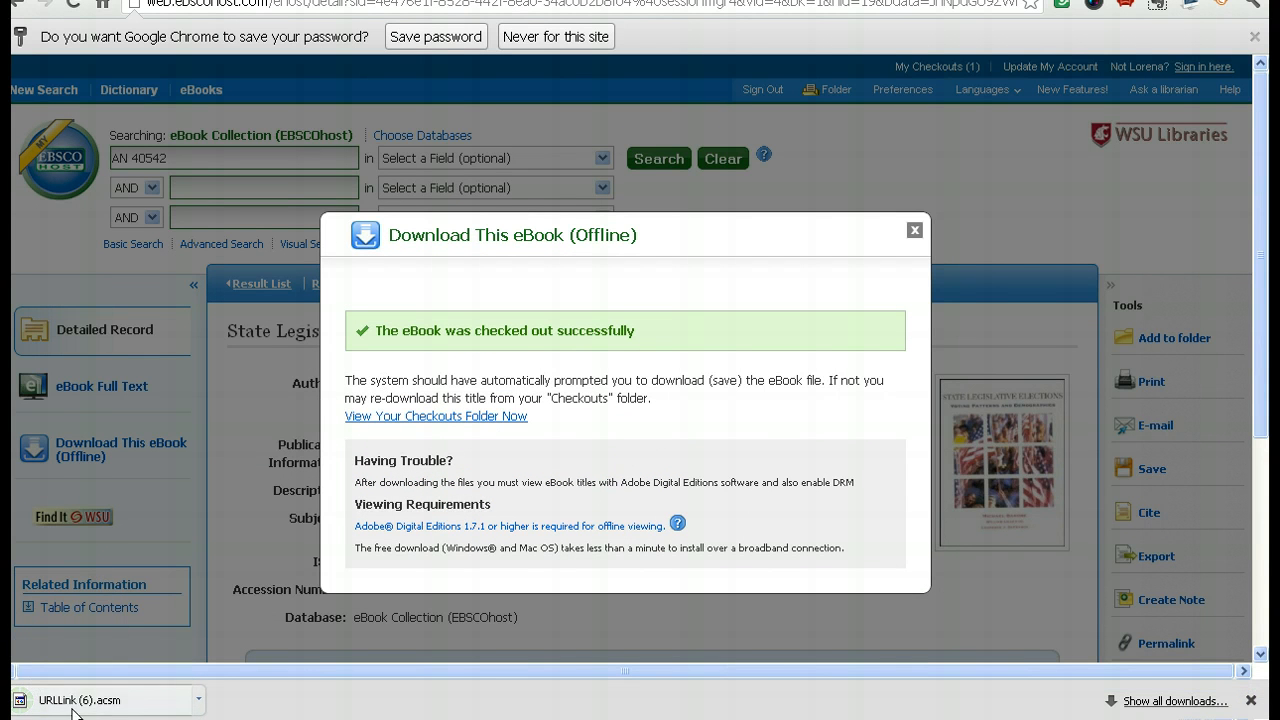
{"action": "mouse_move", "coordinate": [88, 700]}
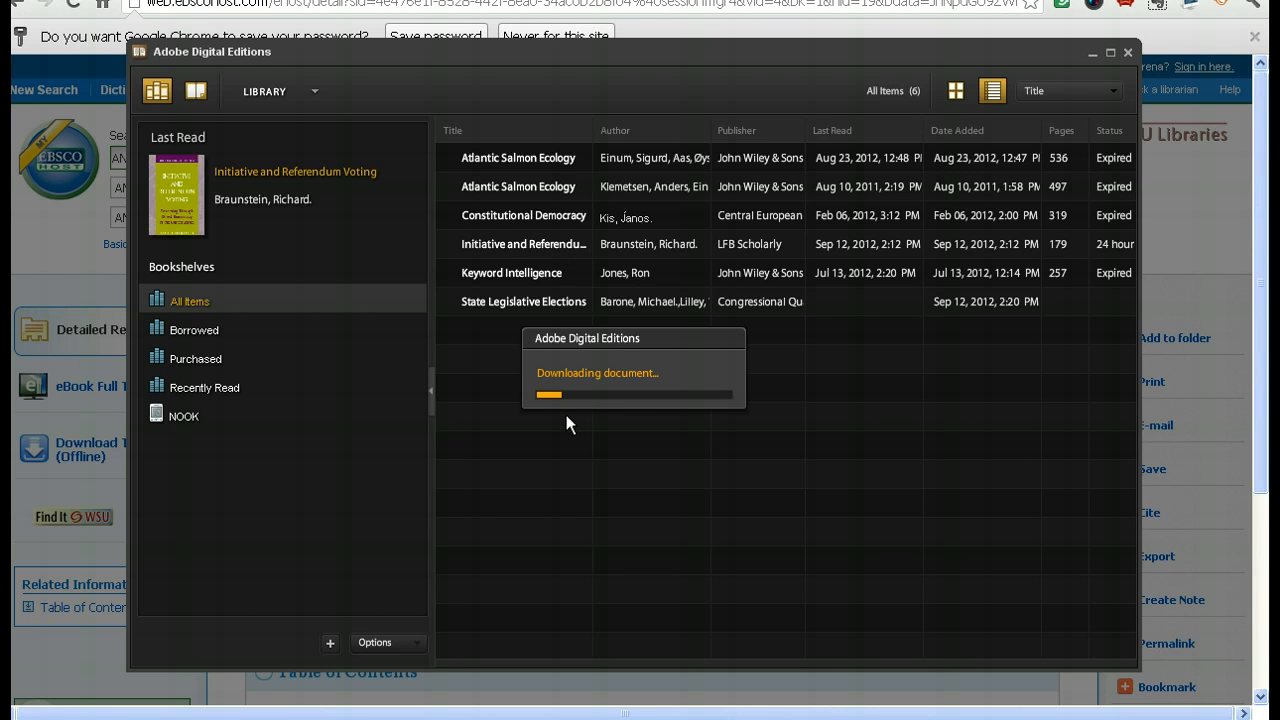
{"action": "mouse_move", "coordinate": [657, 275]}
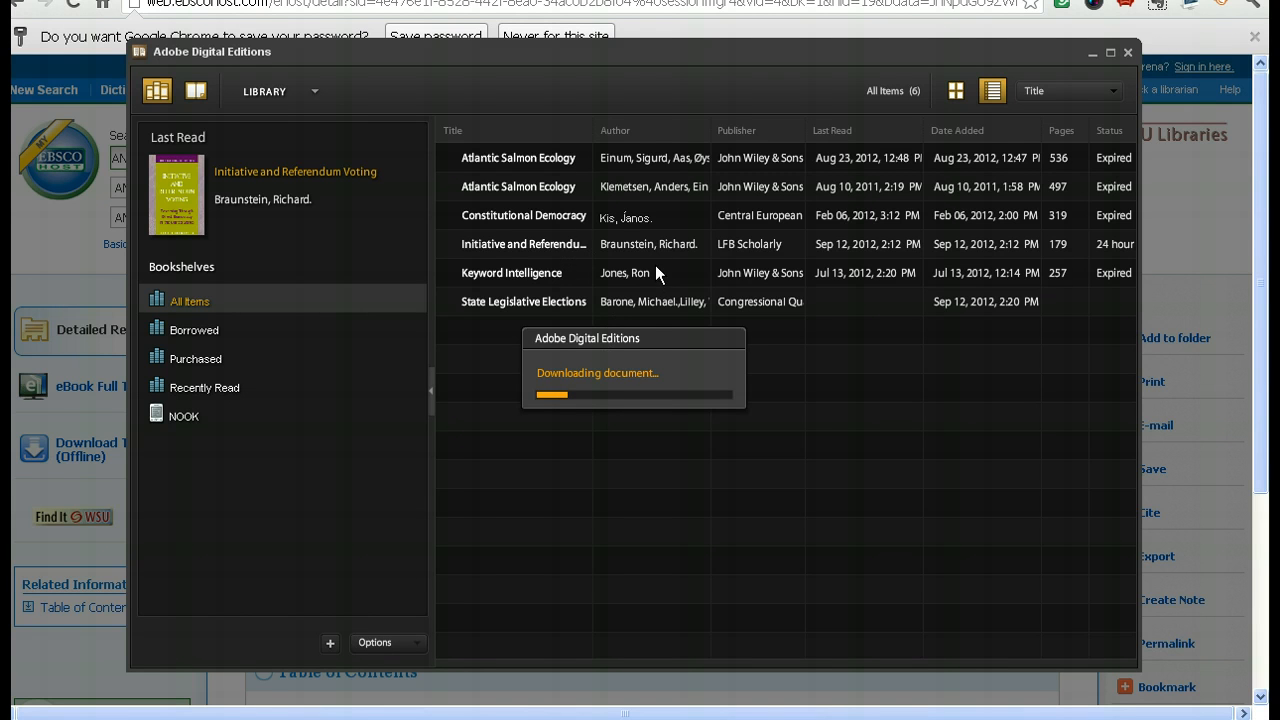
{"action": "mouse_move", "coordinate": [884, 234]}
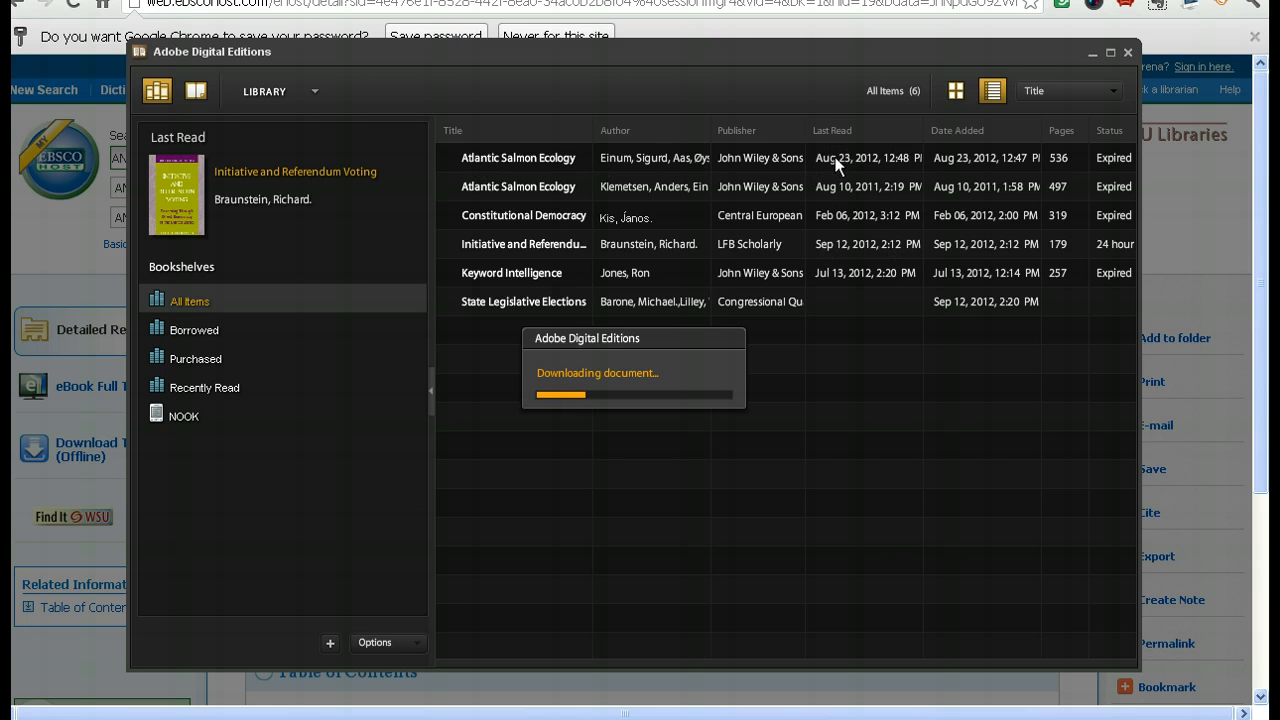
{"action": "mouse_move", "coordinate": [883, 168]}
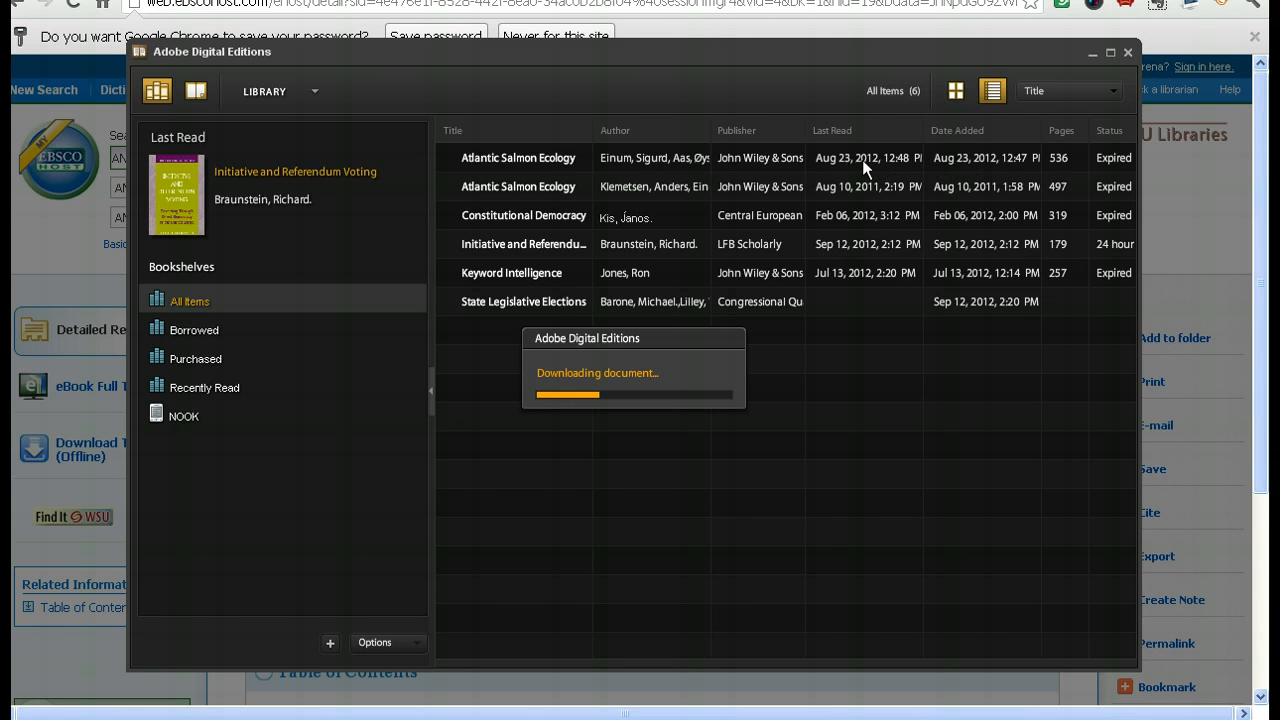
{"action": "mouse_move", "coordinate": [807, 219]}
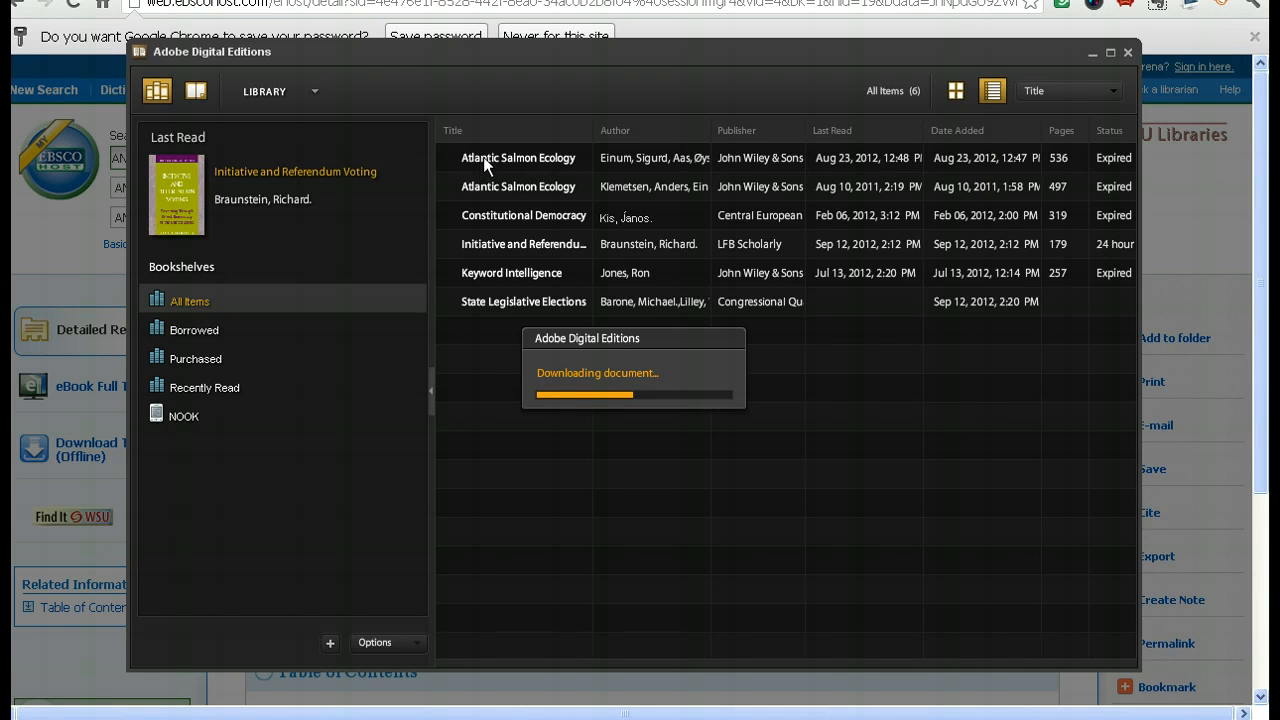
{"action": "mouse_move", "coordinate": [455, 165]}
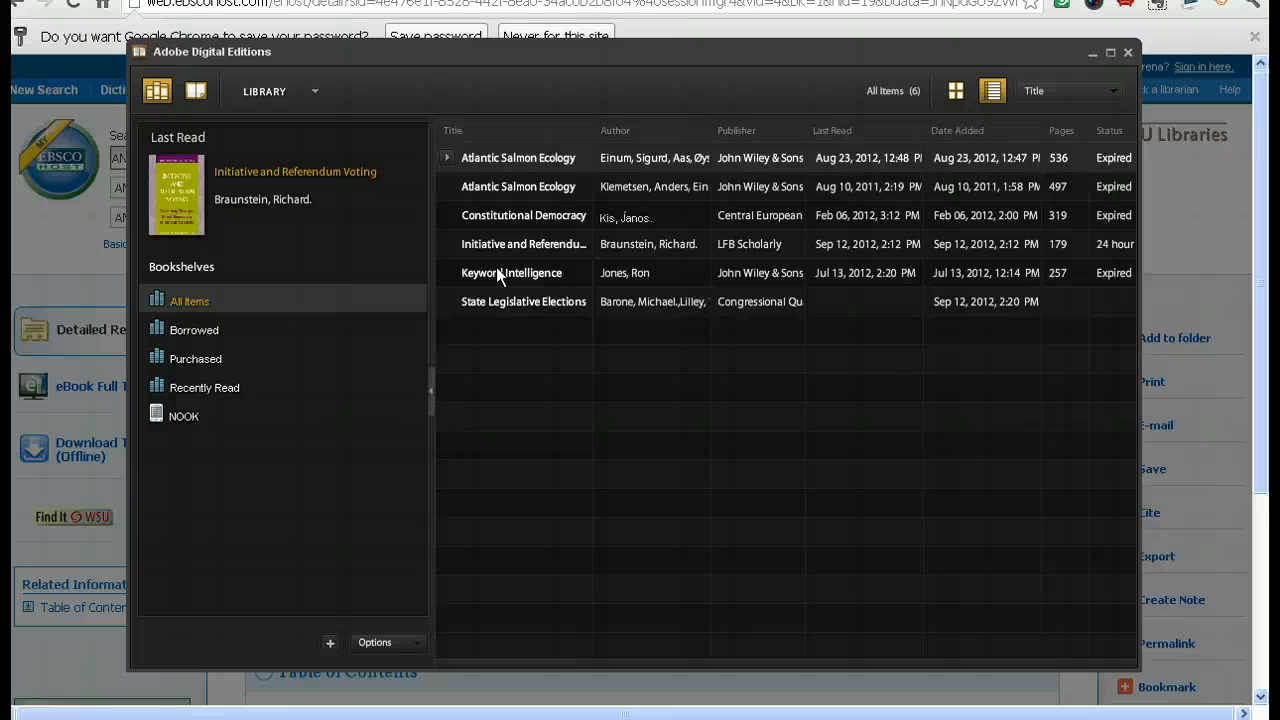
Select the downloaded State Legislative Elections entry (414 pages, 24-hour loan) in the library.
{"action": "left_click", "coordinate": [523, 301]}
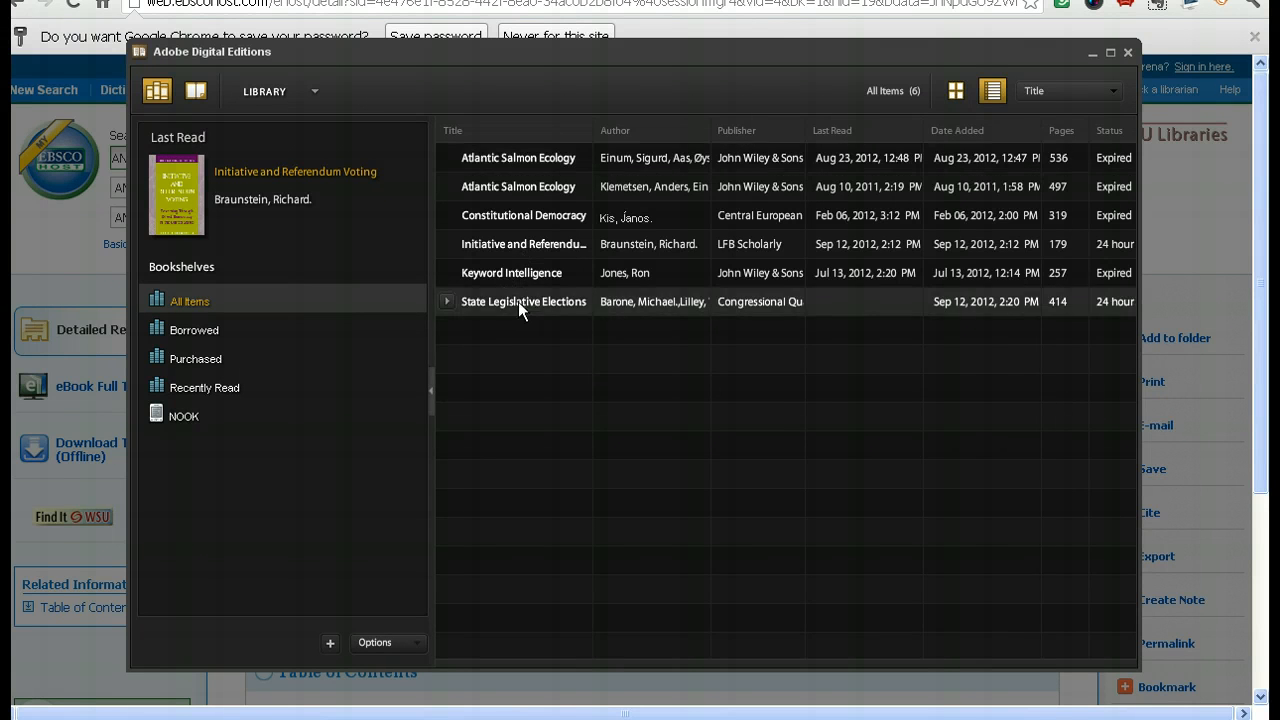
Open State Legislative Elections, jump to the Arizona chapter on page 17, and apply Custom Fit.
{"action": "double_click", "coordinate": [523, 301]}
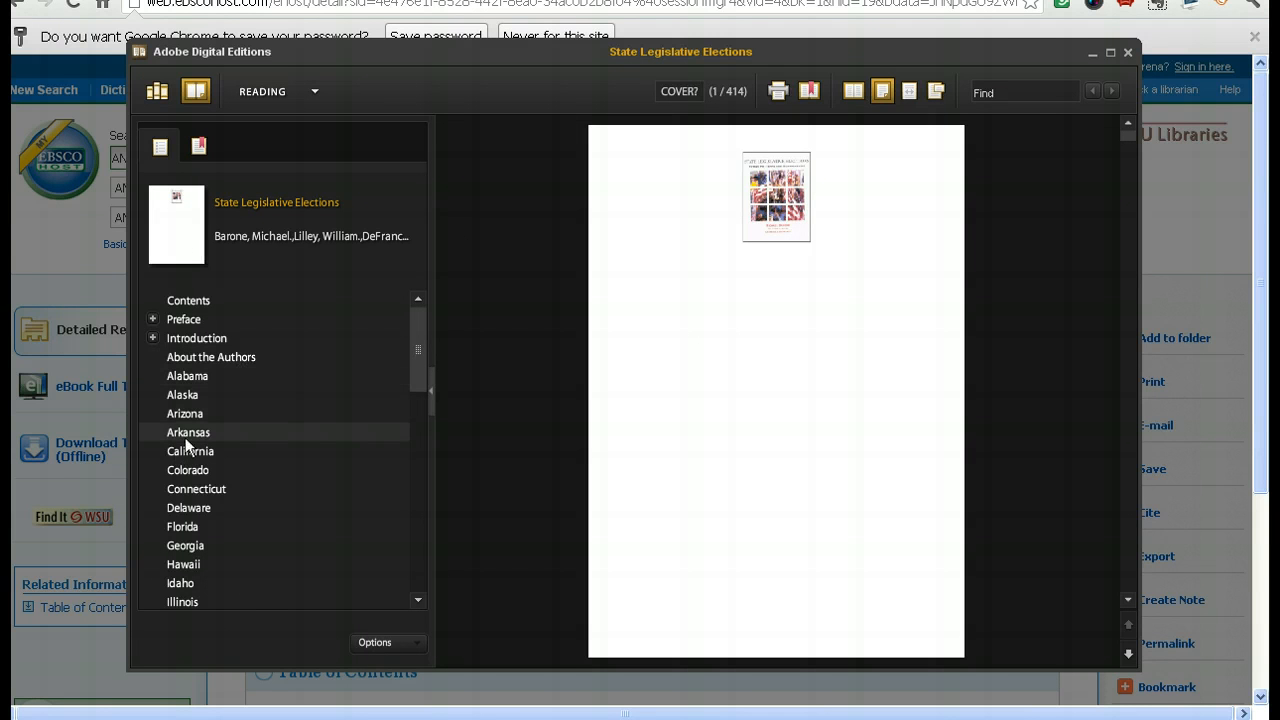
{"action": "left_click", "coordinate": [185, 413]}
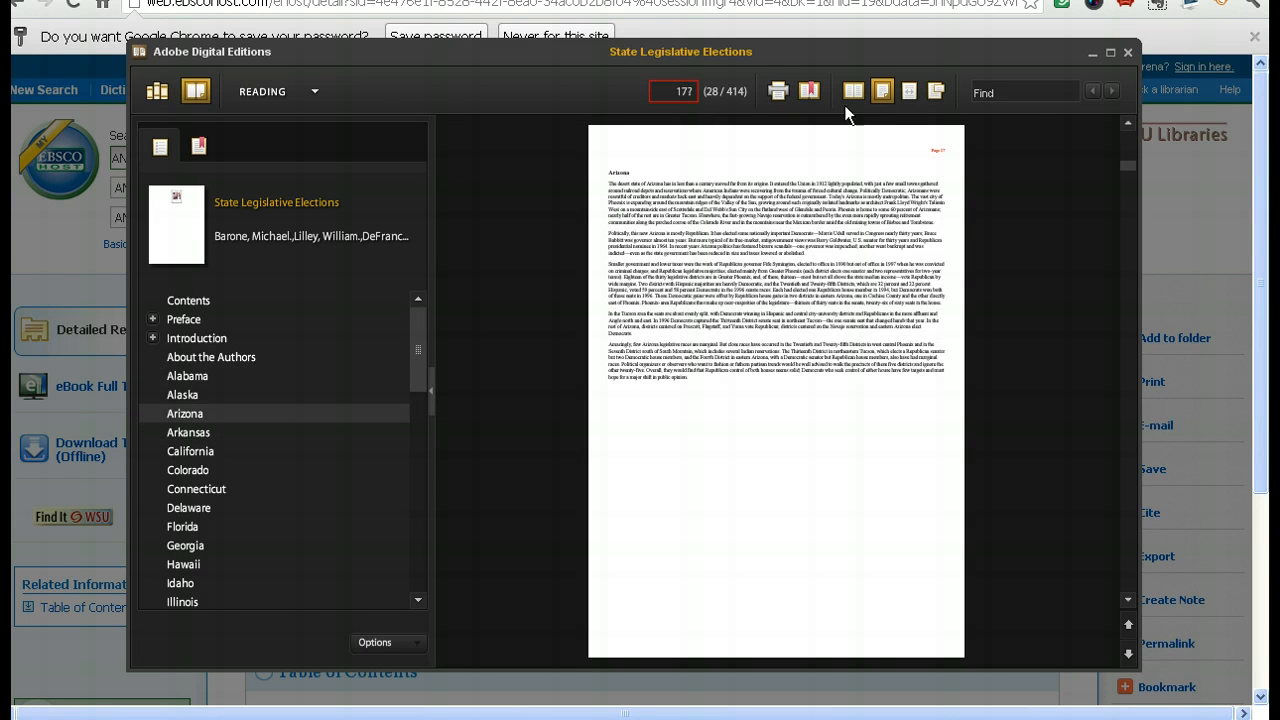
{"action": "mouse_move", "coordinate": [1165, 122]}
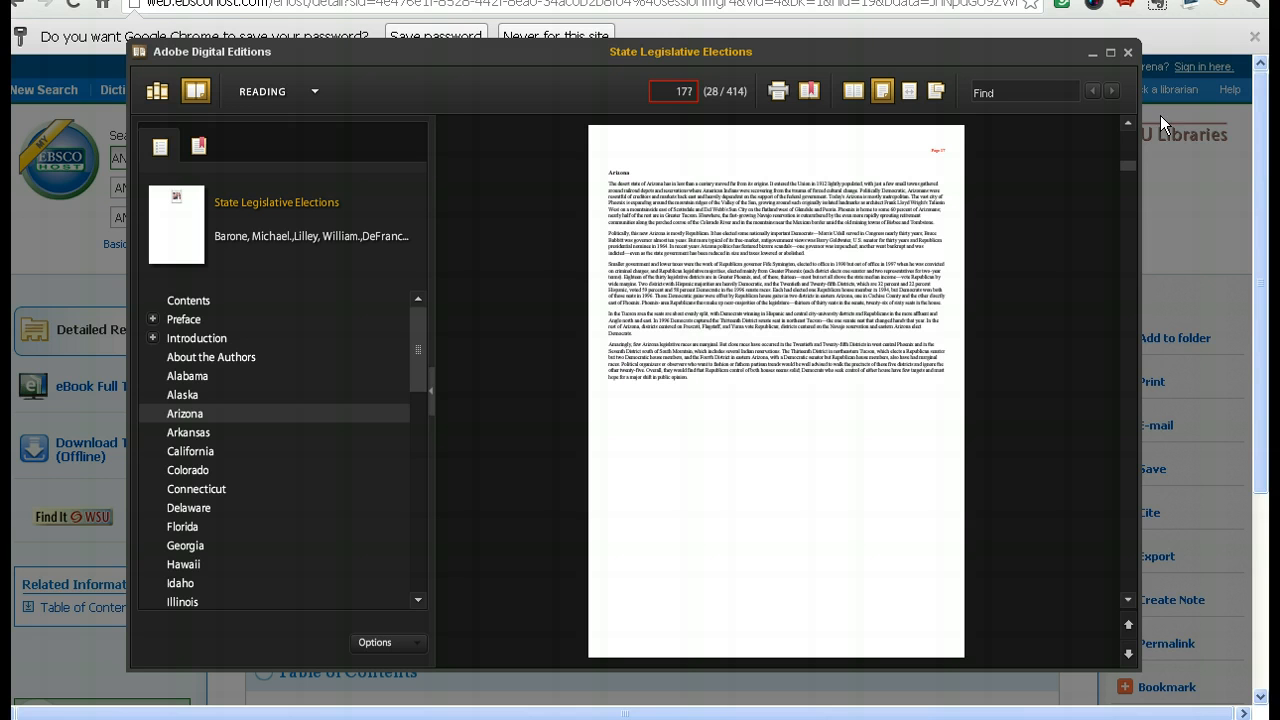
{"action": "mouse_move", "coordinate": [977, 140]}
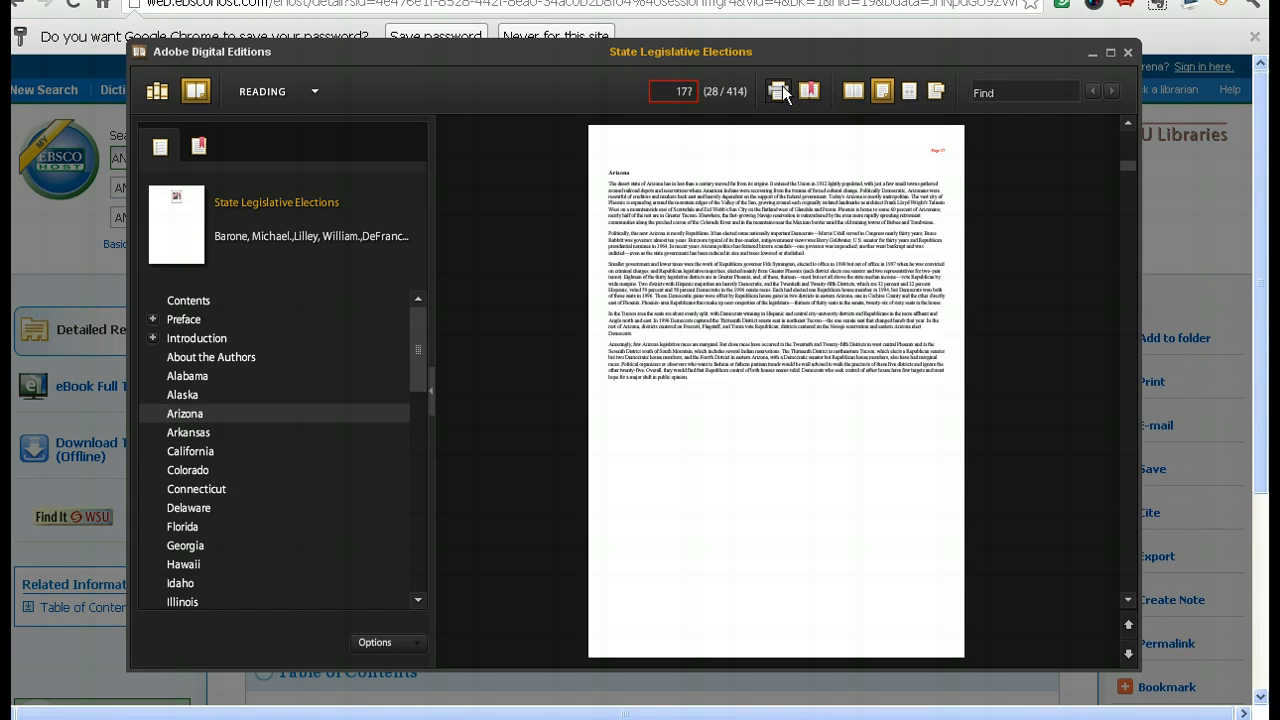
{"action": "mouse_move", "coordinate": [810, 91]}
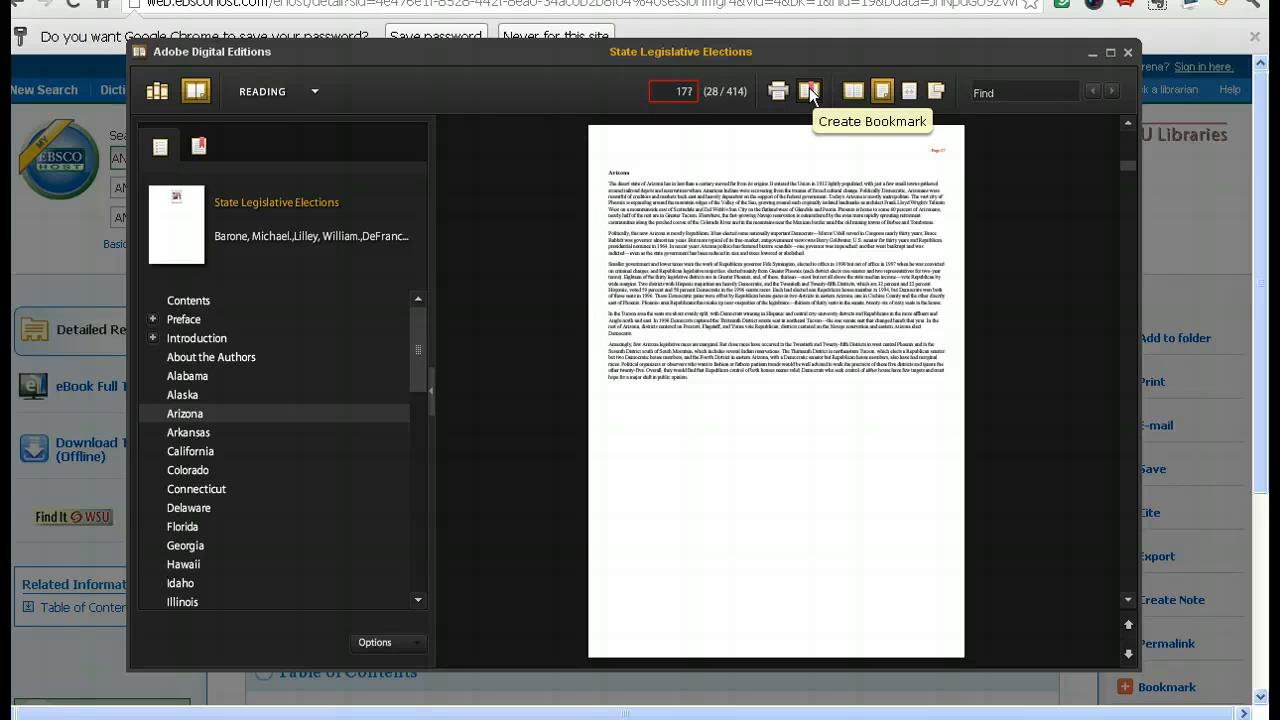
{"action": "mouse_move", "coordinate": [908, 91]}
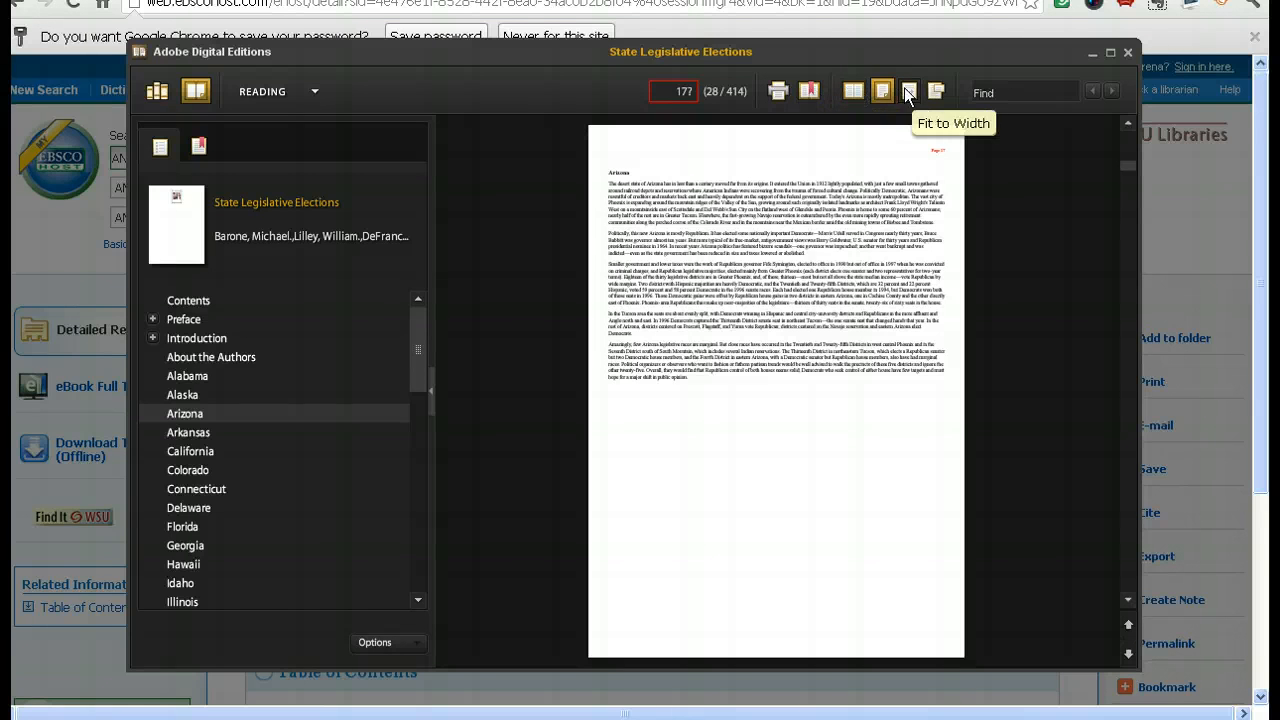
{"action": "mouse_move", "coordinate": [935, 90]}
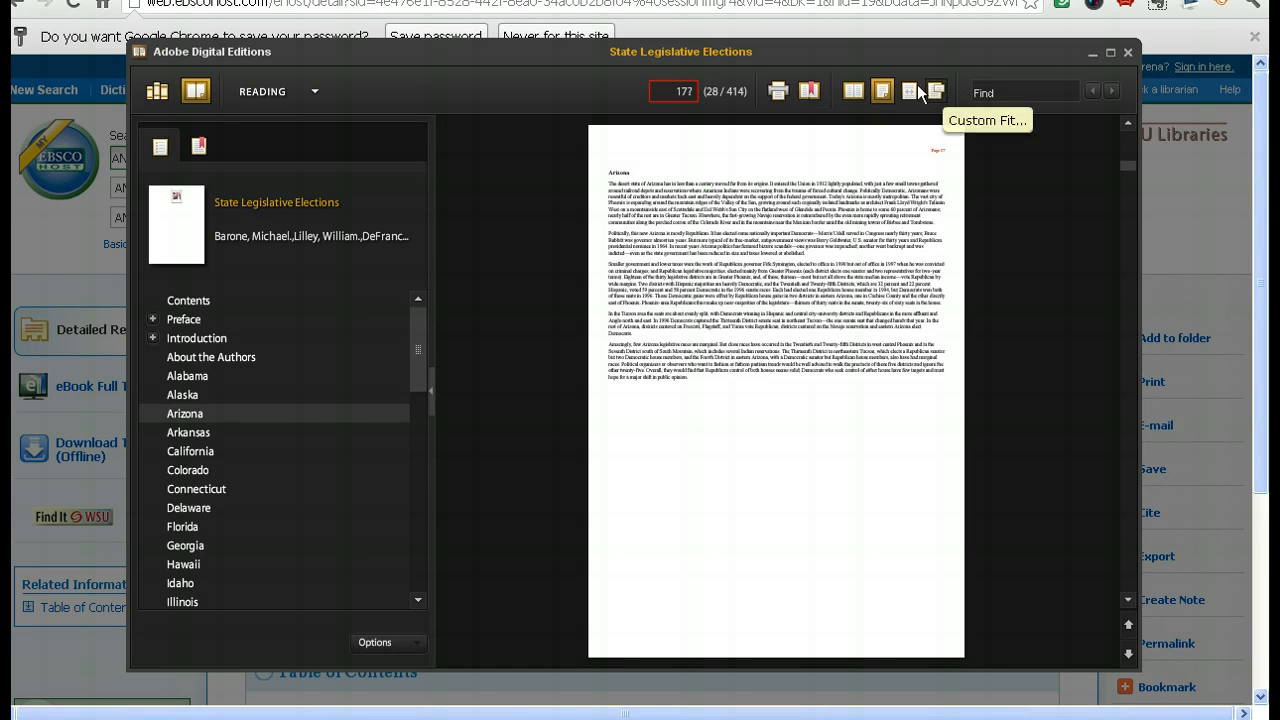
{"action": "left_click", "coordinate": [910, 91]}
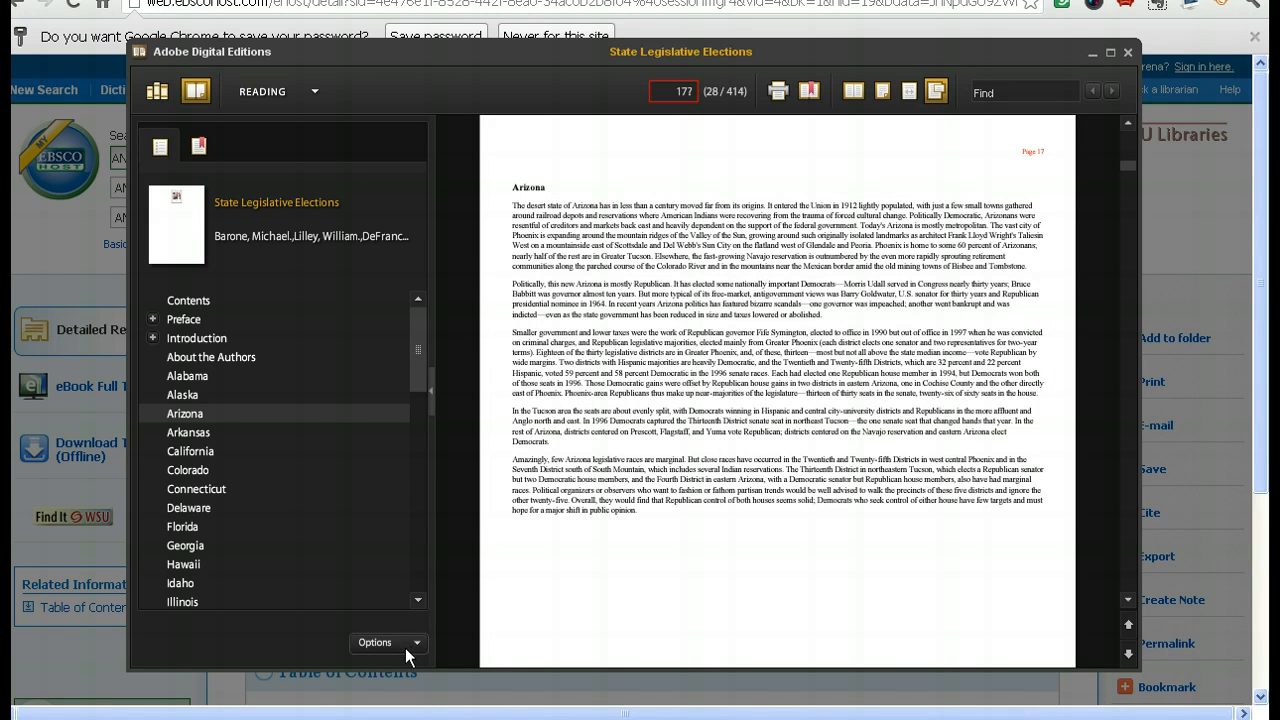
{"action": "left_click", "coordinate": [375, 643]}
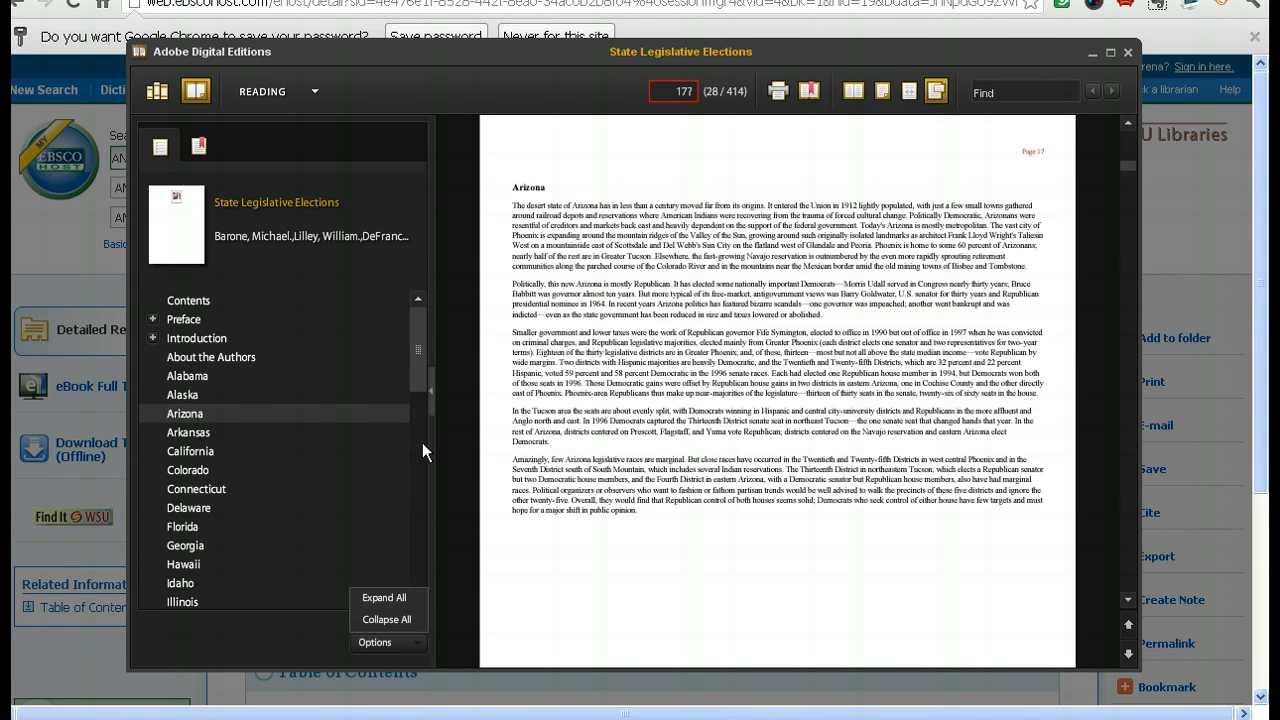
{"action": "mouse_move", "coordinate": [378, 93]}
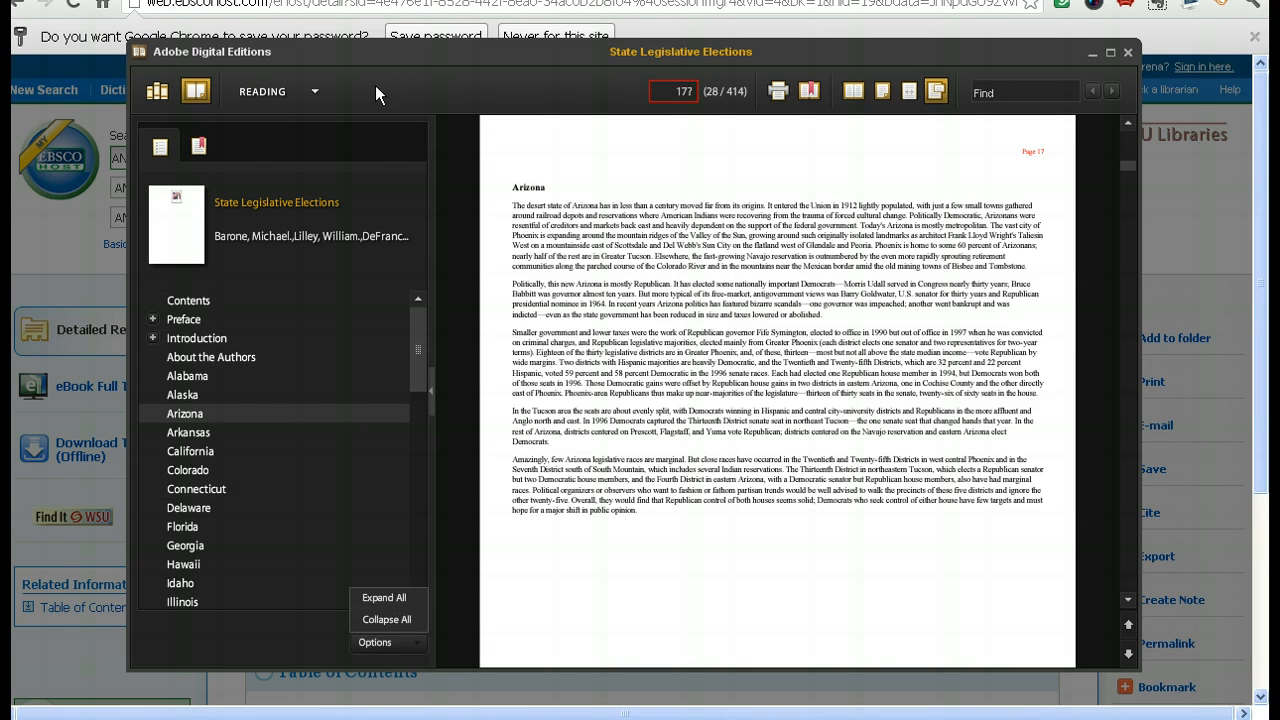
{"action": "mouse_move", "coordinate": [535, 255]}
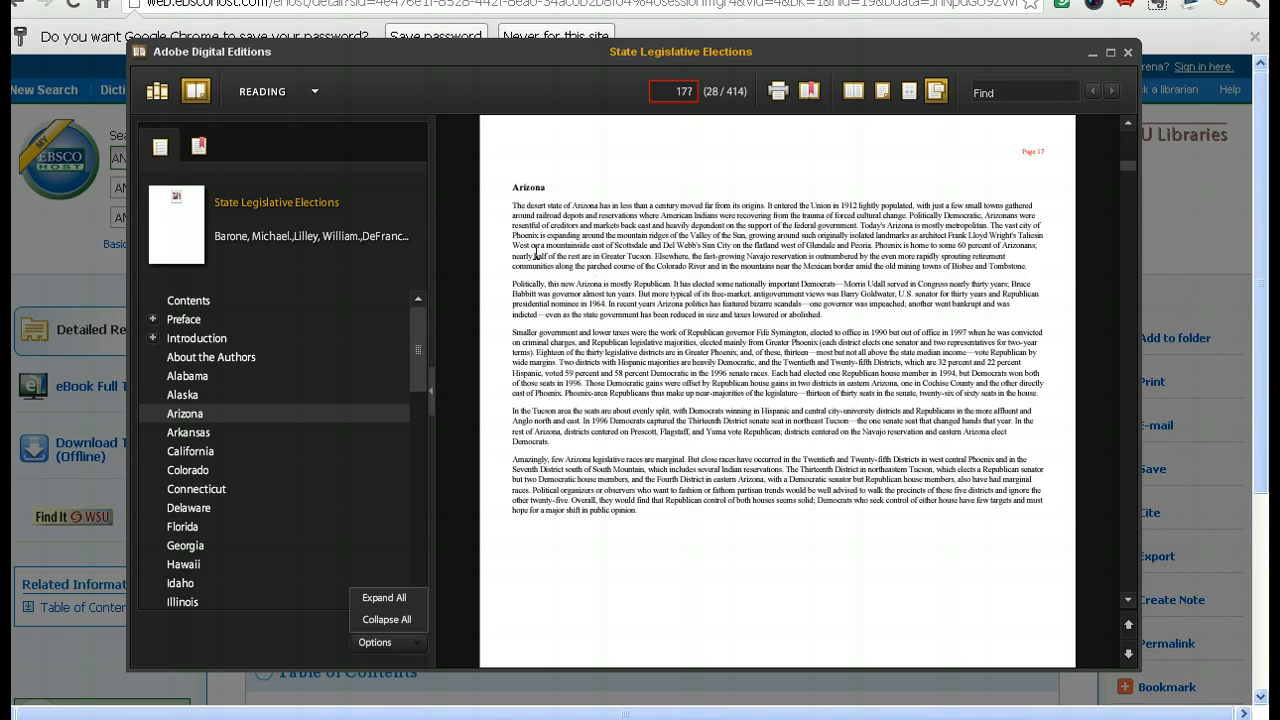
{"action": "mouse_move", "coordinate": [822, 285]}
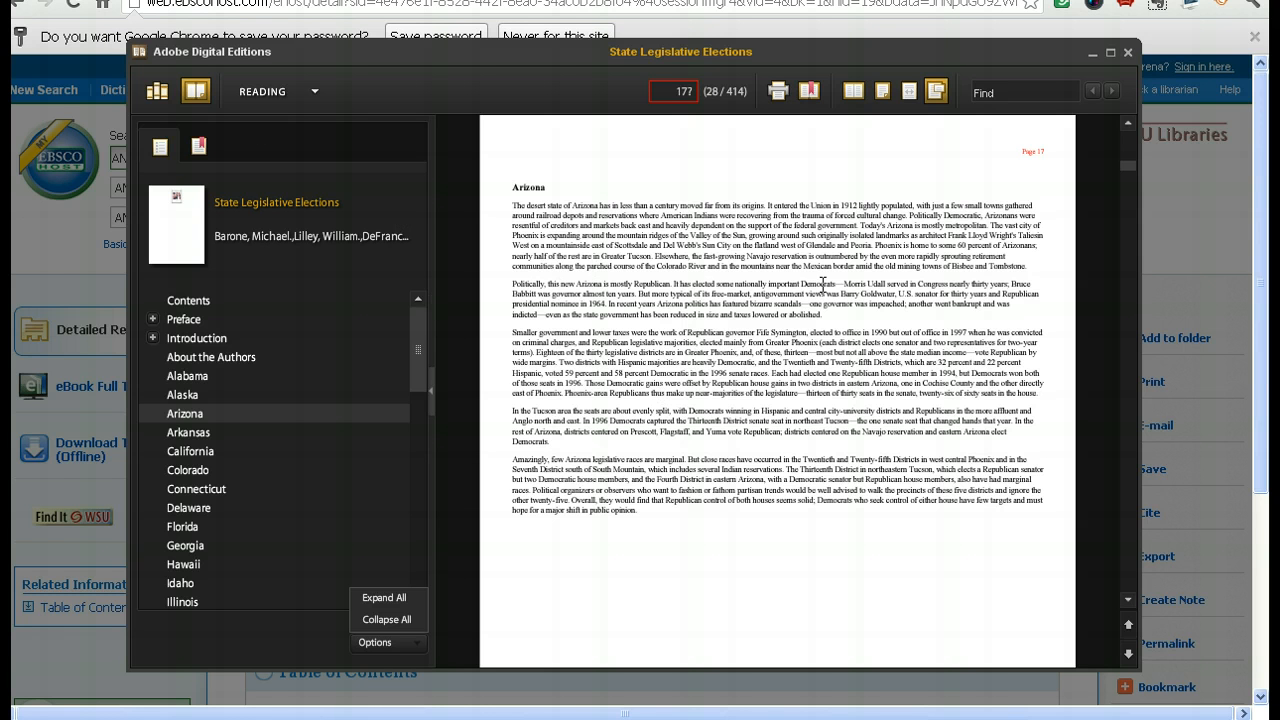
{"action": "mouse_move", "coordinate": [872, 265]}
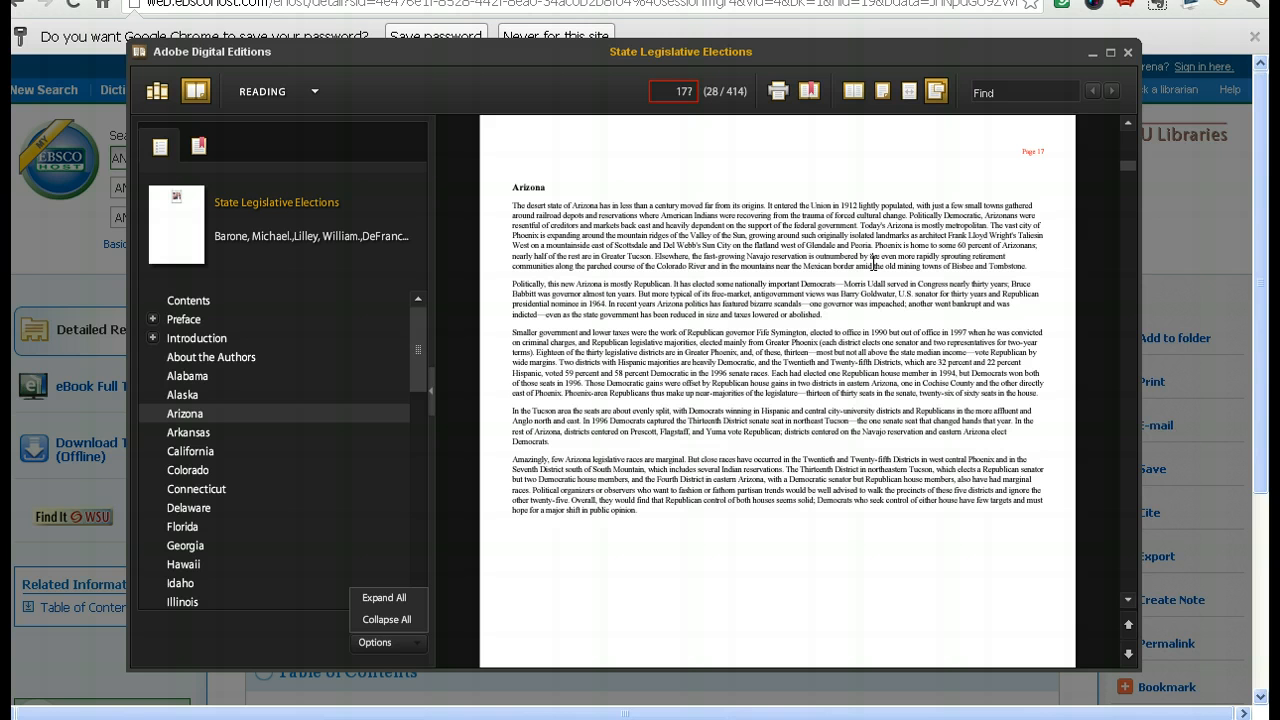
{"action": "mouse_move", "coordinate": [157, 91]}
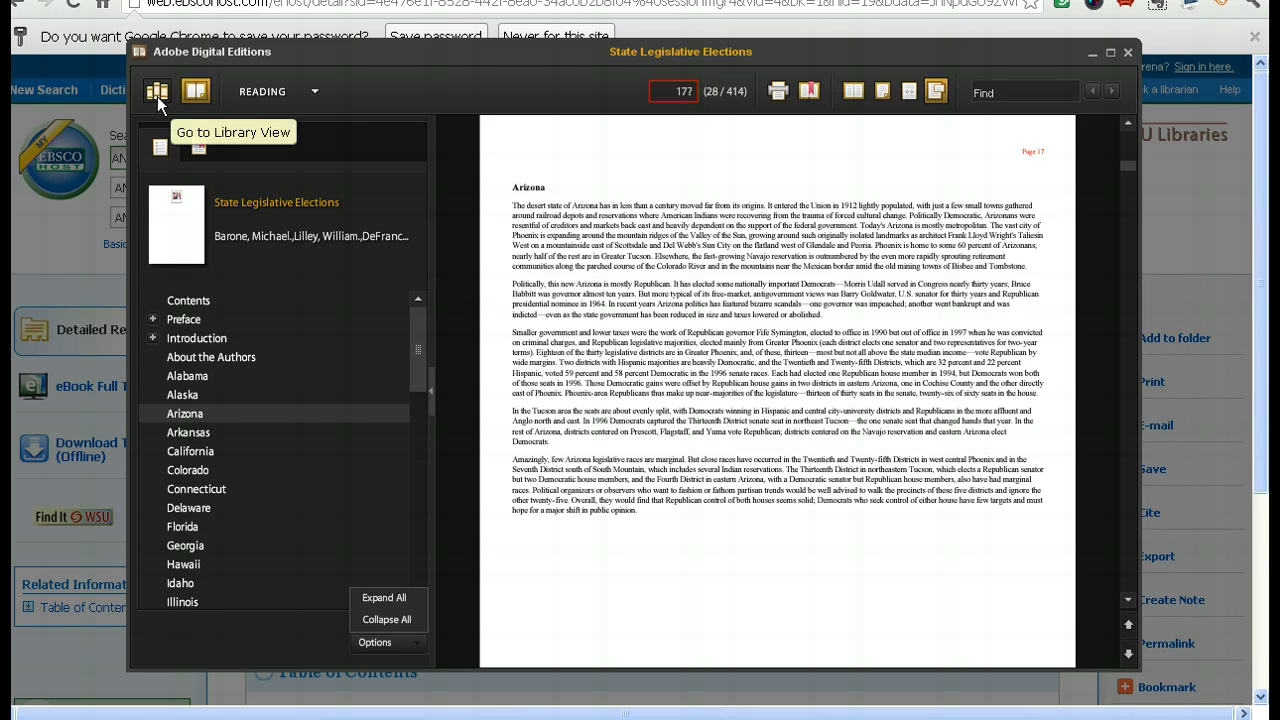
{"action": "left_click", "coordinate": [157, 90]}
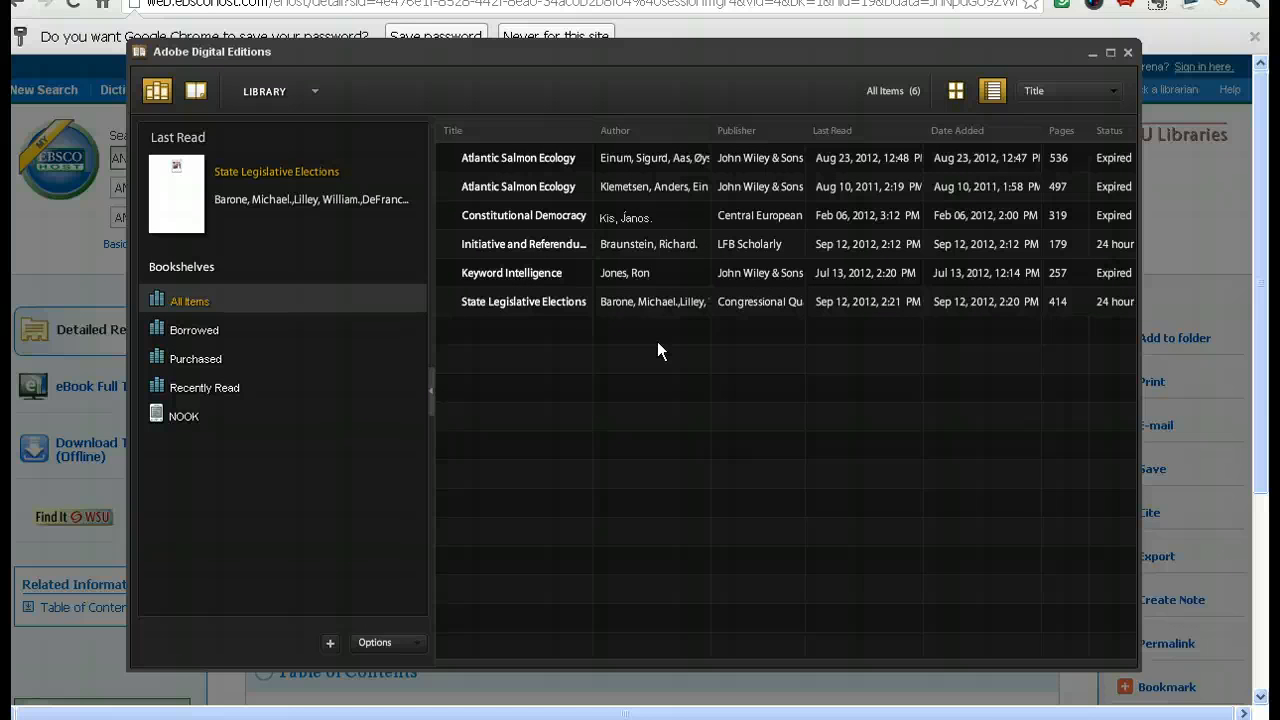
Go back to the six-title library view and select State Legislative Elections.
{"action": "left_click", "coordinate": [524, 244]}
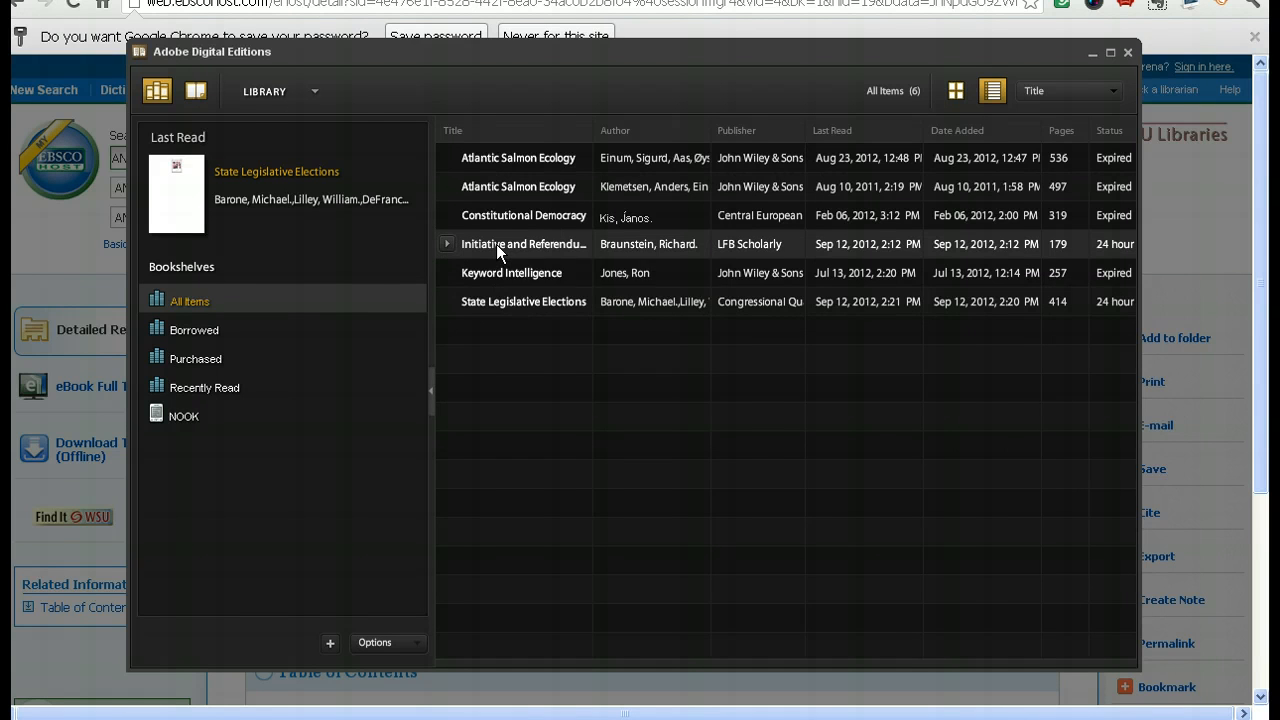
{"action": "mouse_move", "coordinate": [523, 244]}
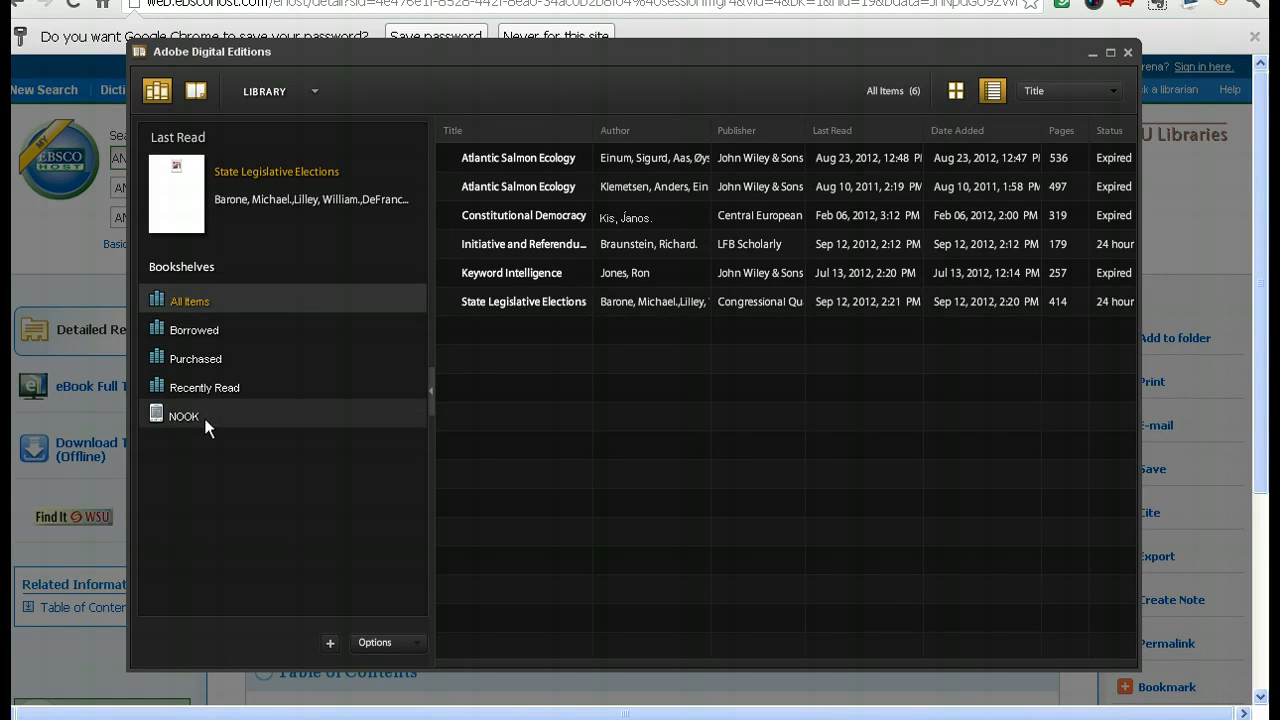
{"action": "mouse_move", "coordinate": [210, 418]}
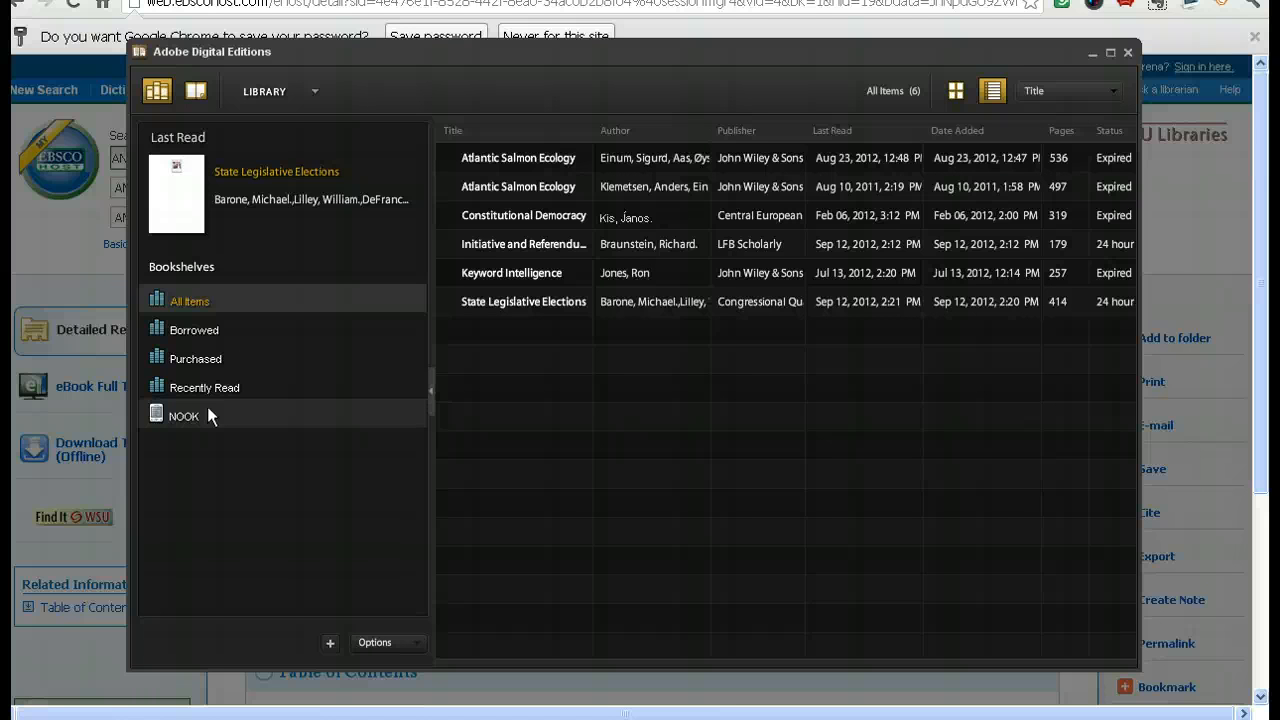
{"action": "mouse_move", "coordinate": [196, 425]}
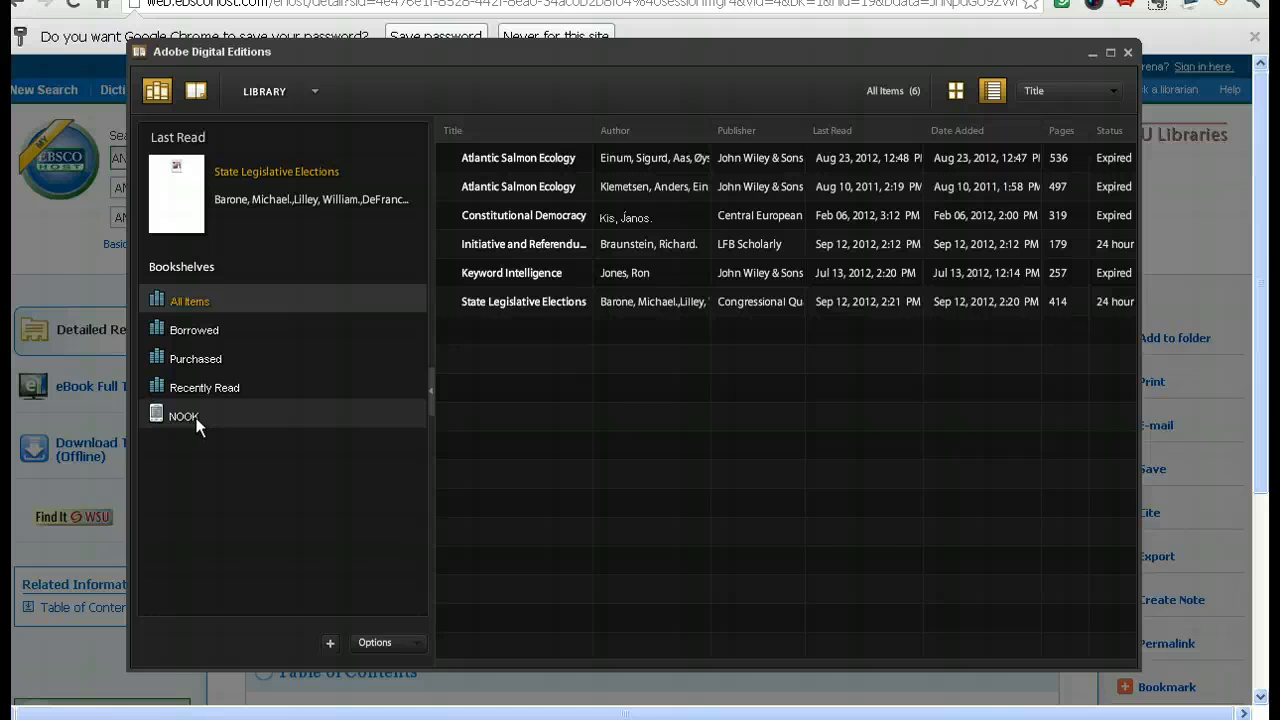
{"action": "mouse_move", "coordinate": [258, 414]}
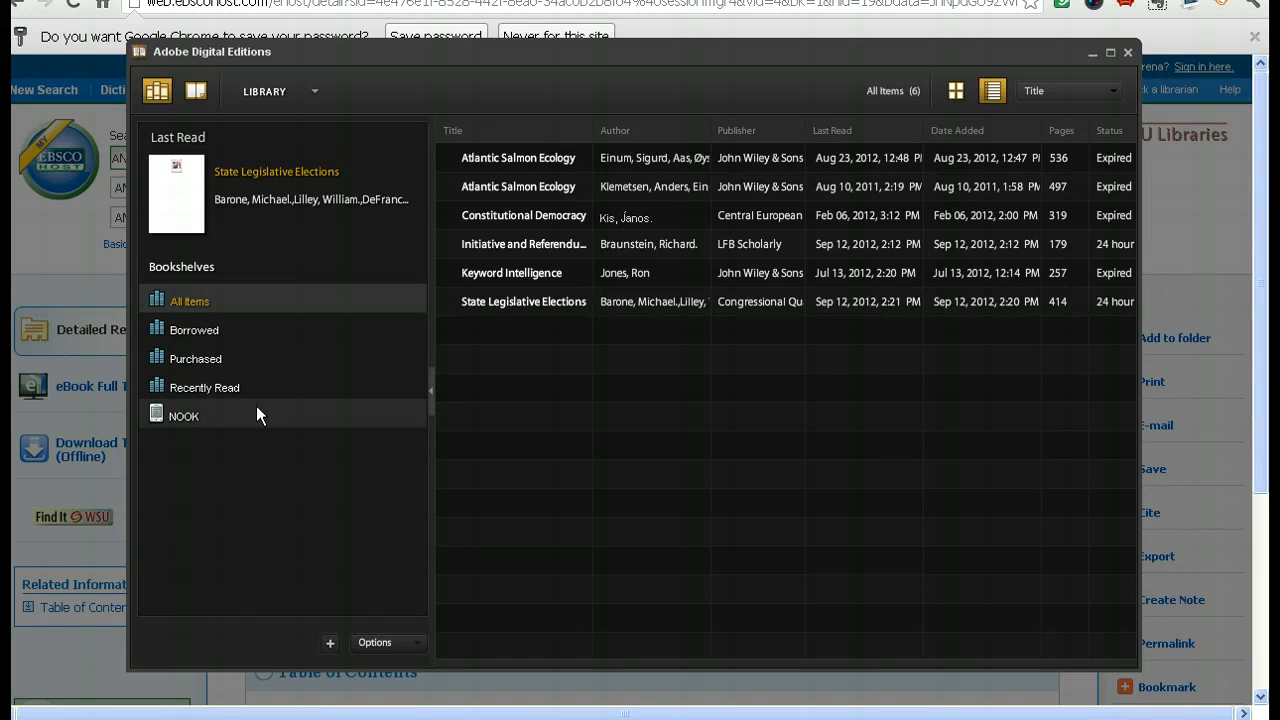
{"action": "left_click", "coordinate": [523, 301]}
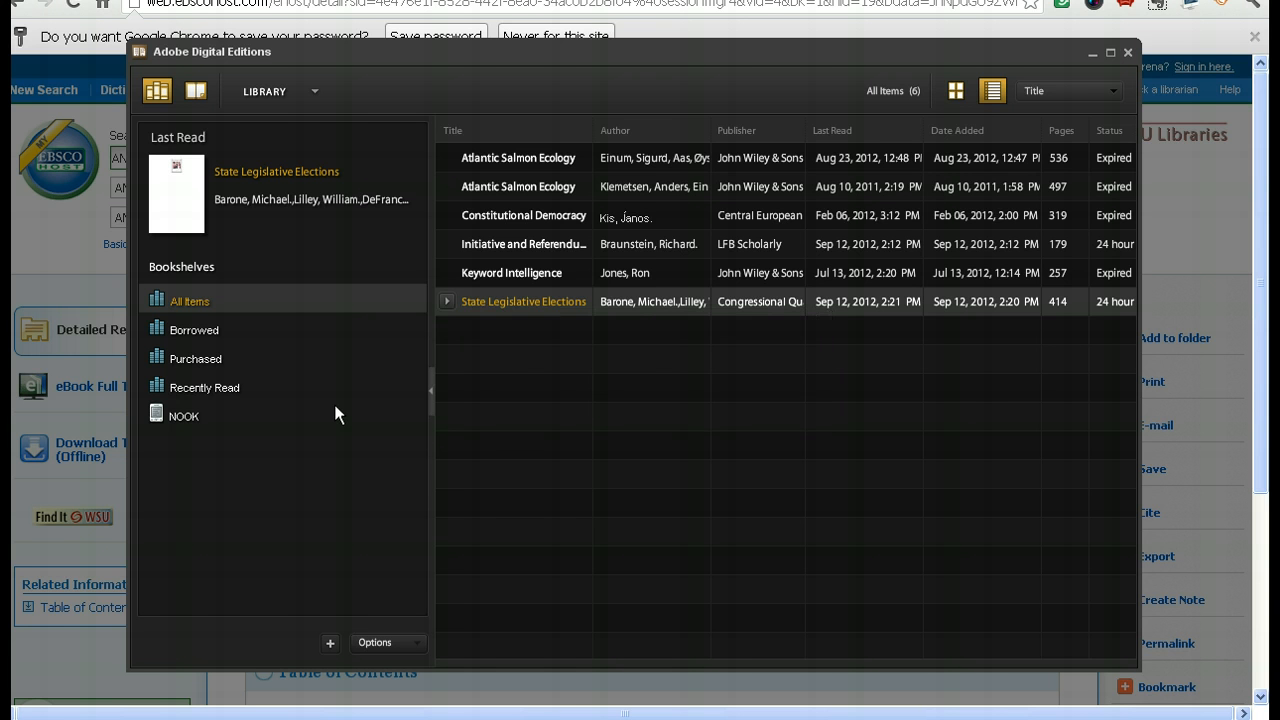
Copy State Legislative Elections onto the NOOK bookshelf.
{"action": "left_click", "coordinate": [183, 416]}
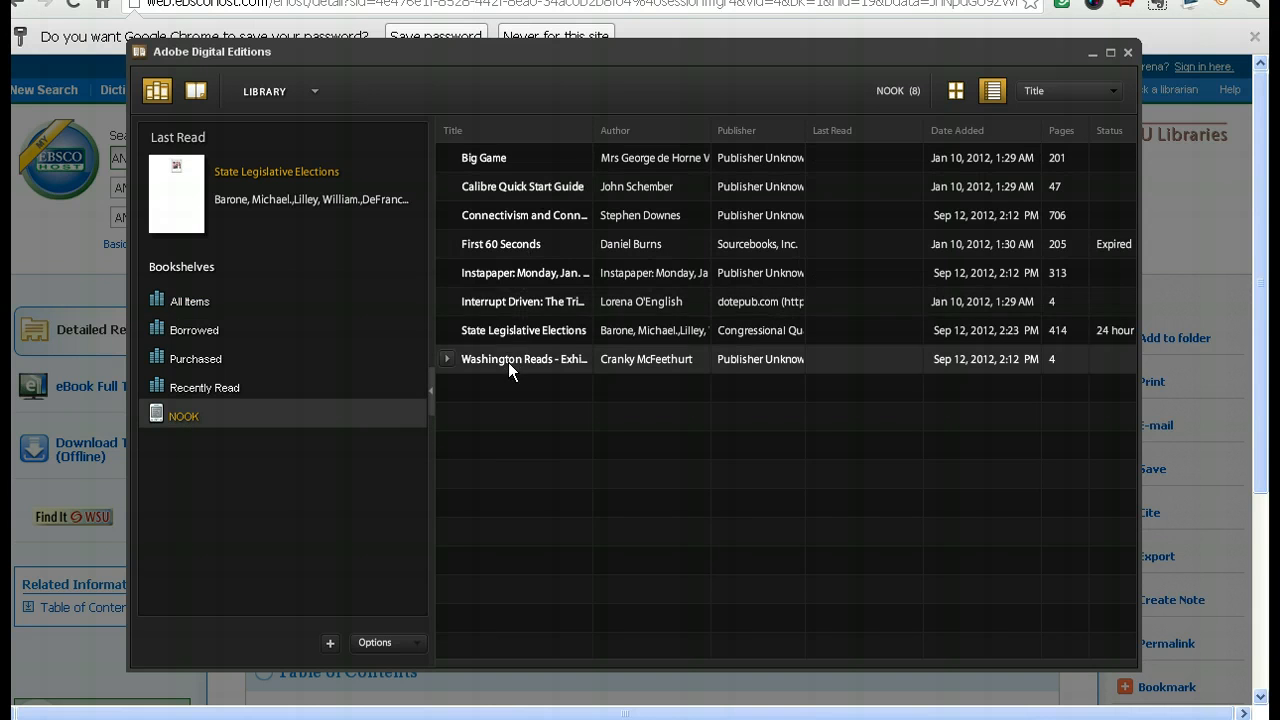
{"action": "left_click", "coordinate": [524, 330]}
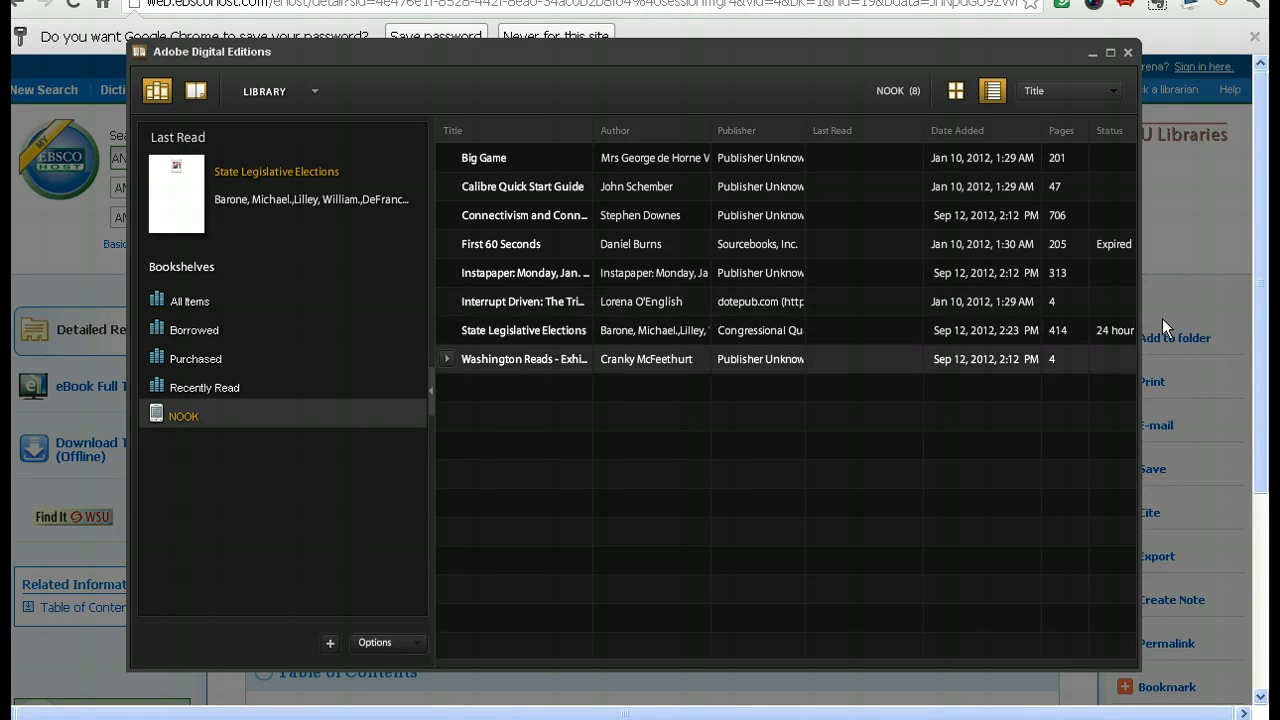
{"action": "left_click", "coordinate": [523, 330]}
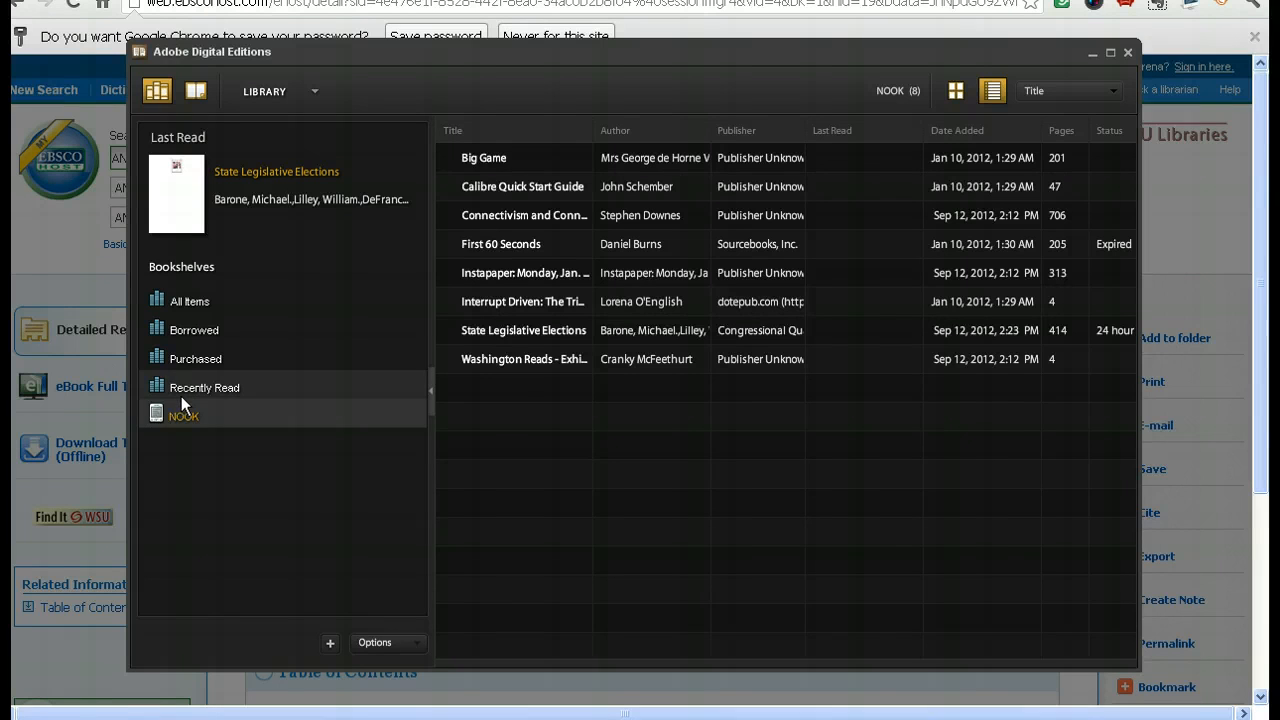
Review the eight titles on the NOOK shelf, then return to All Items.
{"action": "left_click", "coordinate": [183, 416]}
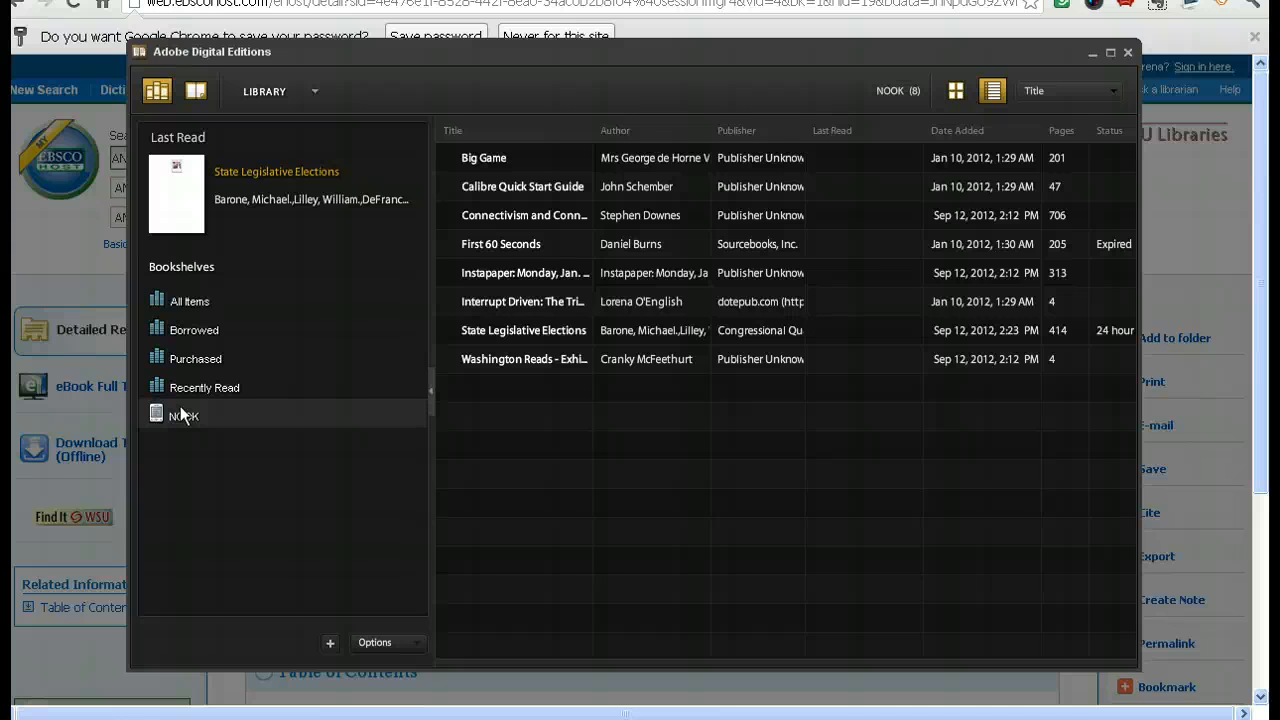
{"action": "left_click", "coordinate": [183, 416]}
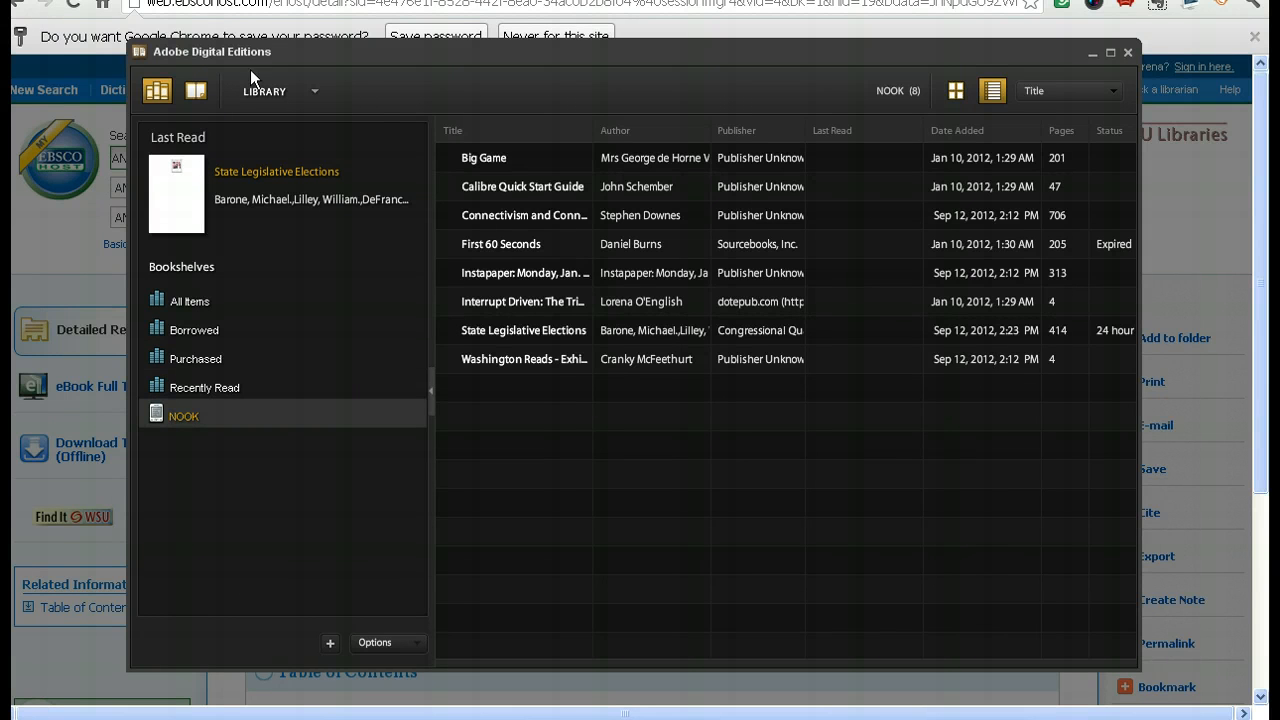
{"action": "left_click", "coordinate": [524, 330]}
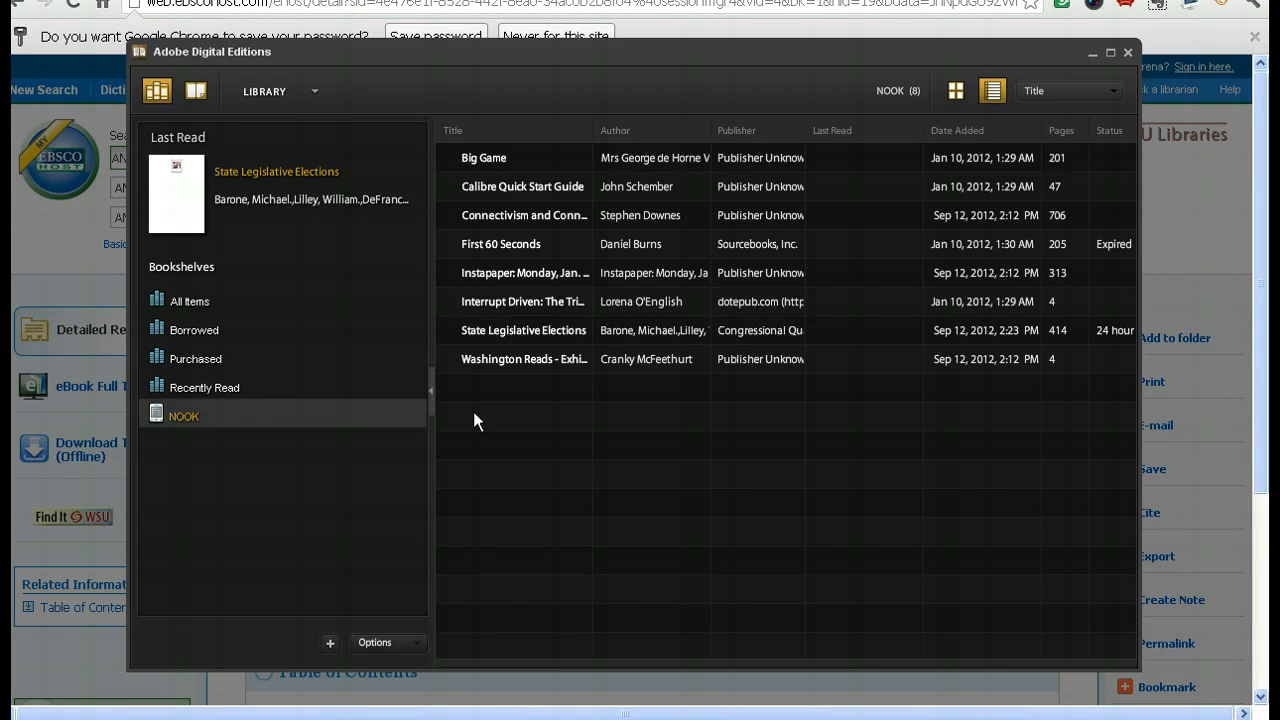
{"action": "left_click", "coordinate": [523, 330]}
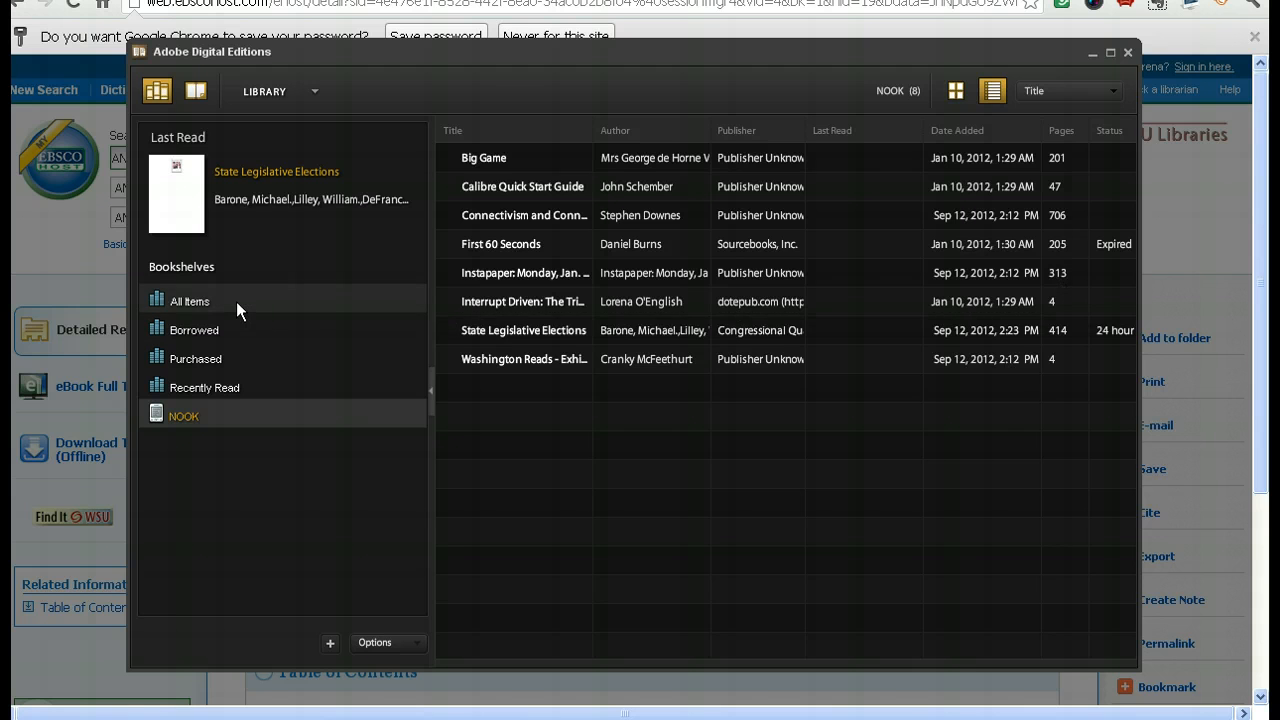
{"action": "left_click", "coordinate": [189, 301]}
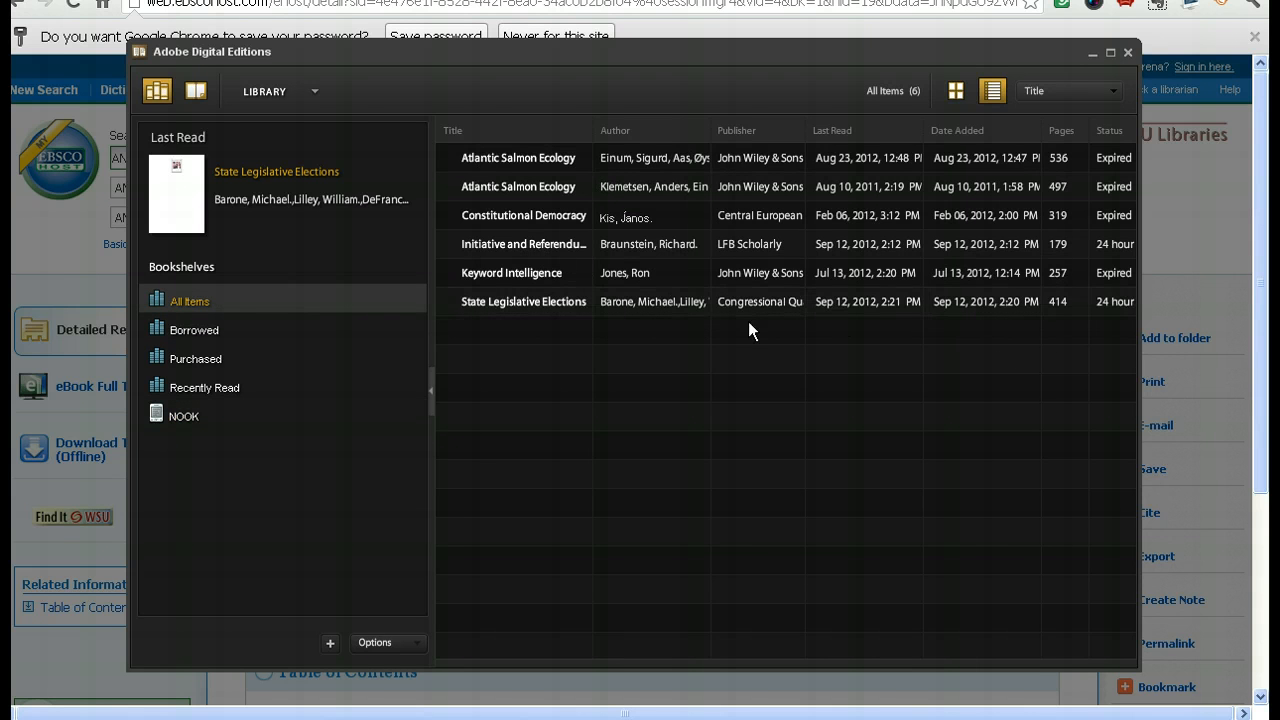
{"action": "left_click", "coordinate": [524, 215]}
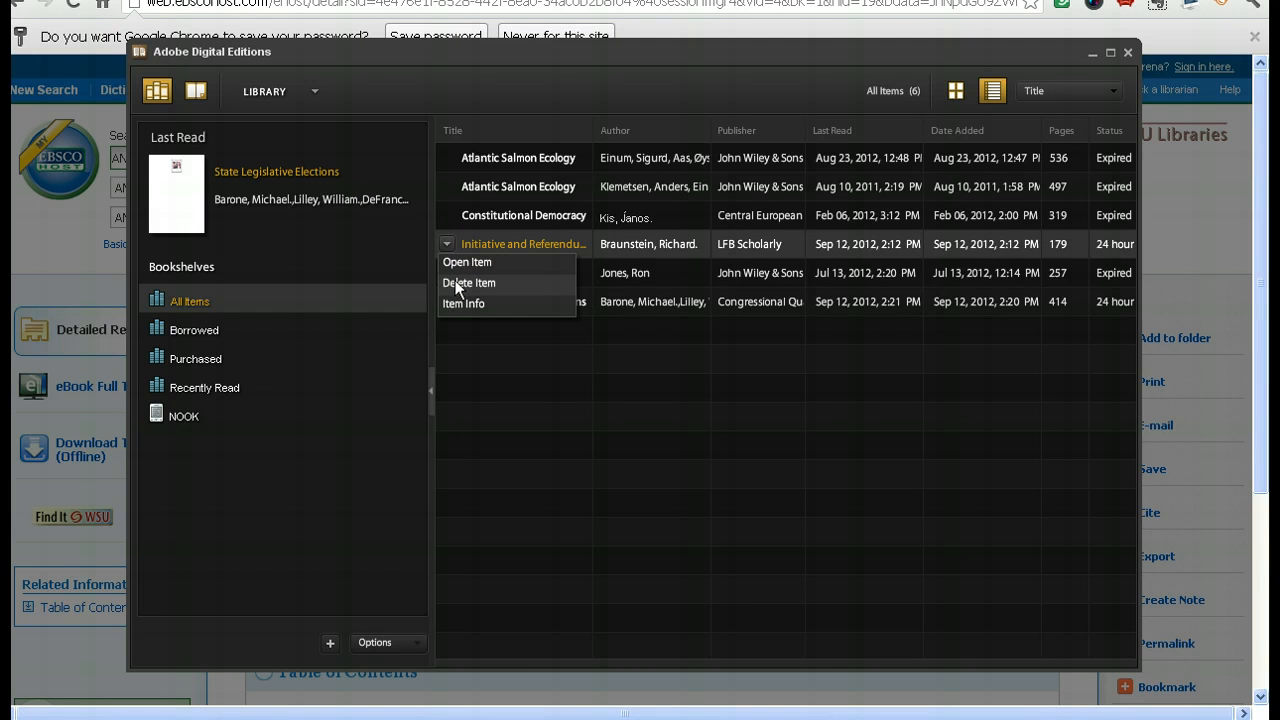
{"action": "mouse_move", "coordinate": [463, 304]}
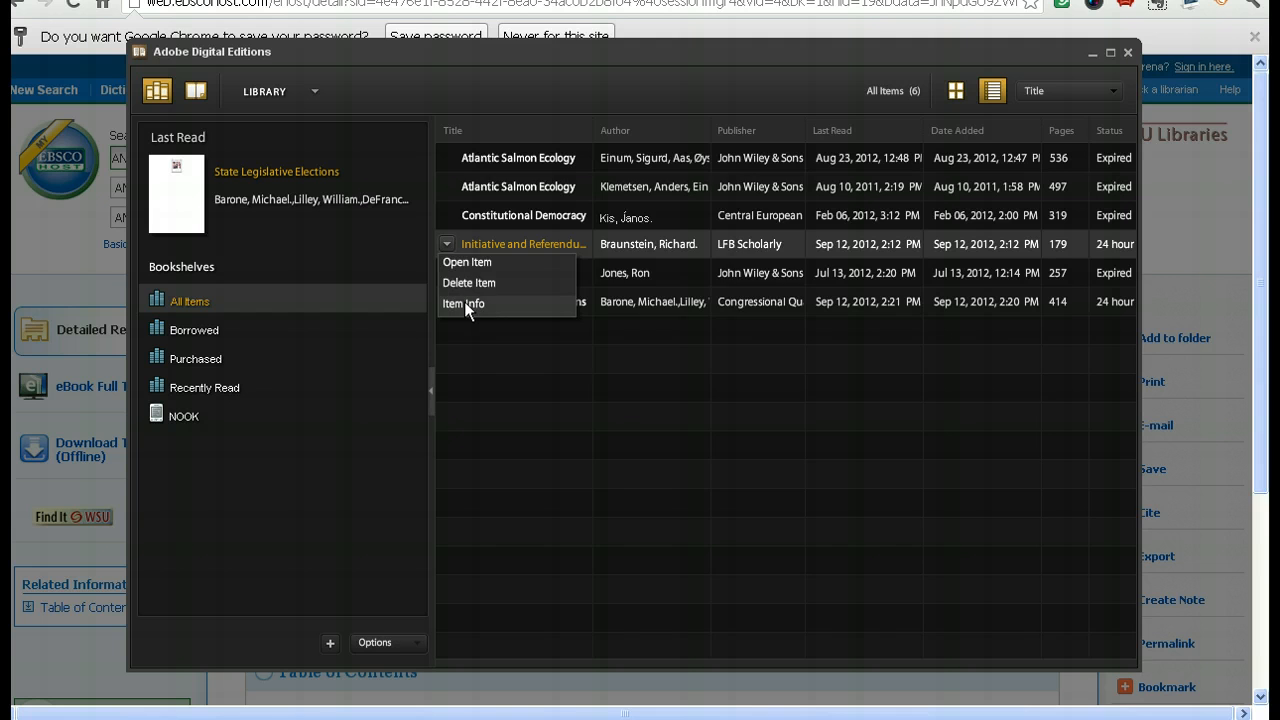
{"action": "left_click", "coordinate": [463, 304]}
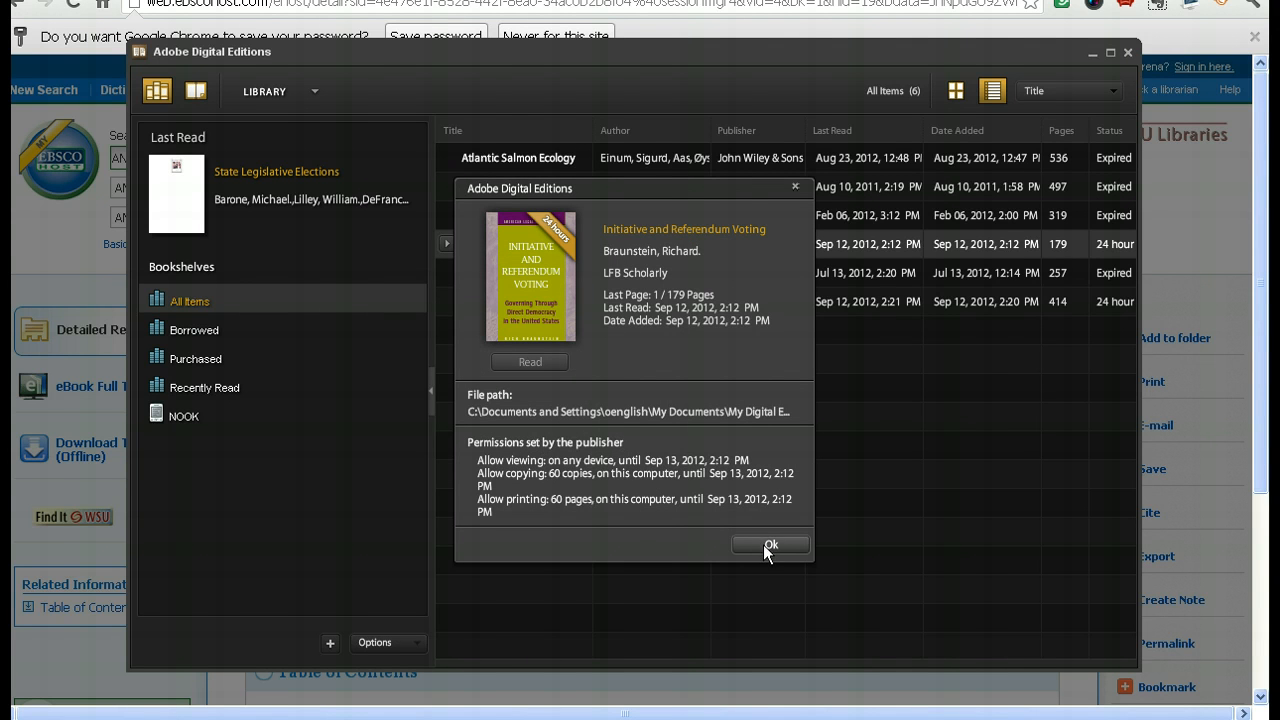
{"action": "left_click", "coordinate": [770, 544]}
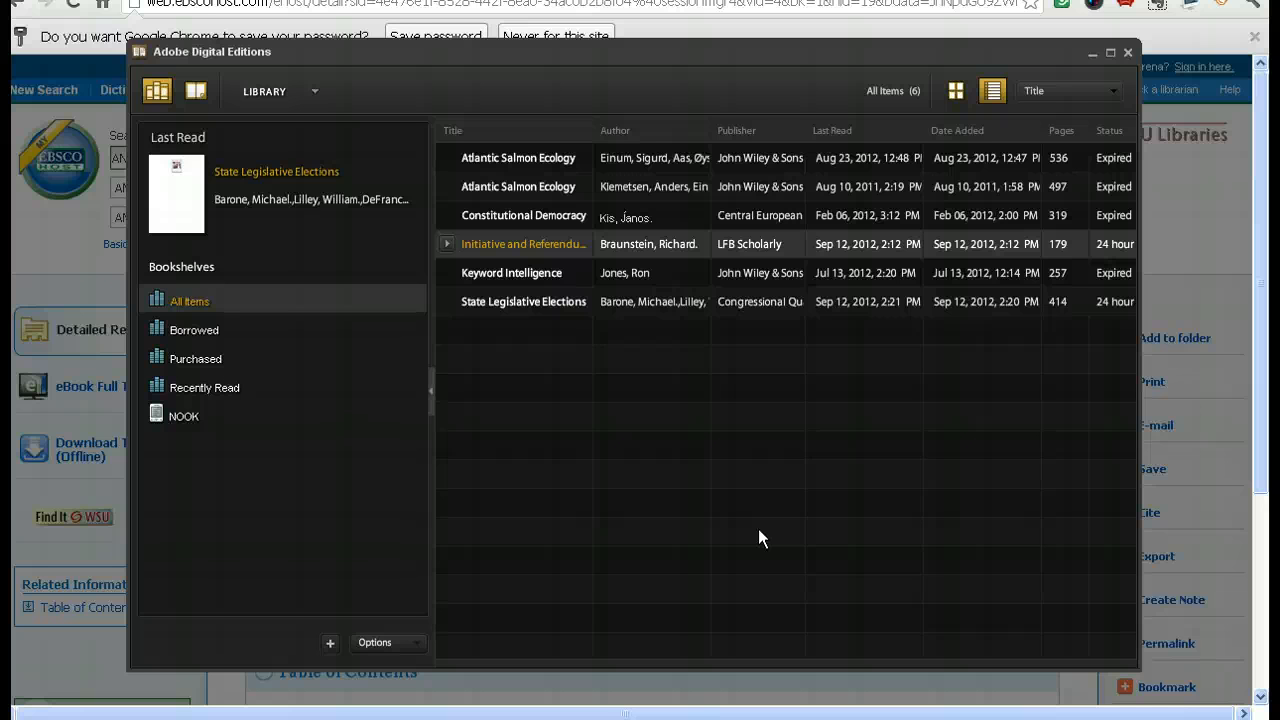
{"action": "mouse_move", "coordinate": [716, 440]}
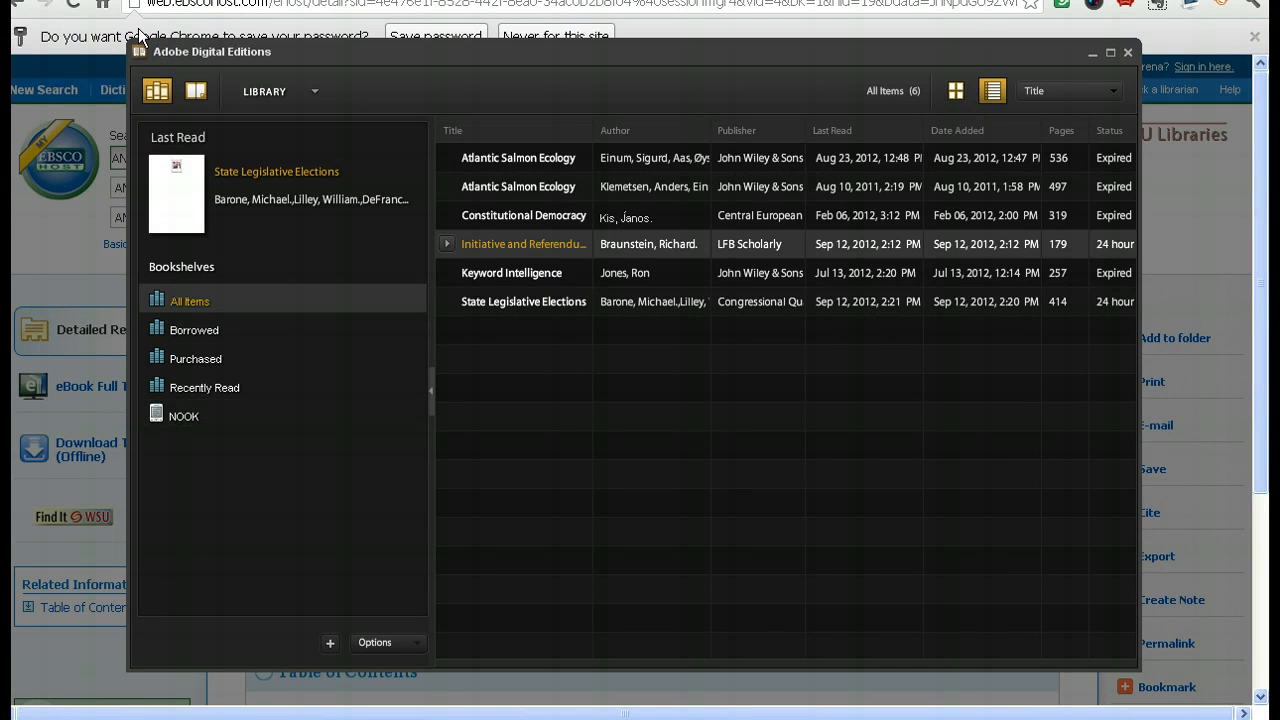
{"action": "mouse_move", "coordinate": [240, 68]}
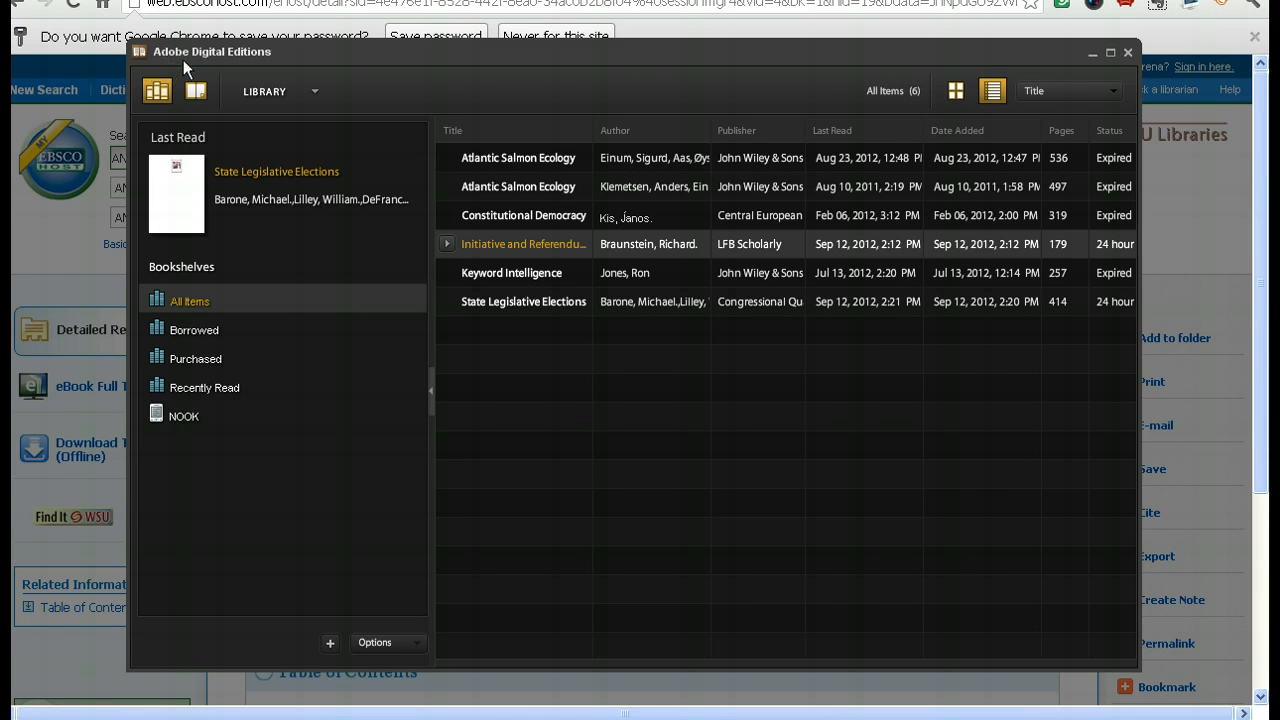
{"action": "left_click", "coordinate": [518, 157]}
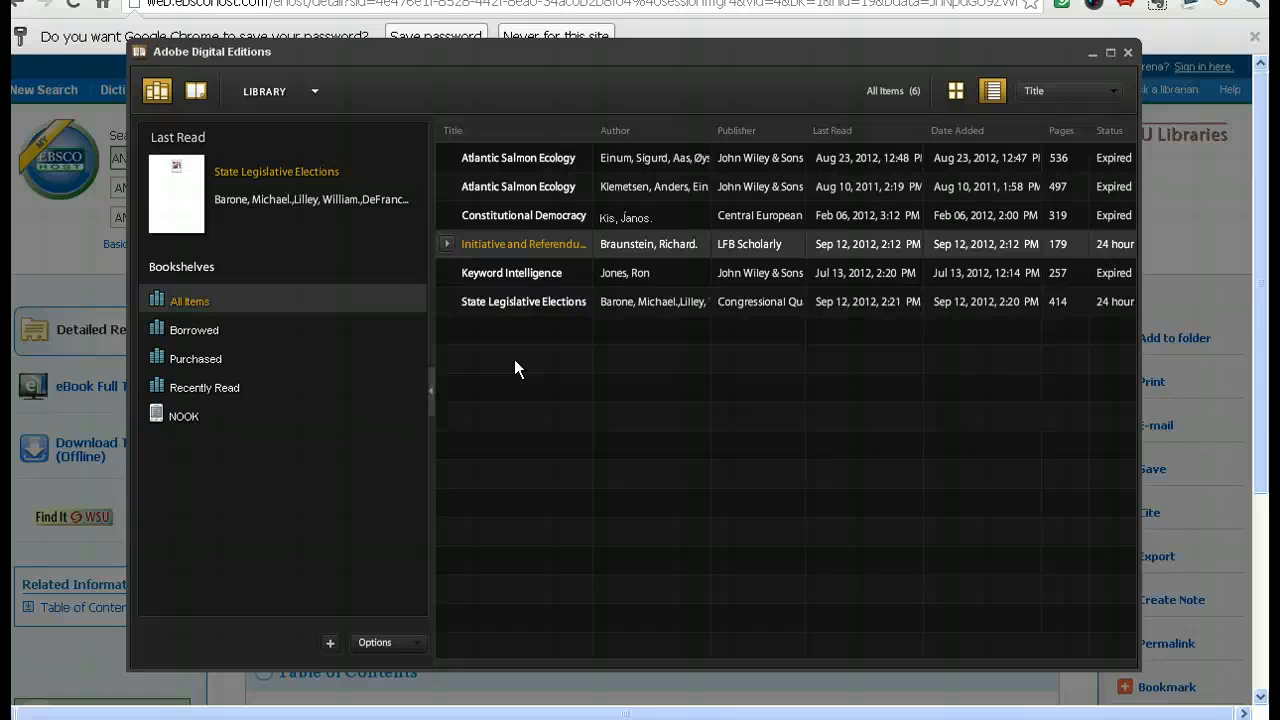
{"action": "left_click", "coordinate": [523, 301]}
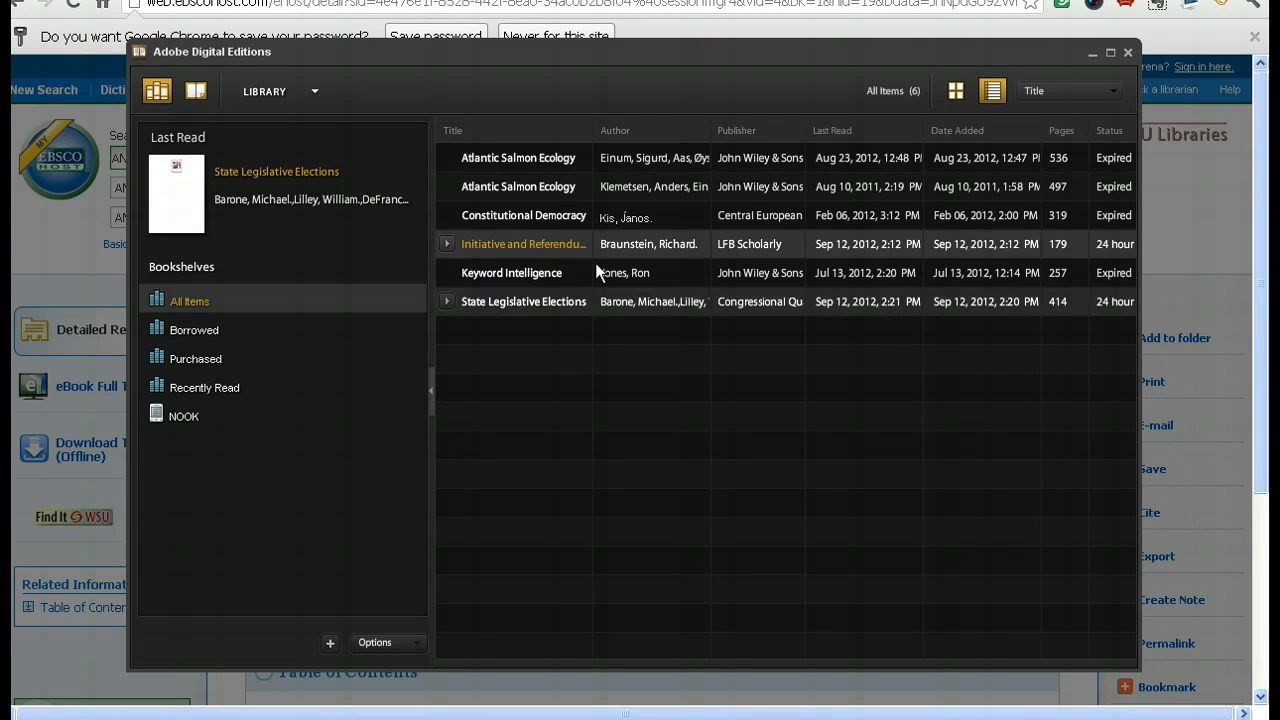